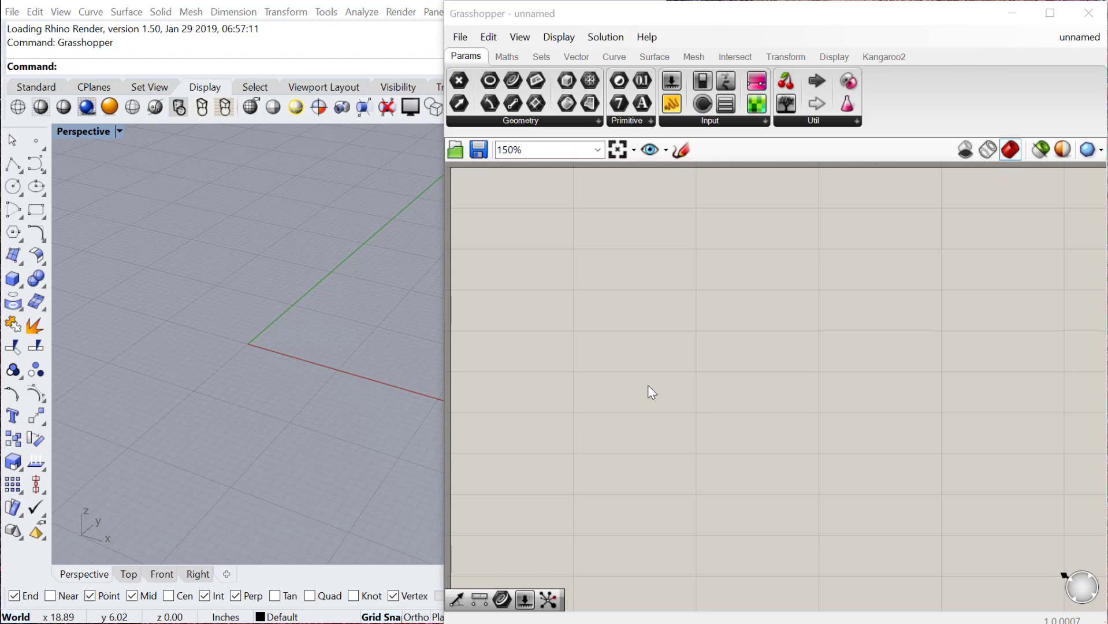
{"action": "mouse_move", "coordinate": [558, 270]}
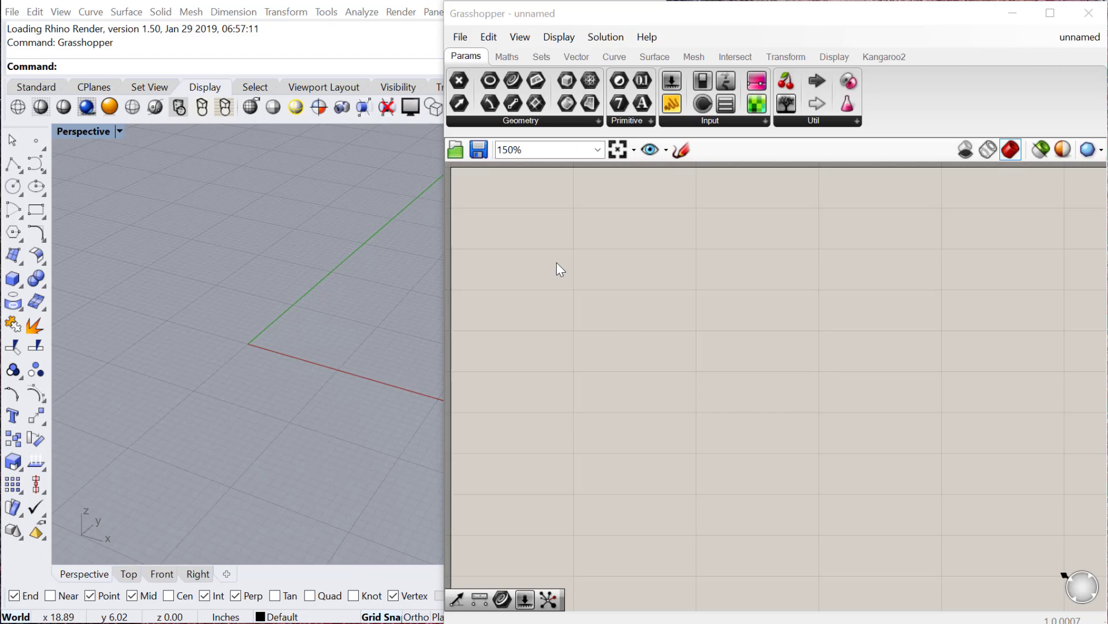
Place an empty Panel component on the blank canvas via component search
{"action": "double_click", "coordinate": [556, 267]}
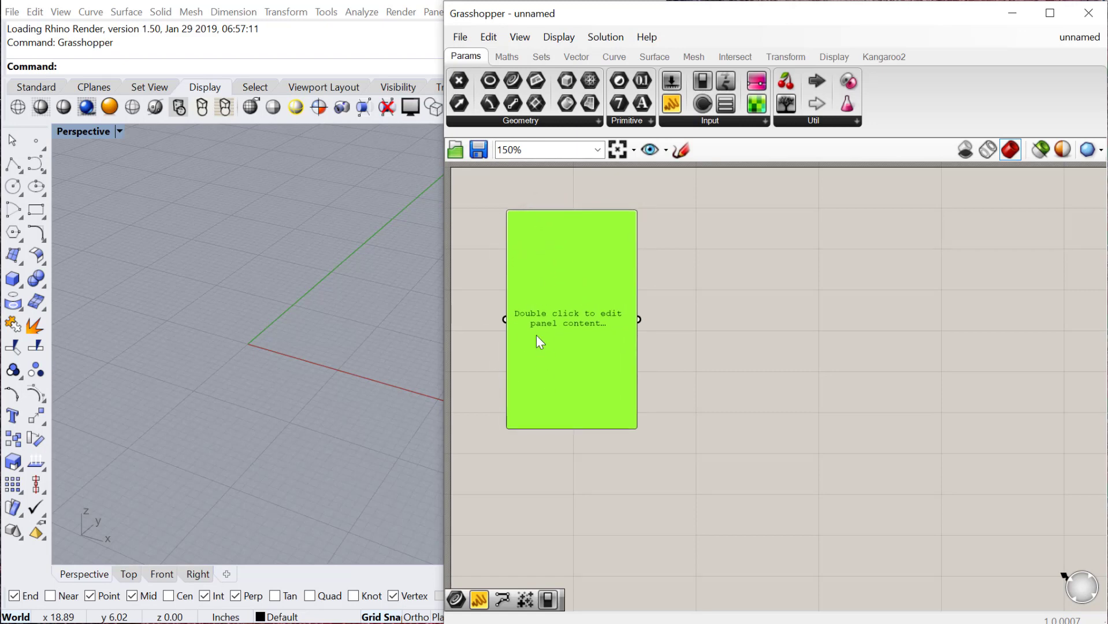
{"action": "mouse_move", "coordinate": [544, 291]}
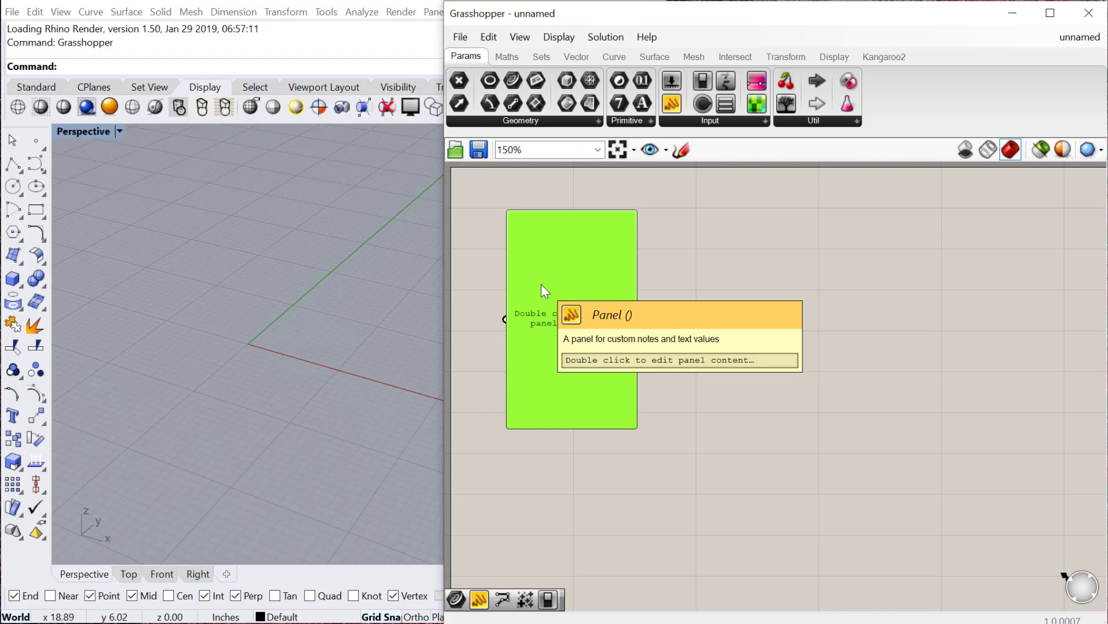
{"action": "mouse_move", "coordinate": [562, 292]}
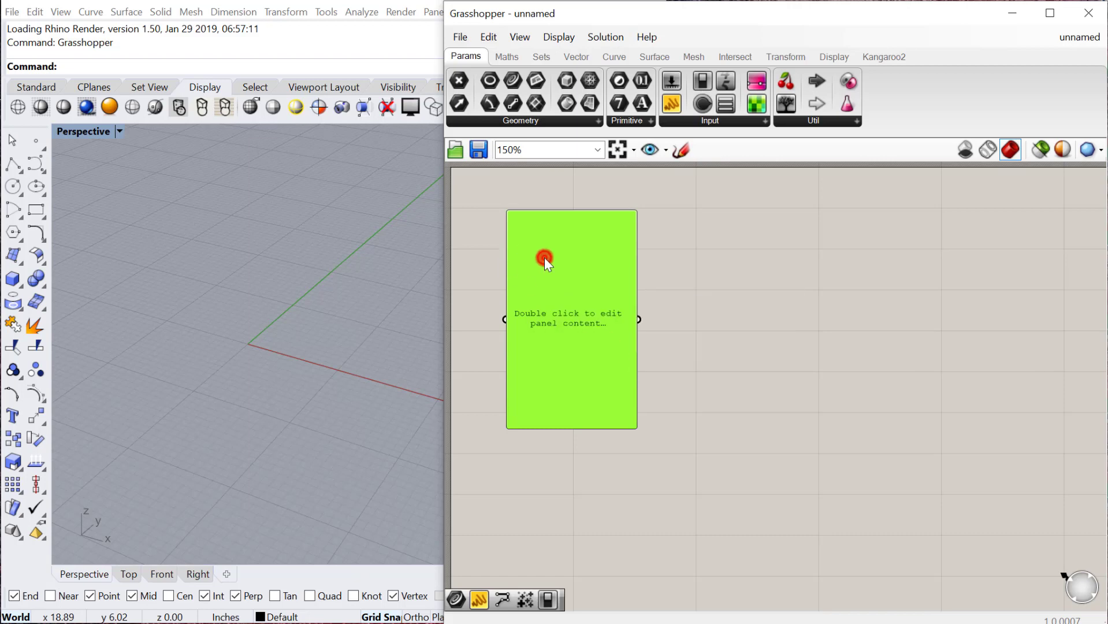
Enter the numbers 1 to 9 on separate lines and untick Multiline Data for nine items
{"action": "double_click", "coordinate": [544, 258]}
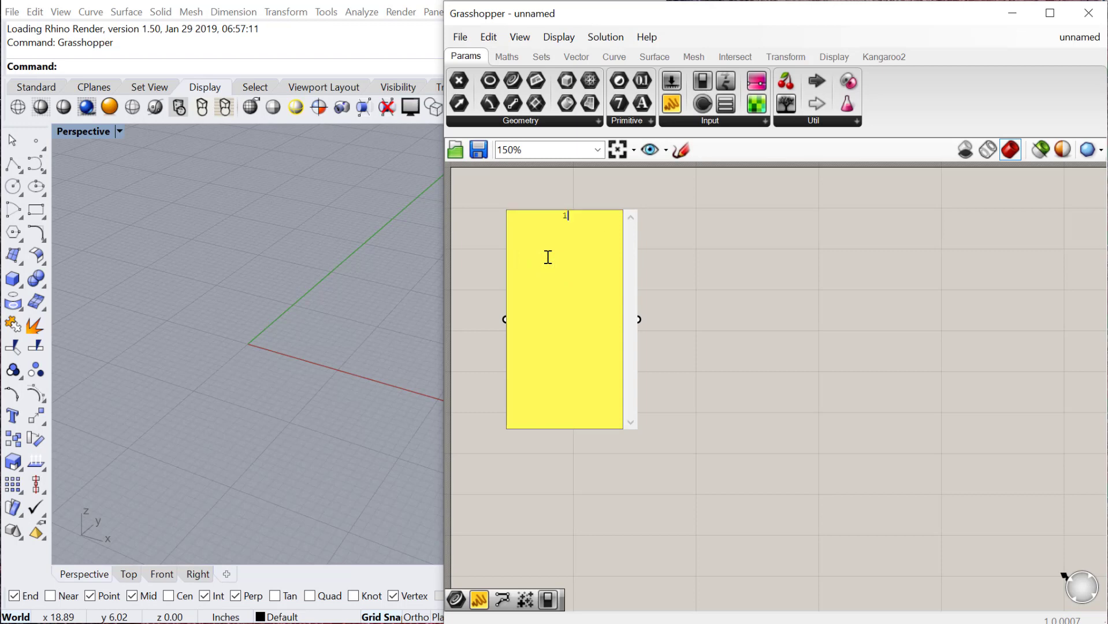
{"action": "type", "text": "2"}
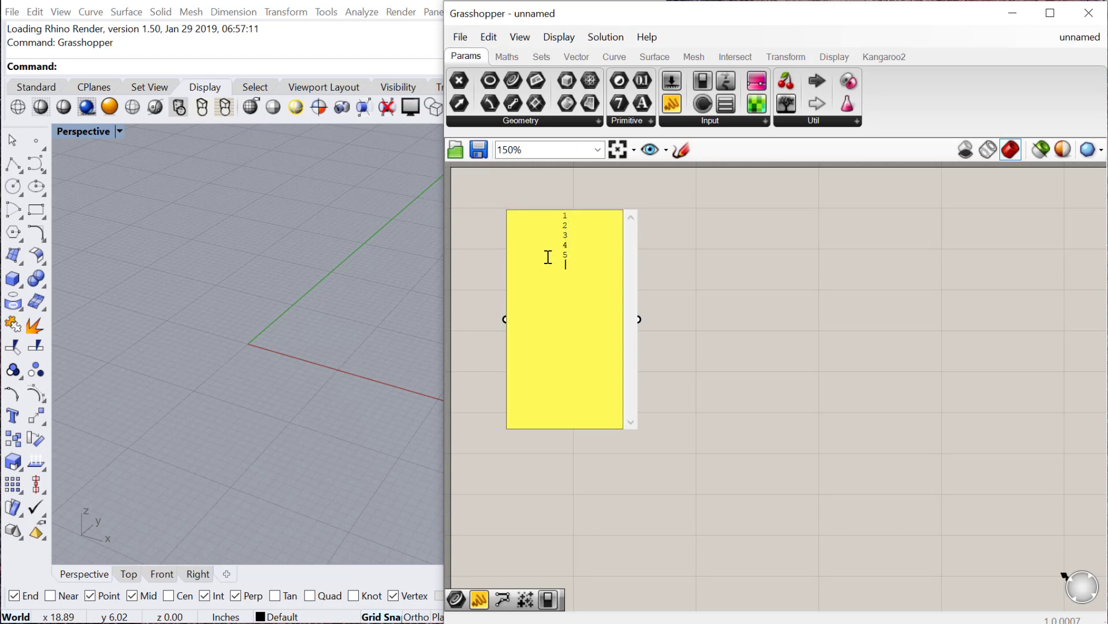
{"action": "type", "text": "6"}
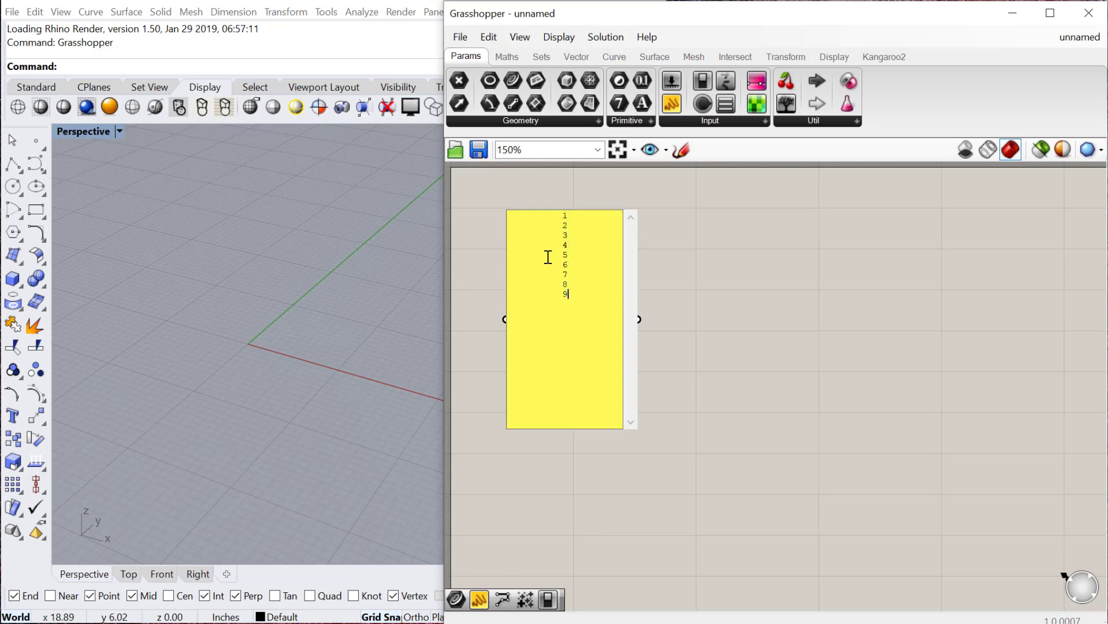
{"action": "right_click", "coordinate": [587, 304]}
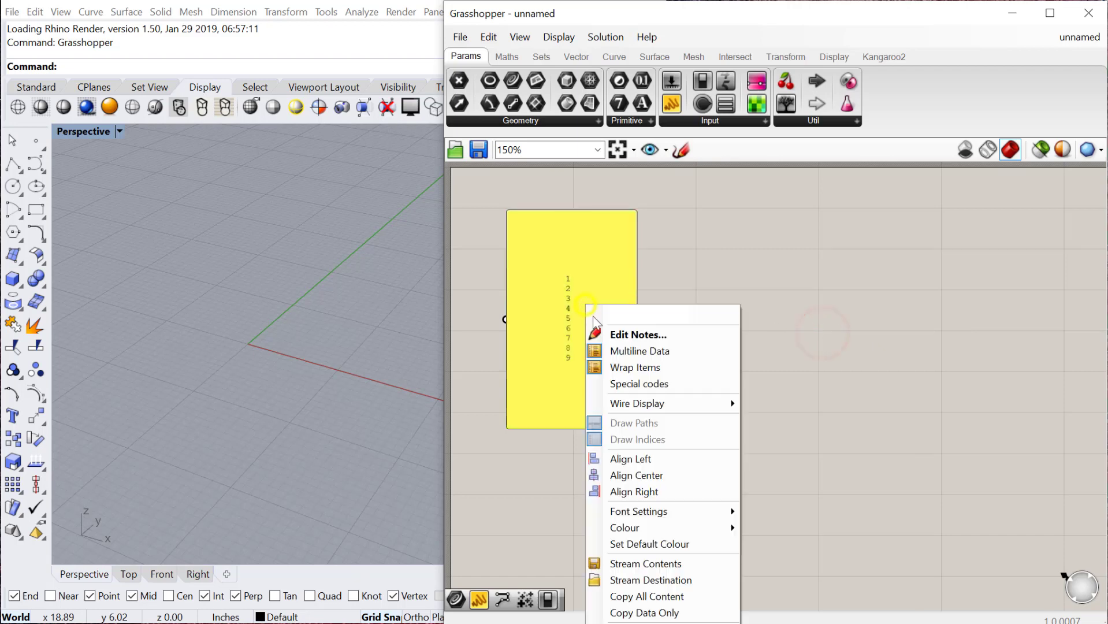
{"action": "left_click", "coordinate": [633, 423]}
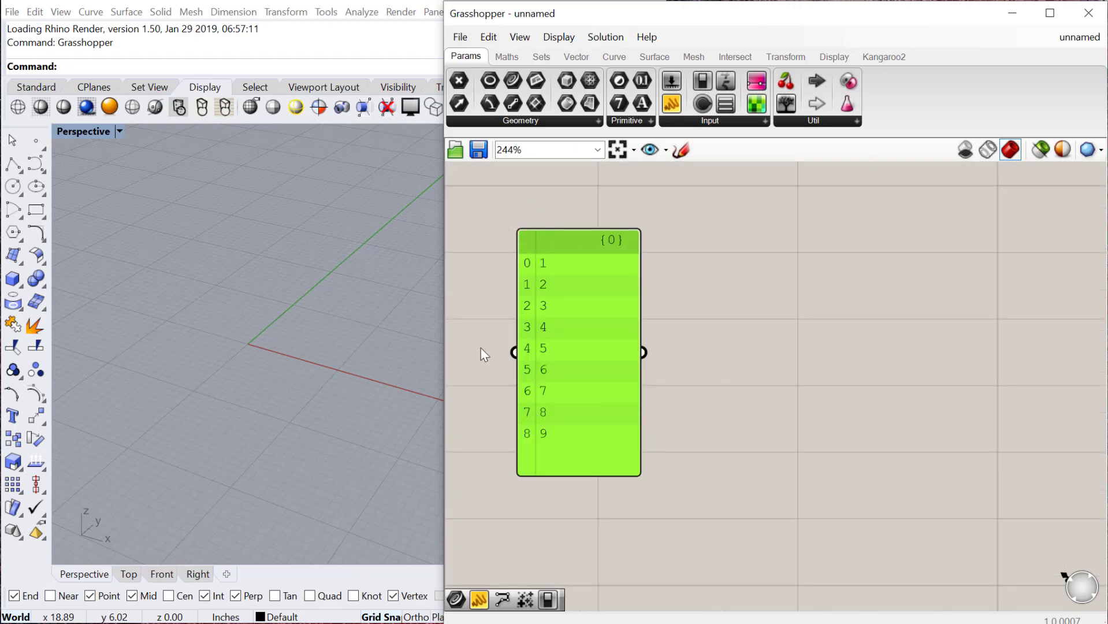
{"action": "mouse_move", "coordinate": [528, 267]}
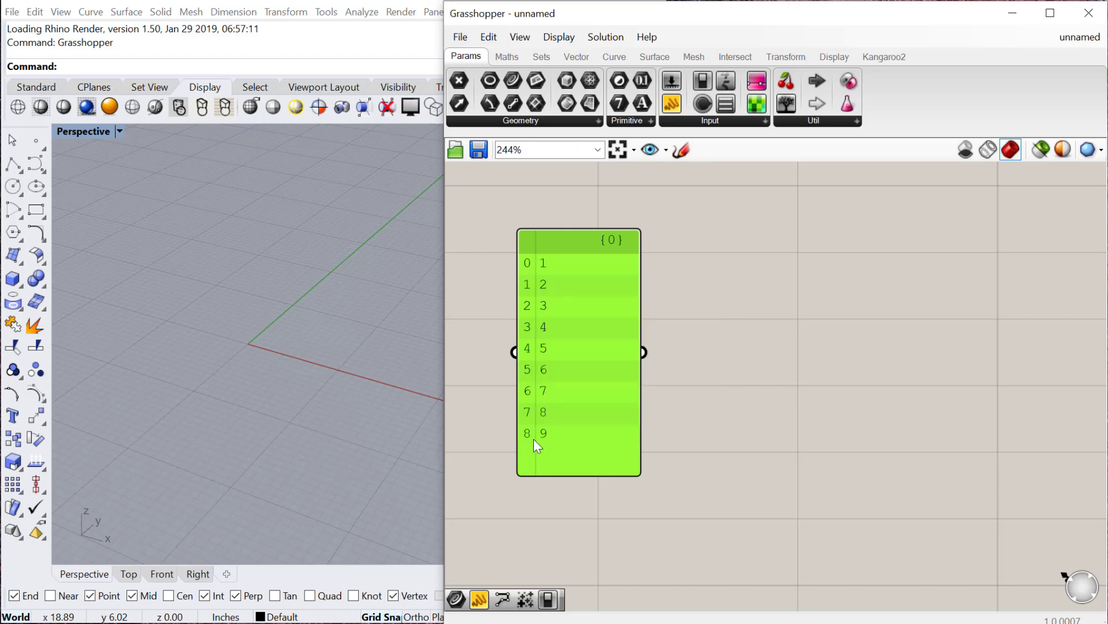
{"action": "mouse_move", "coordinate": [529, 441]}
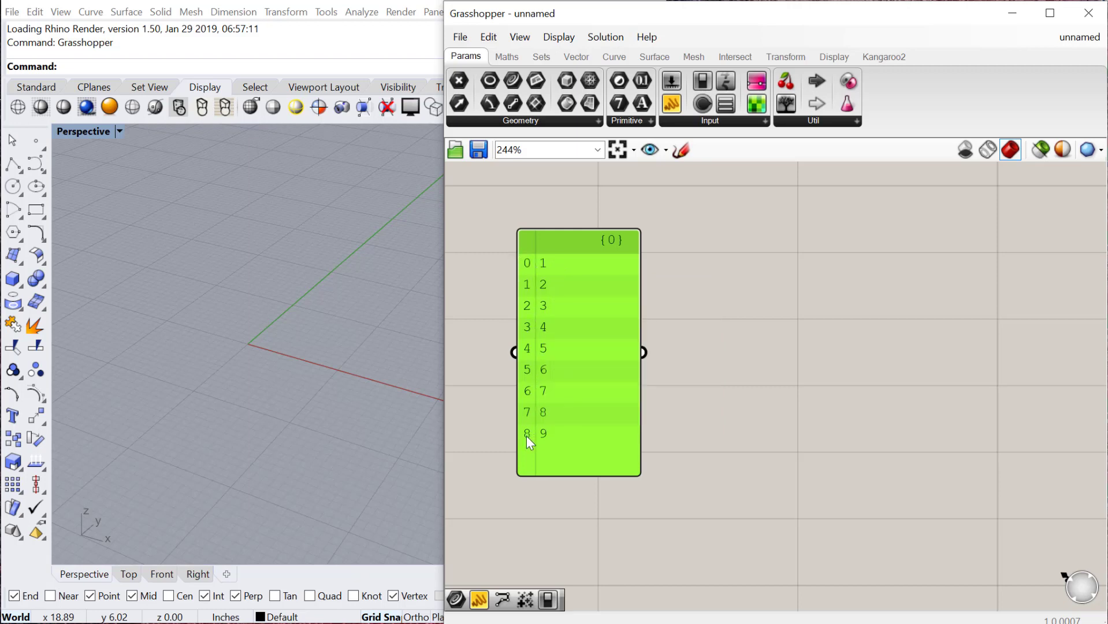
{"action": "mouse_move", "coordinate": [532, 271]}
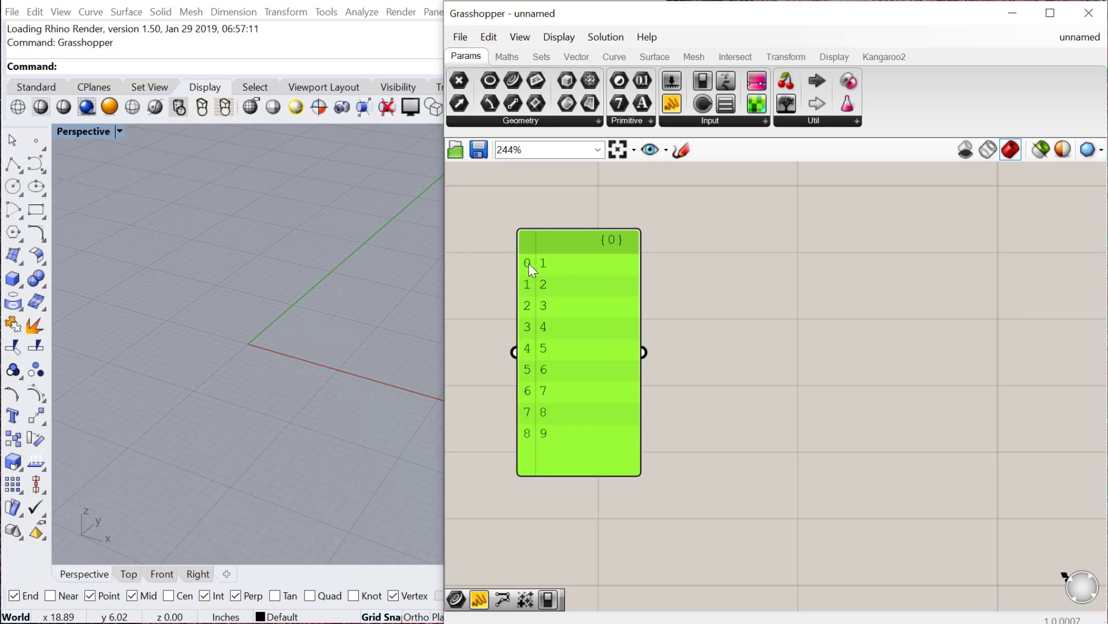
{"action": "mouse_move", "coordinate": [635, 284]}
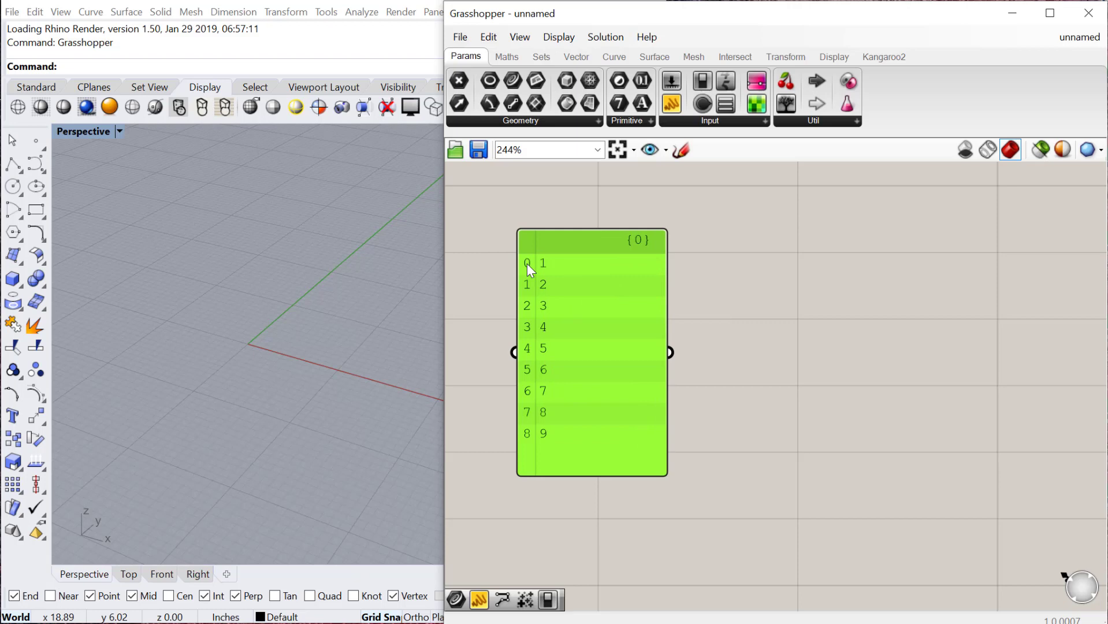
{"action": "mouse_move", "coordinate": [531, 436]}
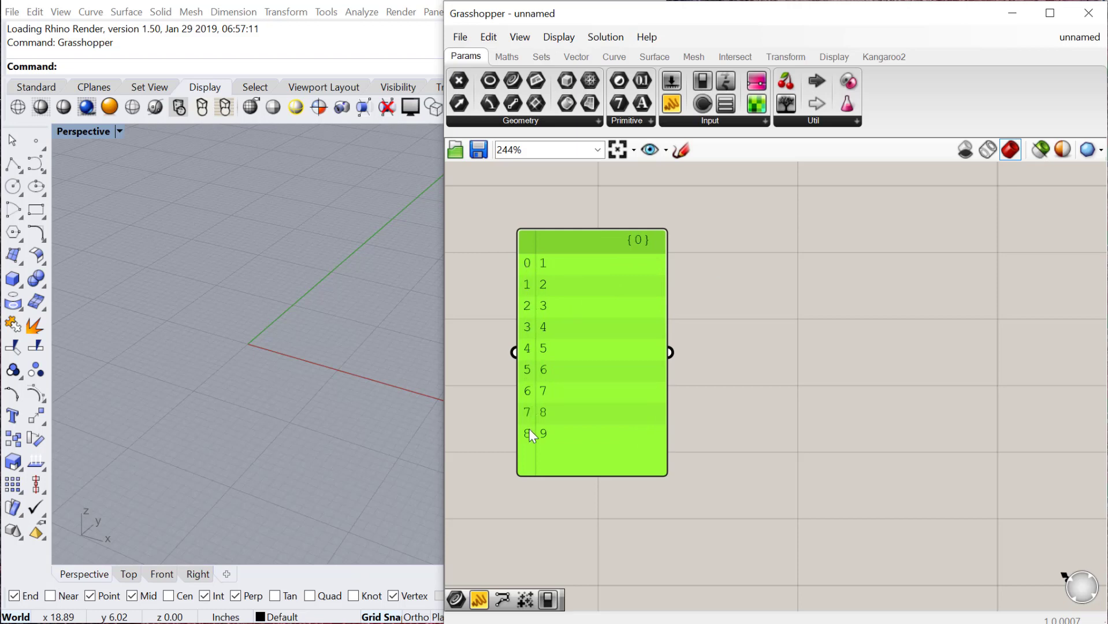
{"action": "mouse_move", "coordinate": [533, 287]}
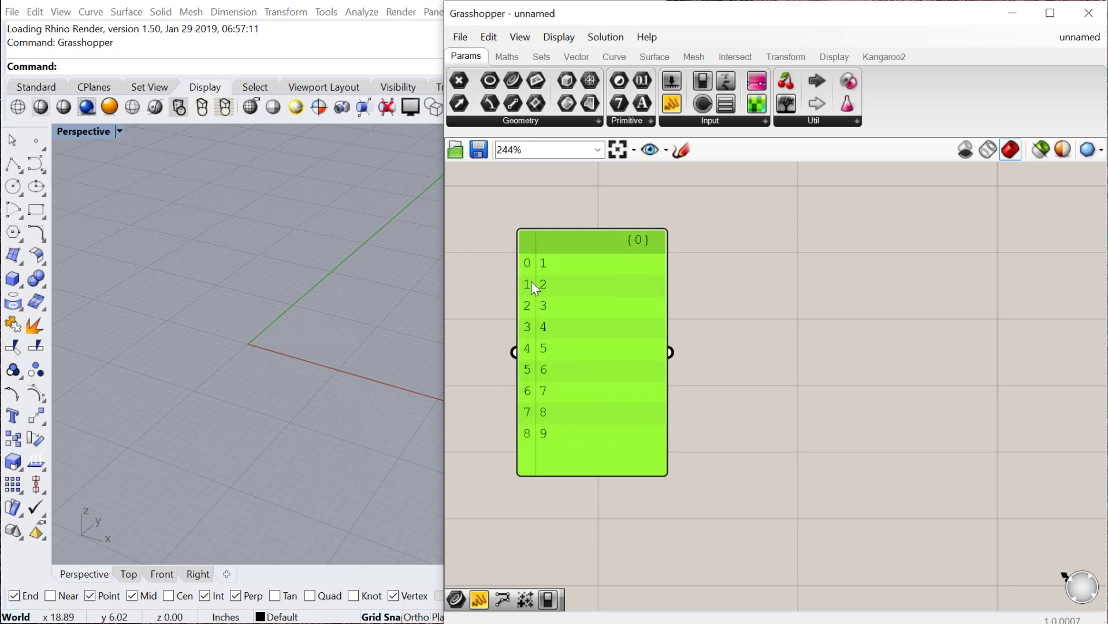
{"action": "mouse_move", "coordinate": [557, 412]}
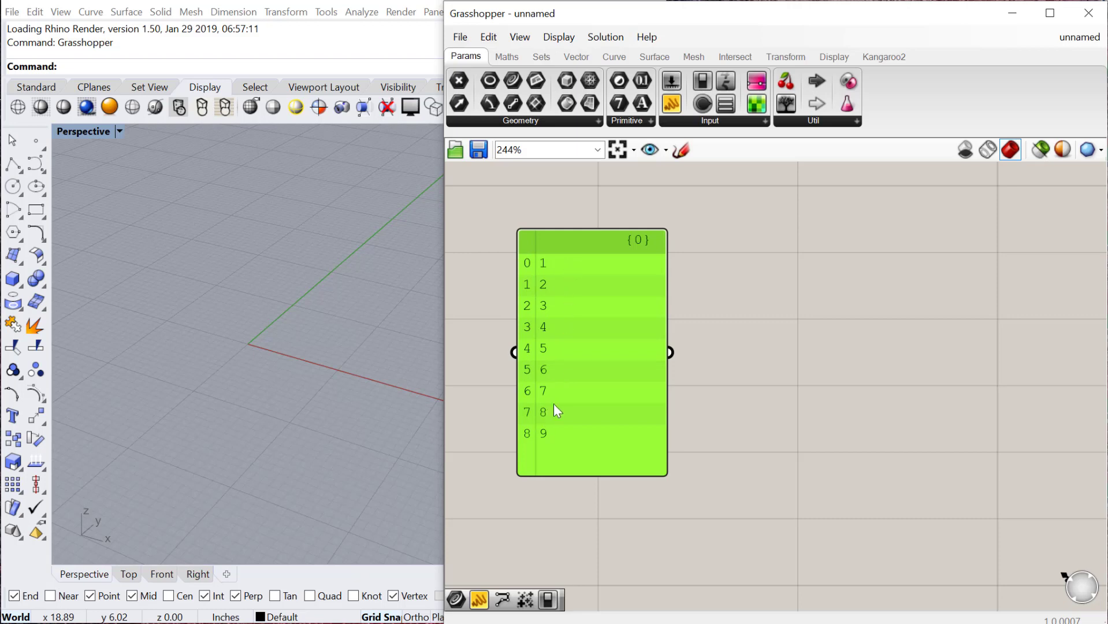
{"action": "mouse_move", "coordinate": [647, 270]}
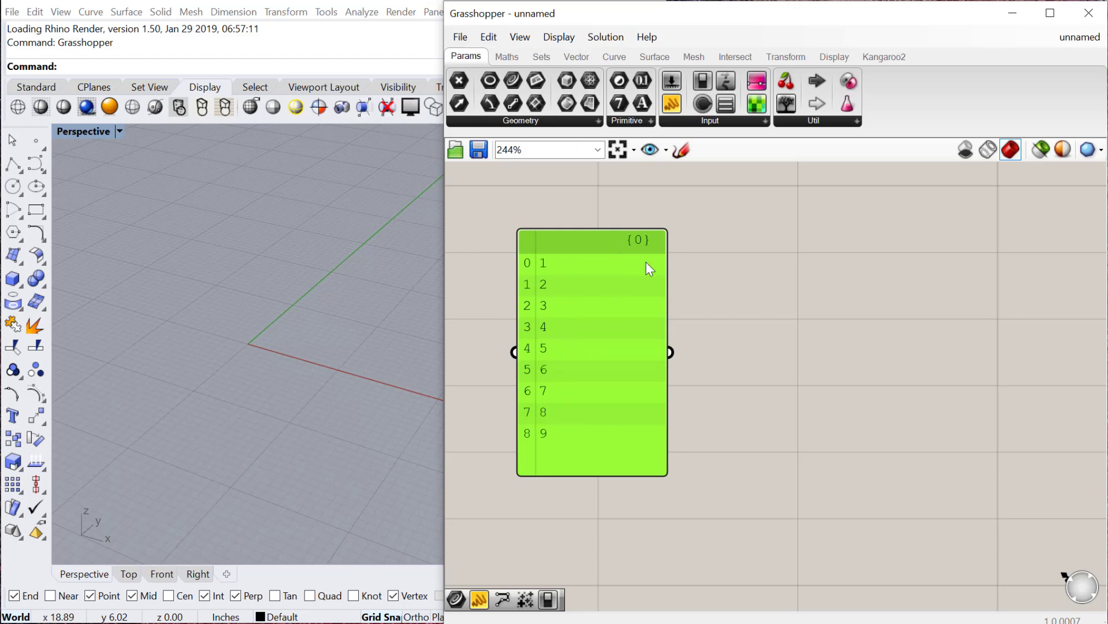
{"action": "mouse_move", "coordinate": [643, 243]}
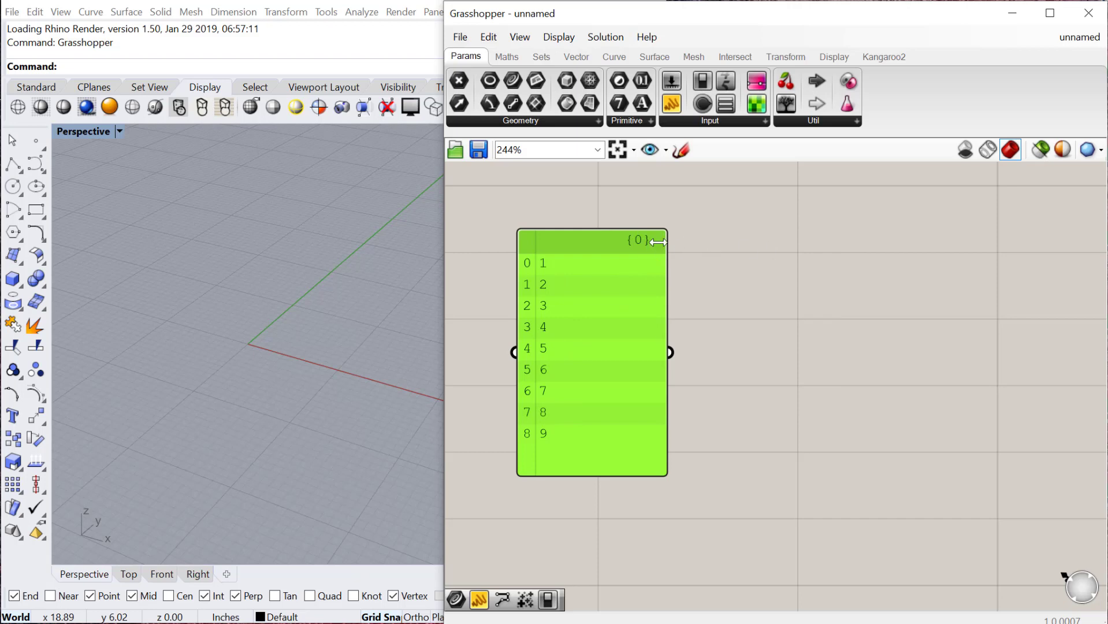
{"action": "mouse_move", "coordinate": [638, 244]}
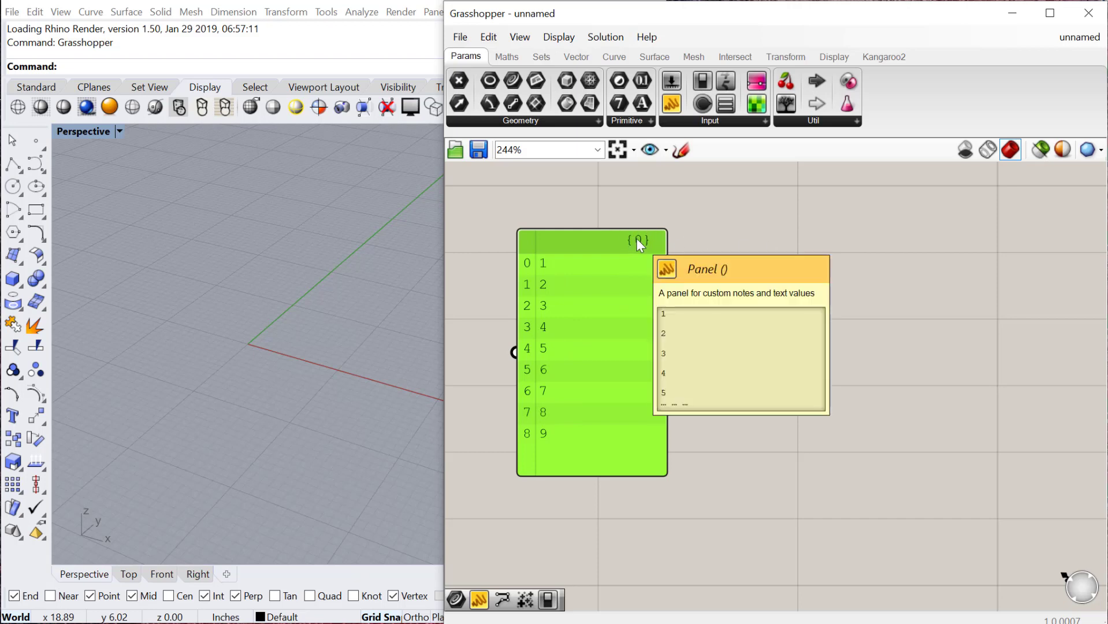
{"action": "mouse_move", "coordinate": [571, 249]}
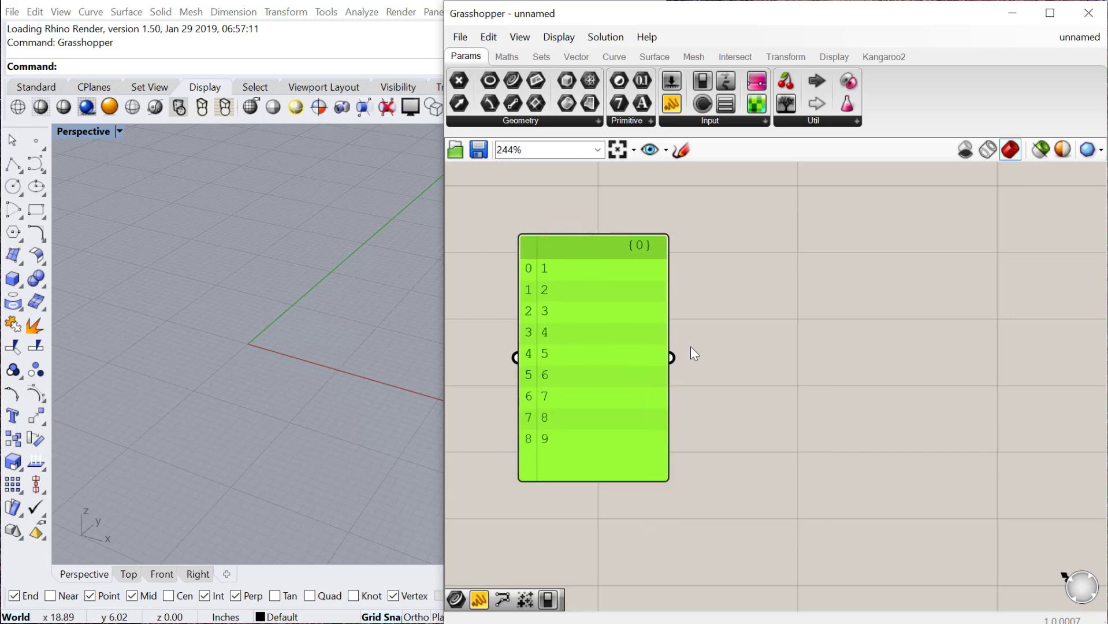
Add Reverse List from Sets > List so a second panel reads 9 down to 1
{"action": "left_click", "coordinate": [541, 56]}
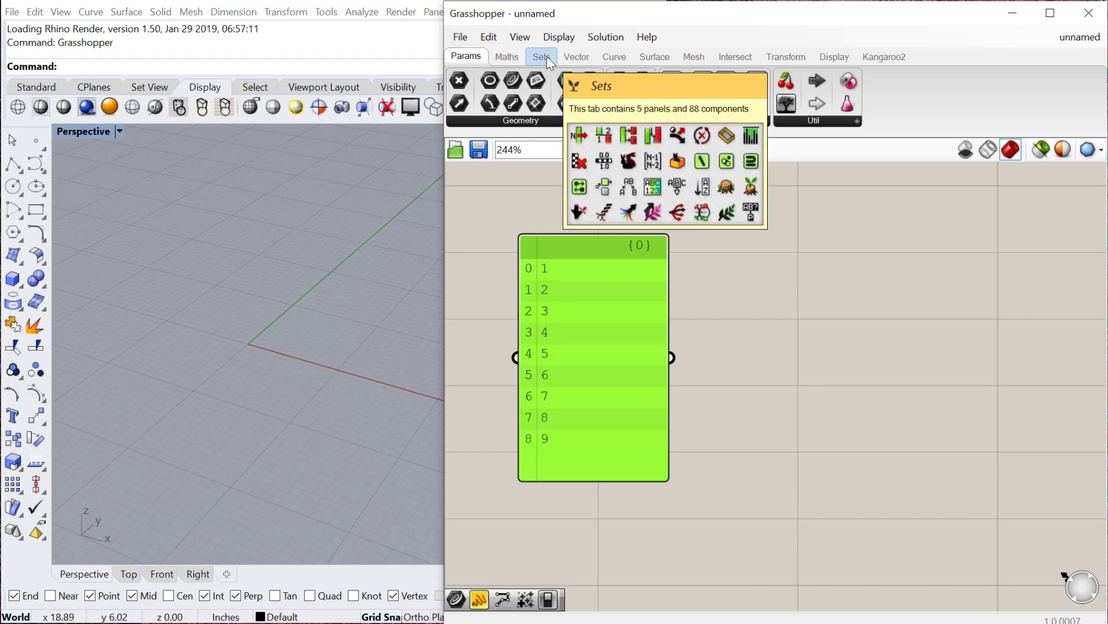
{"action": "left_click", "coordinate": [507, 57]}
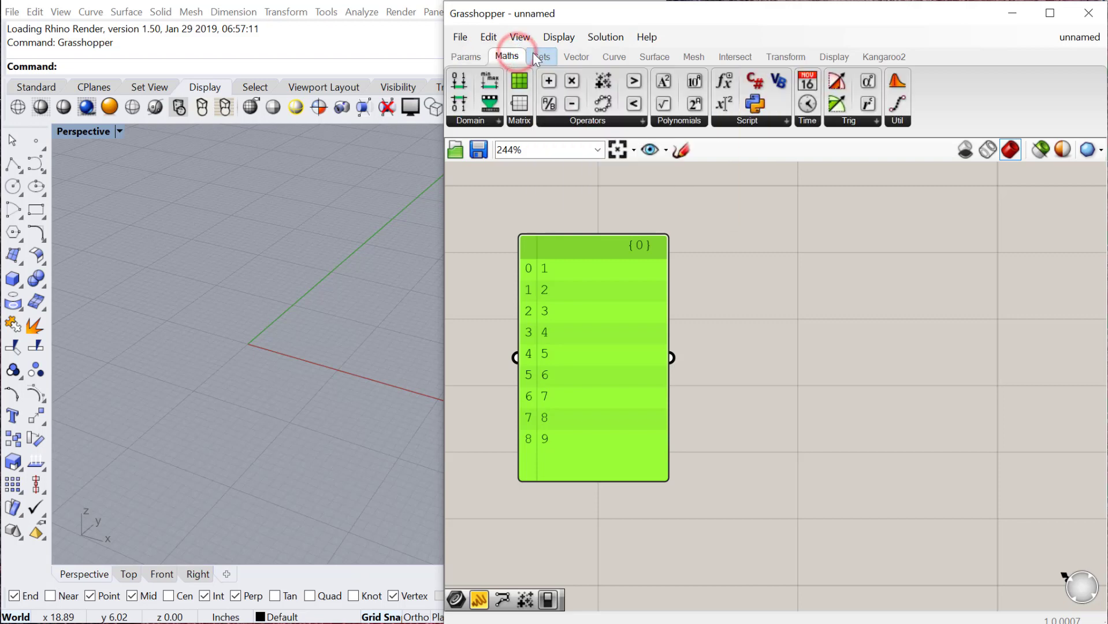
{"action": "type", "text": "rev"}
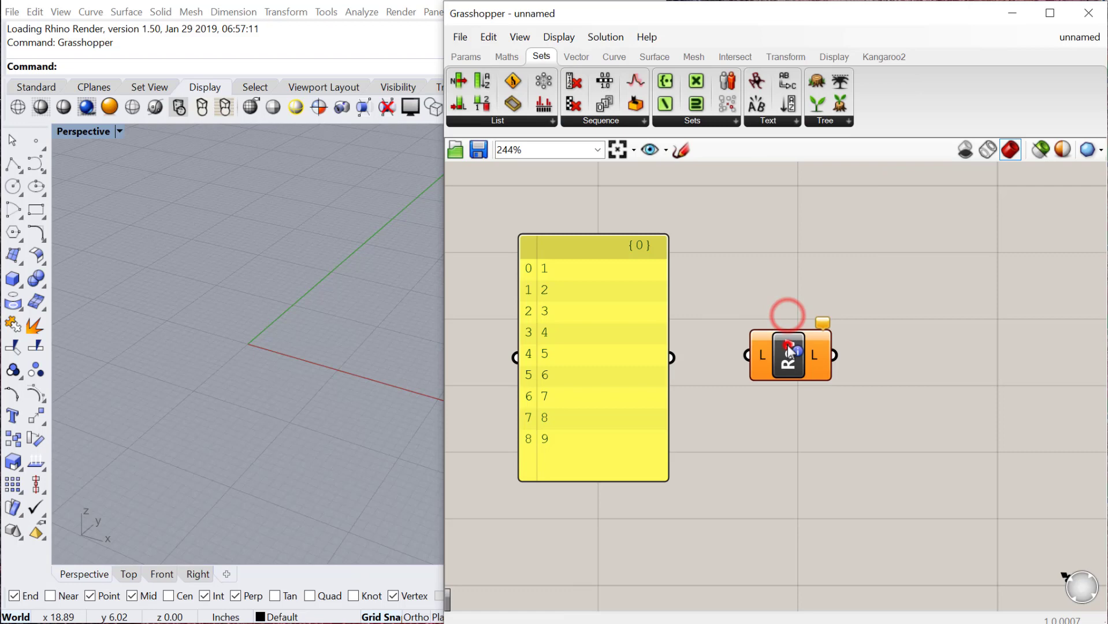
{"action": "left_click", "coordinate": [497, 120]}
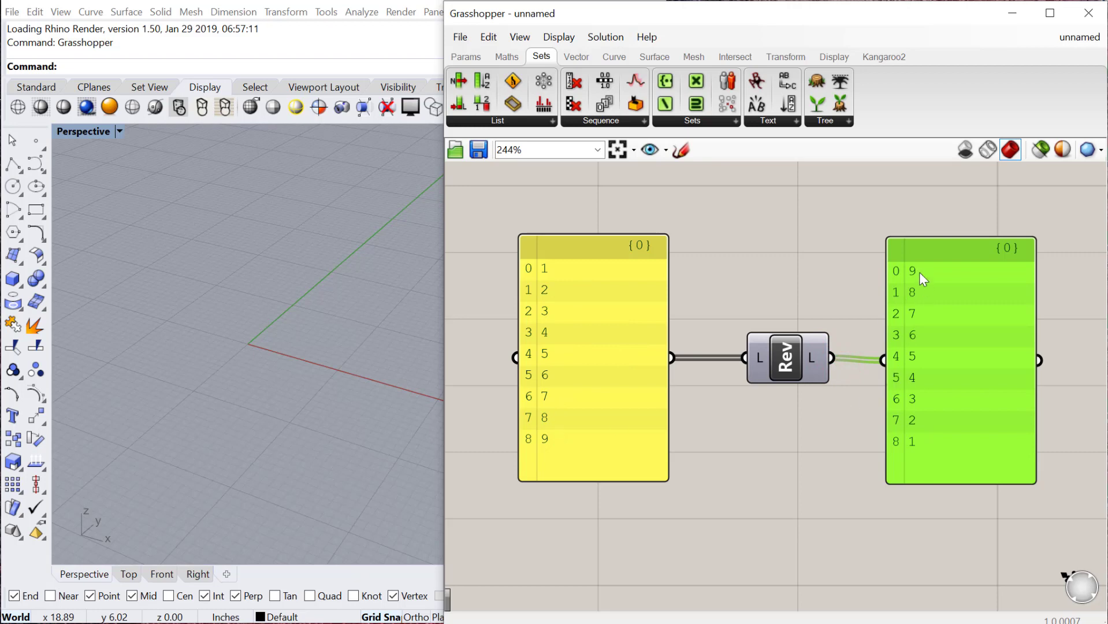
{"action": "mouse_move", "coordinate": [927, 274]}
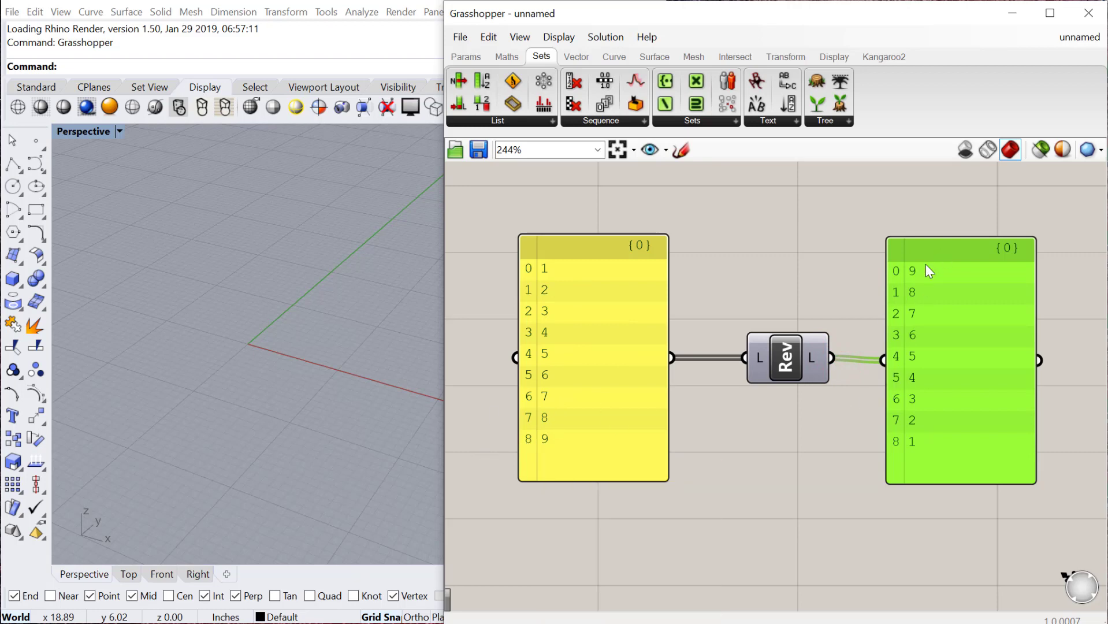
{"action": "scroll", "scroll_direction": "down", "scroll_amount": 3}
{"action": "type", "text": "listlen"}
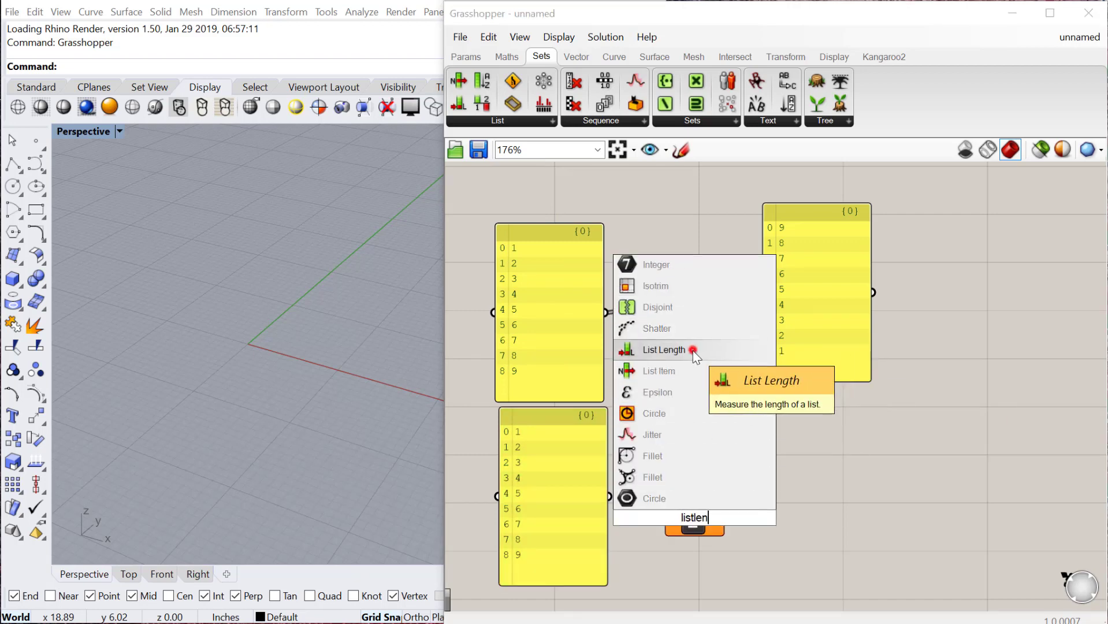
Add List Length on the 1–9 panel with an output panel showing the count 9
{"action": "left_click", "coordinate": [664, 349]}
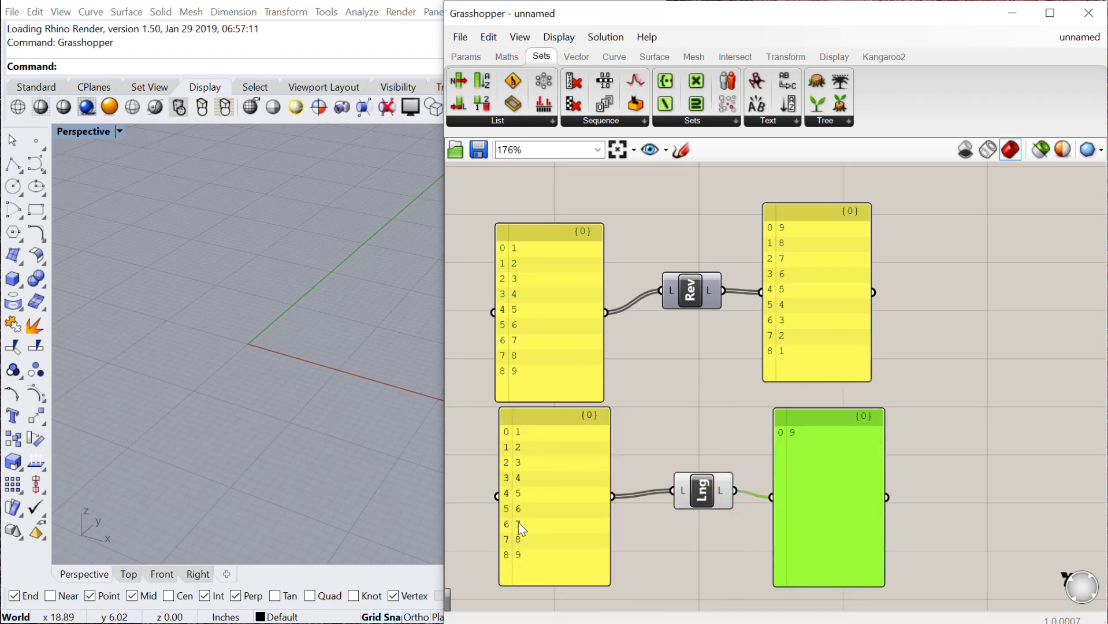
{"action": "mouse_move", "coordinate": [503, 447]}
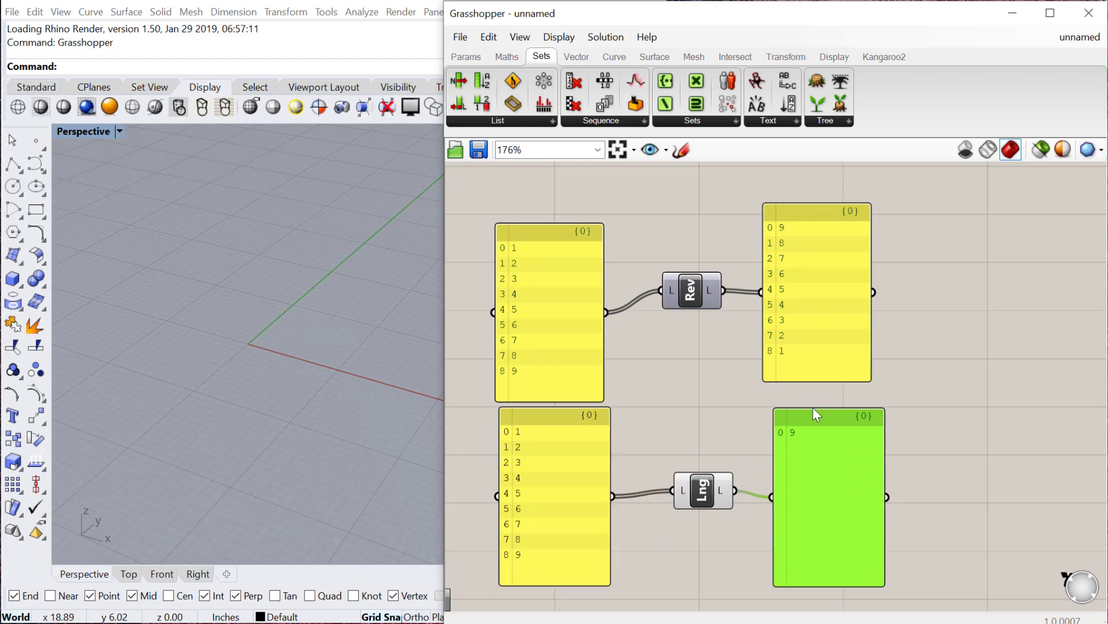
{"action": "mouse_move", "coordinate": [507, 444]}
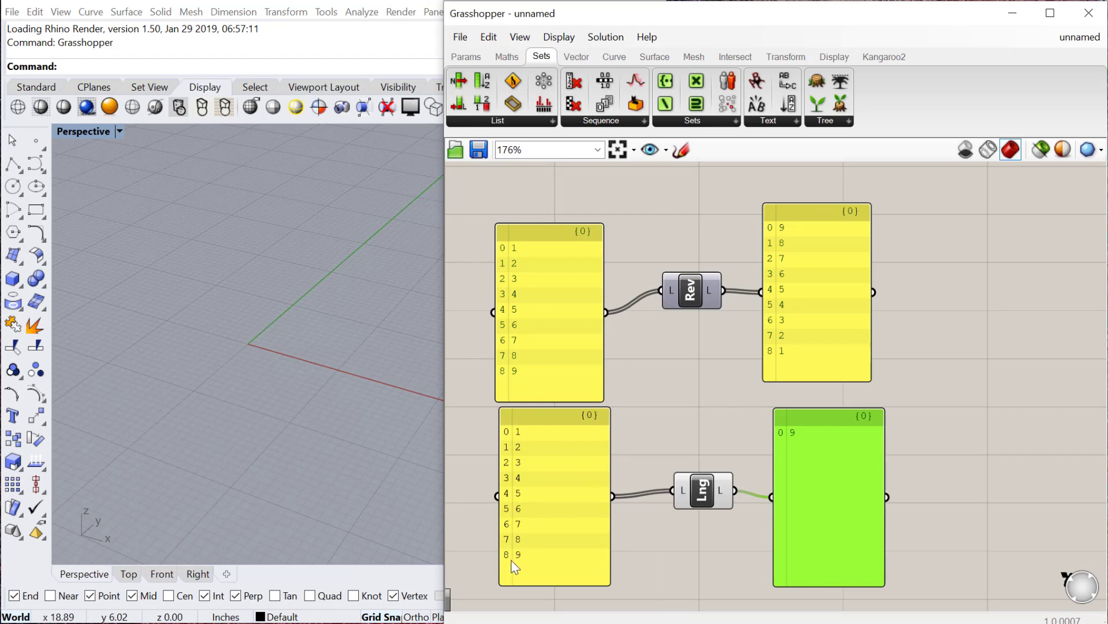
{"action": "mouse_move", "coordinate": [723, 486]}
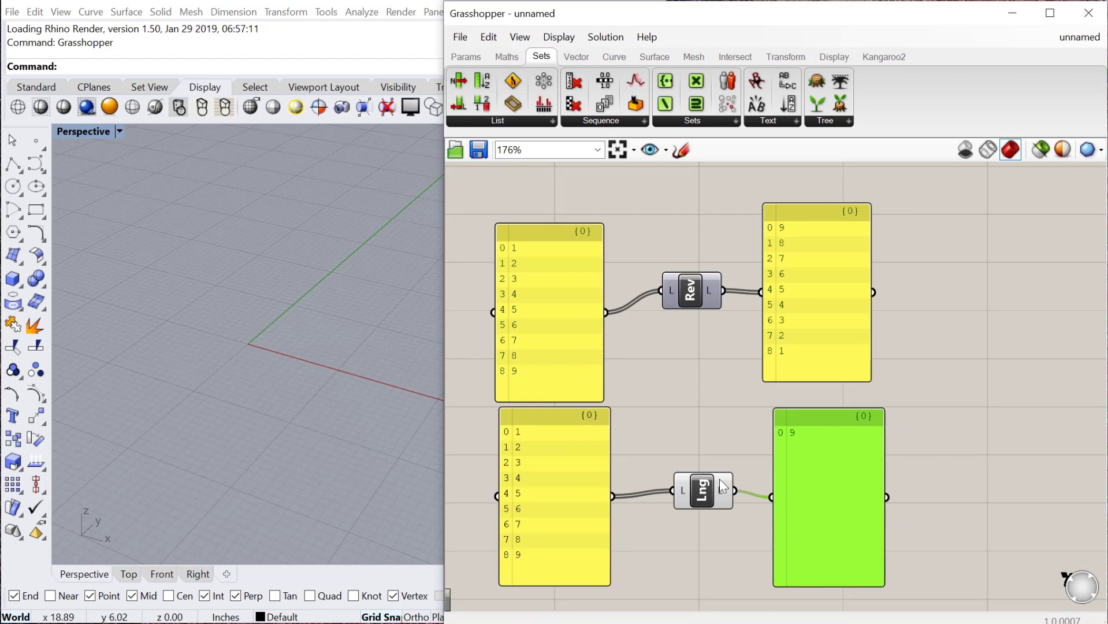
{"action": "scroll", "scroll_direction": "down", "scroll_amount": 3}
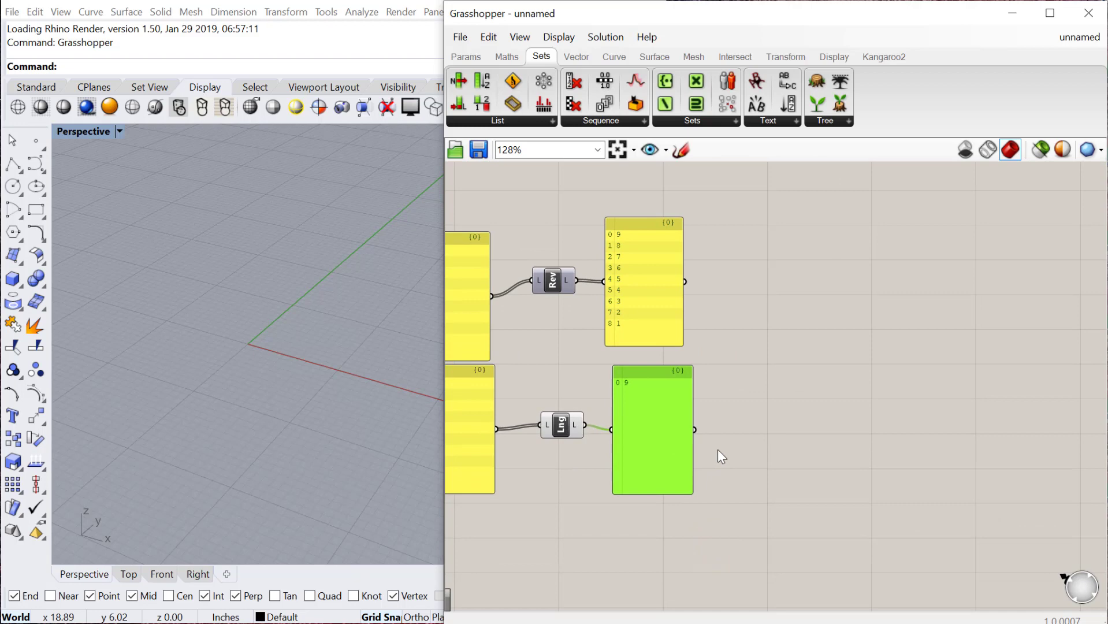
{"action": "mouse_move", "coordinate": [766, 433]}
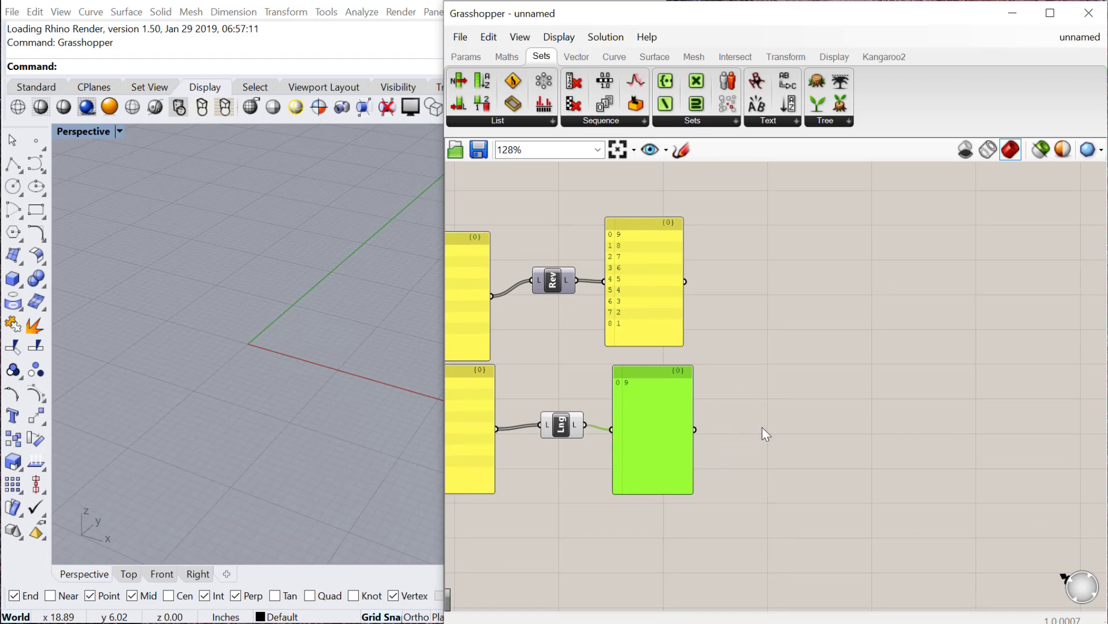
Search 'subs' and place Sub List with a new 1–9 panel wired into its L input
{"action": "type", "text": "subs"}
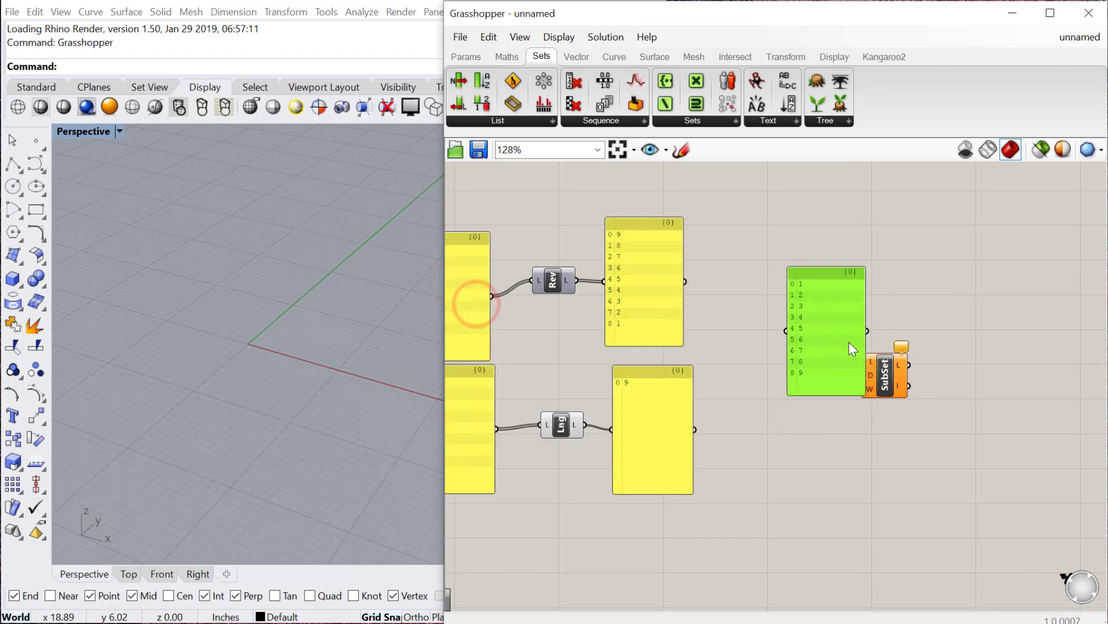
{"action": "scroll", "scroll_direction": "up", "scroll_amount": 3}
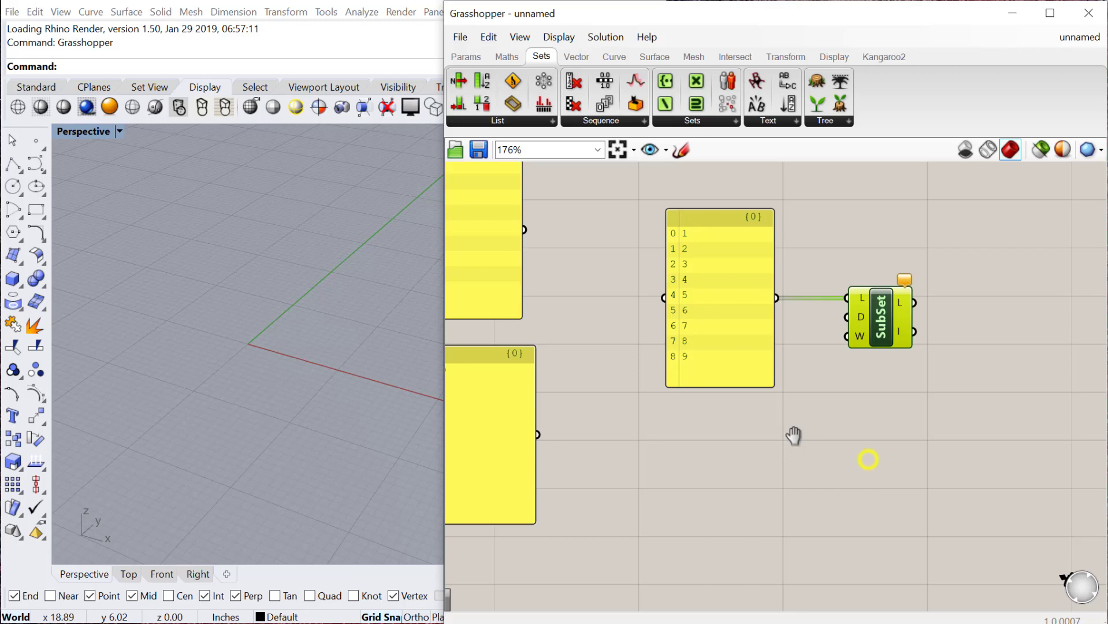
Add Construct Domain and a number slider beside Sub List for the 3-to-7 range
{"action": "double_click", "coordinate": [756, 460]}
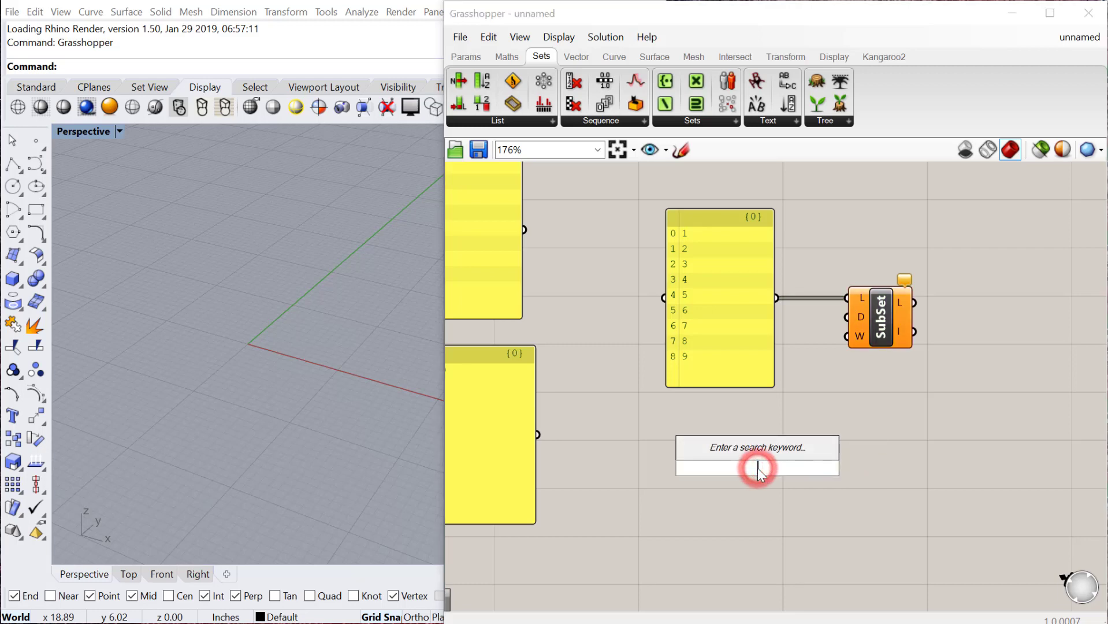
{"action": "type", "text": "domain"}
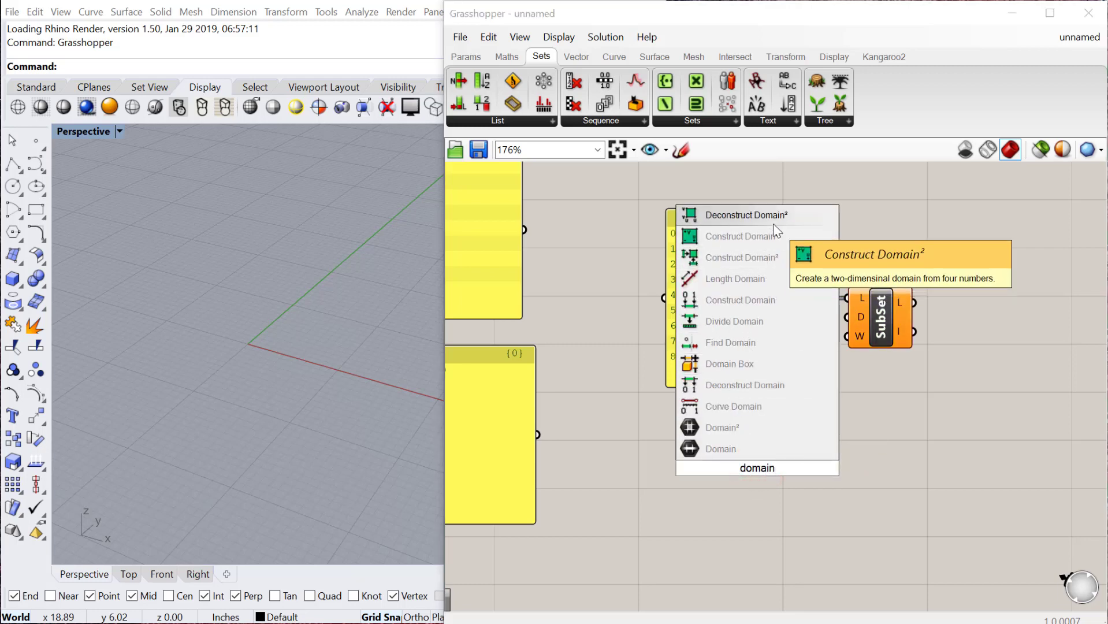
{"action": "mouse_move", "coordinate": [741, 299]}
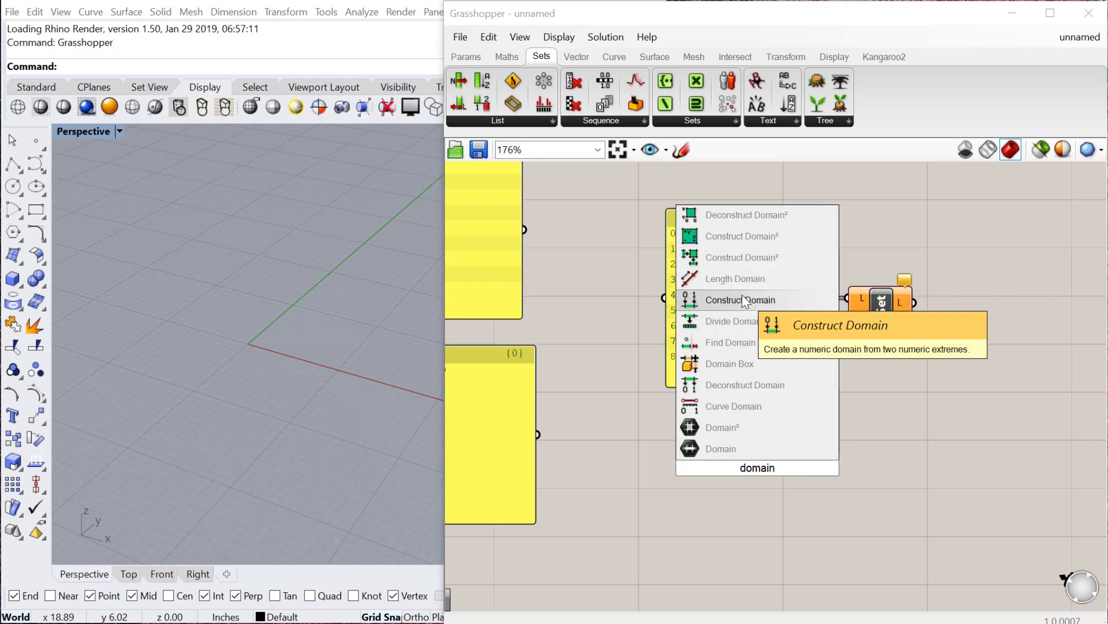
{"action": "left_click", "coordinate": [741, 300]}
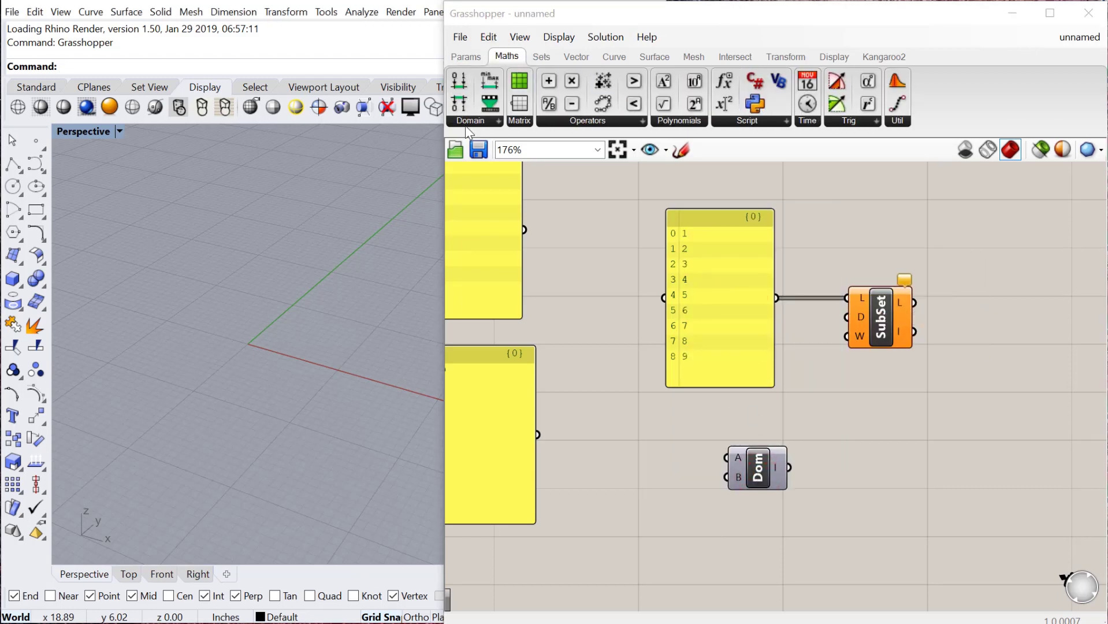
{"action": "left_click", "coordinate": [471, 120]}
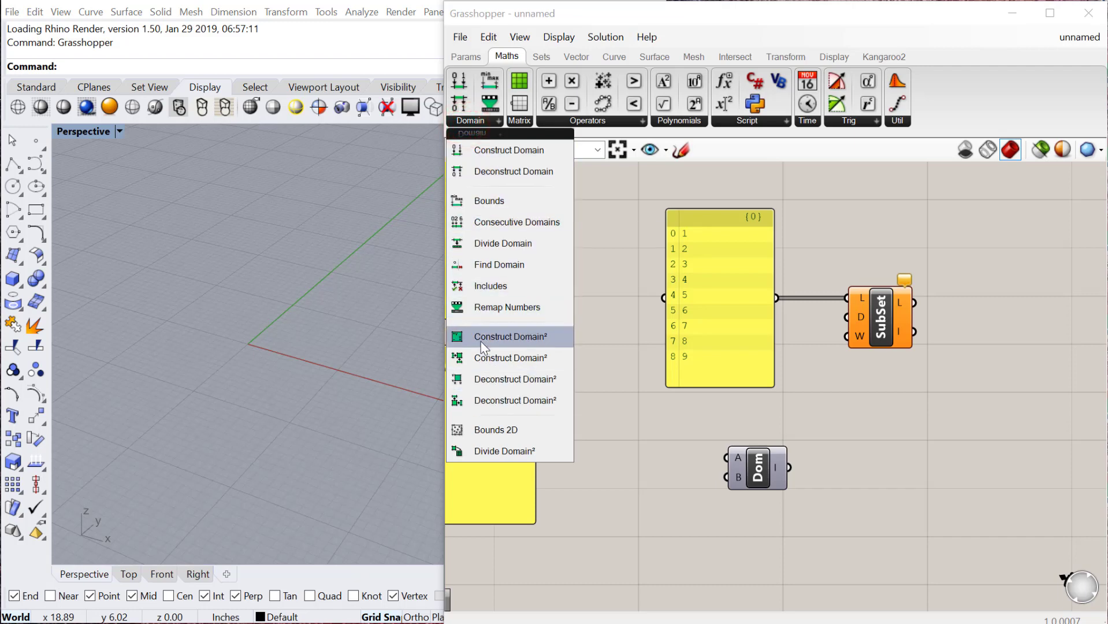
{"action": "mouse_move", "coordinate": [508, 150]}
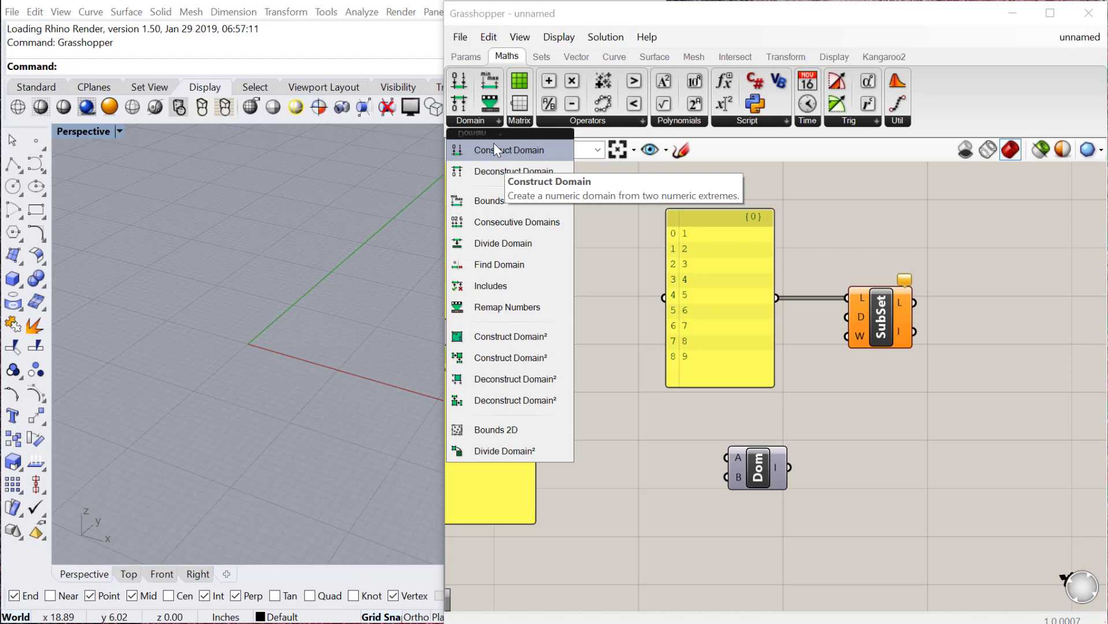
{"action": "mouse_move", "coordinate": [471, 156]}
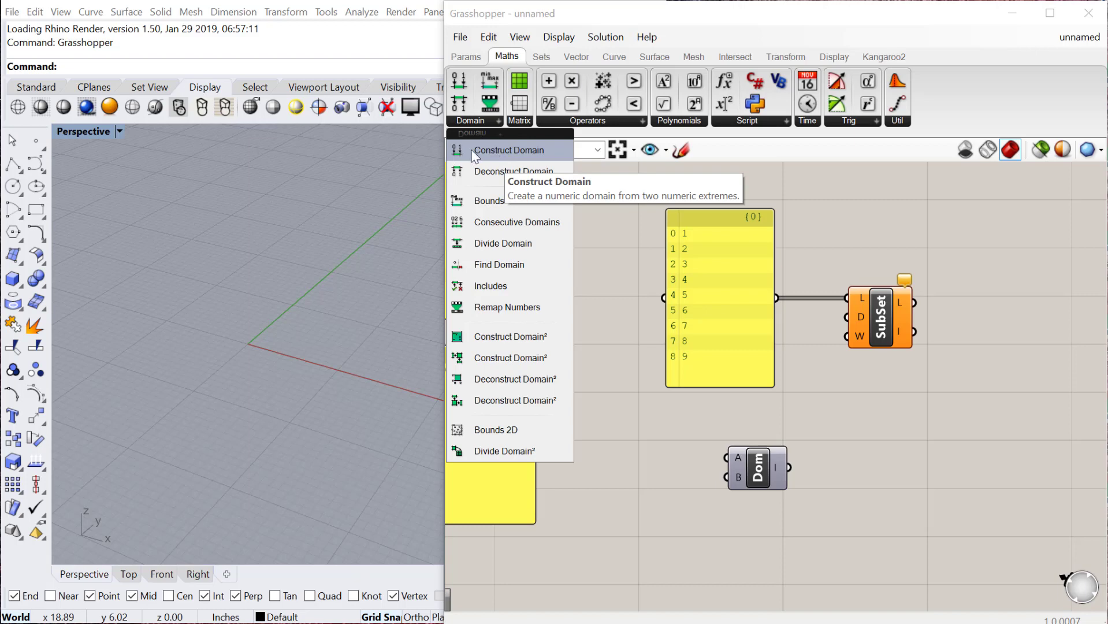
{"action": "mouse_move", "coordinate": [509, 336]}
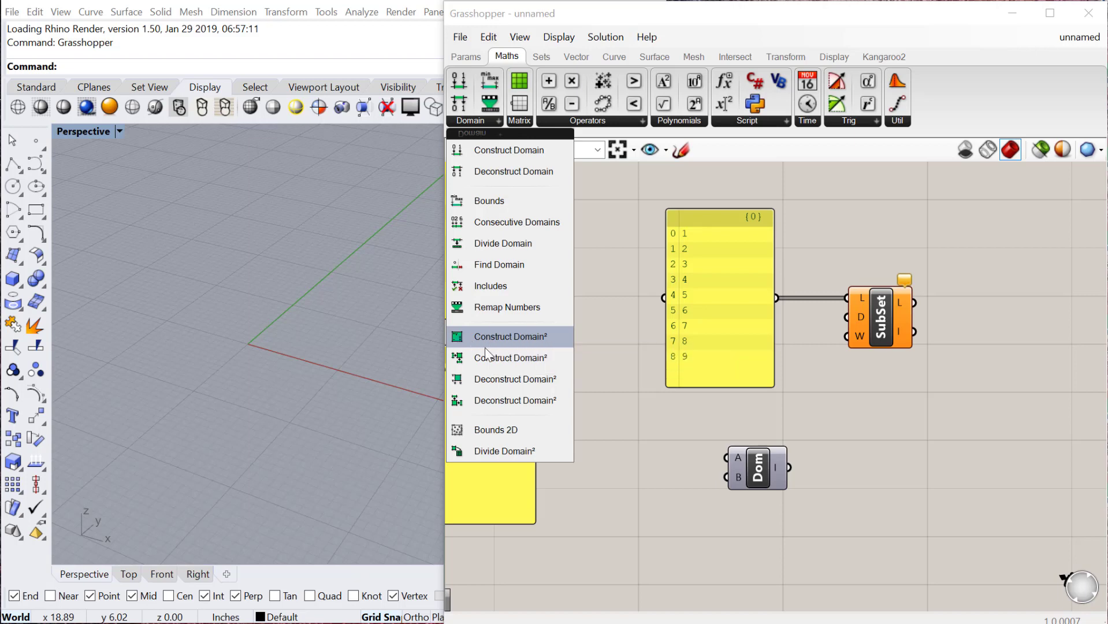
{"action": "mouse_move", "coordinate": [488, 344]}
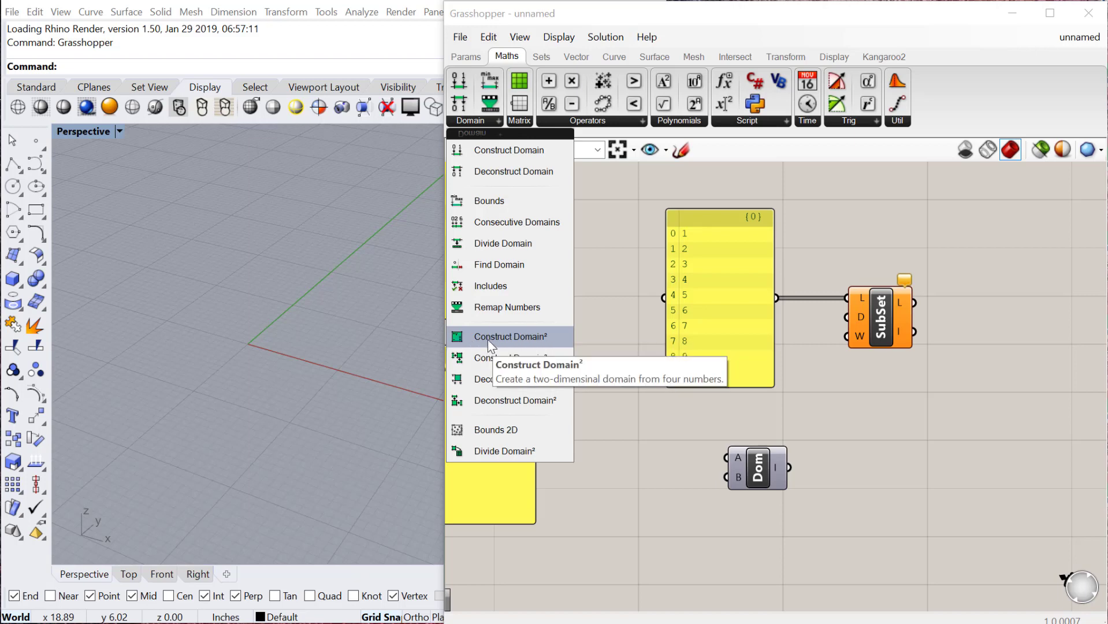
{"action": "mouse_move", "coordinate": [509, 151]}
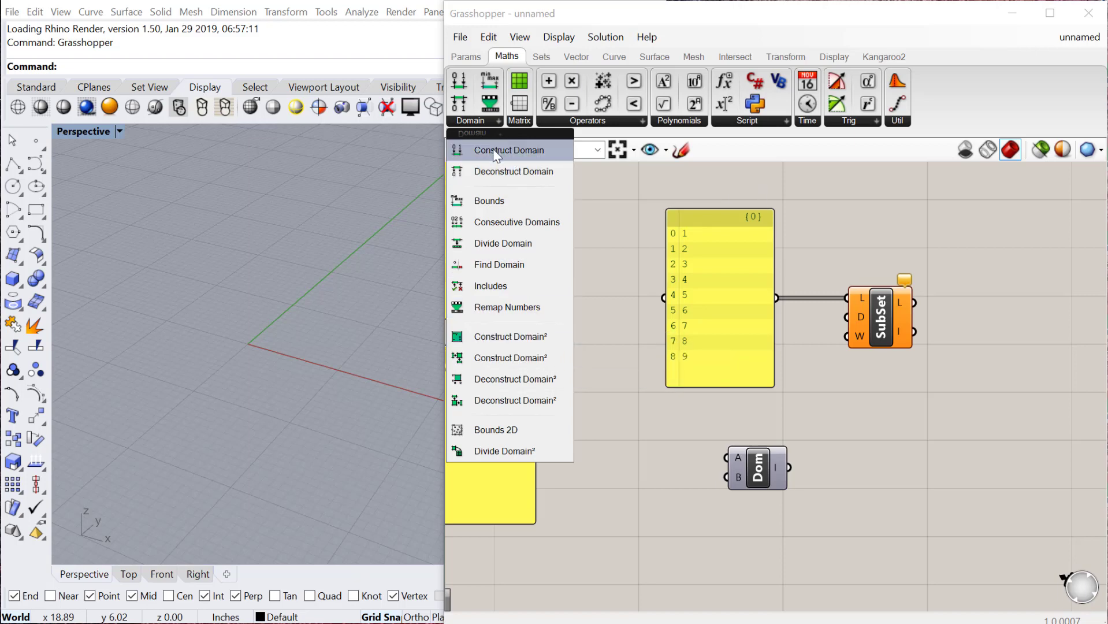
{"action": "mouse_move", "coordinate": [572, 313]}
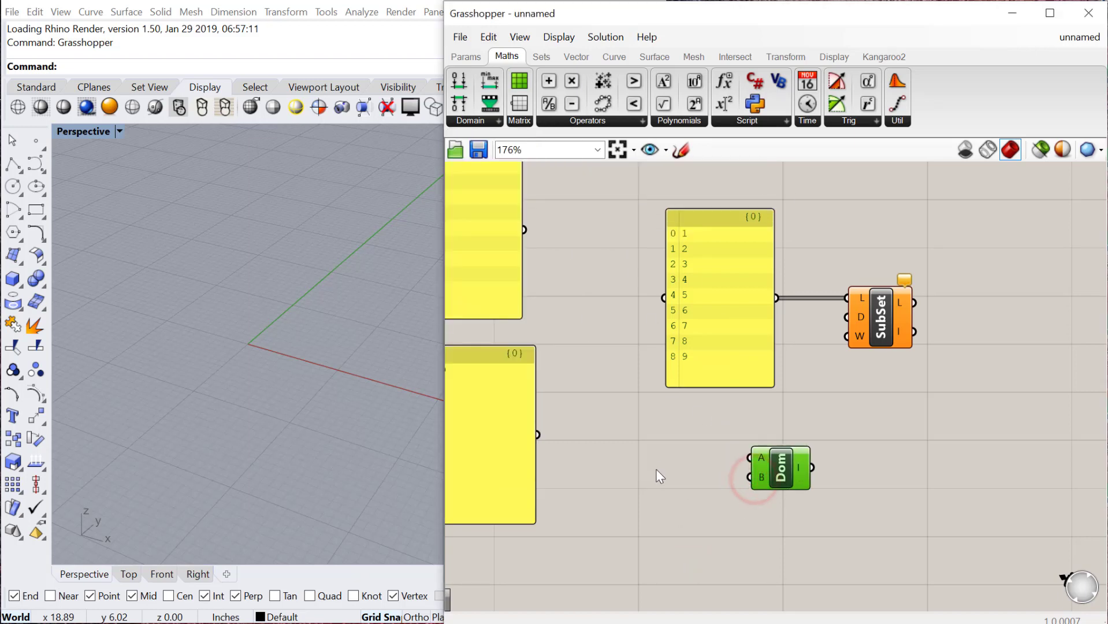
{"action": "double_click", "coordinate": [654, 460]}
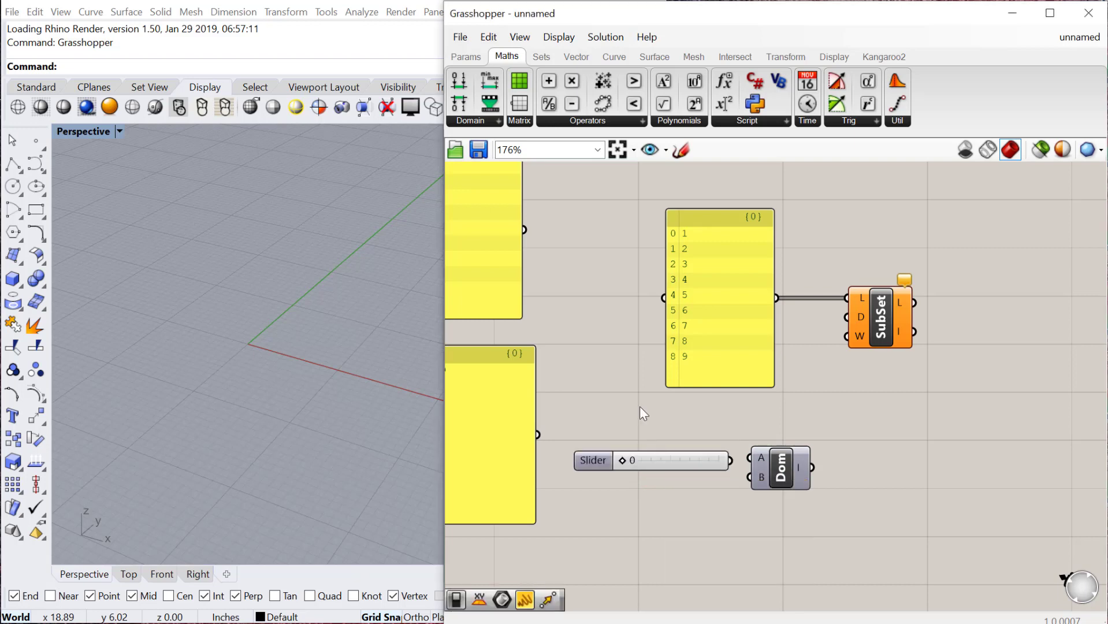
{"action": "mouse_move", "coordinate": [647, 456]}
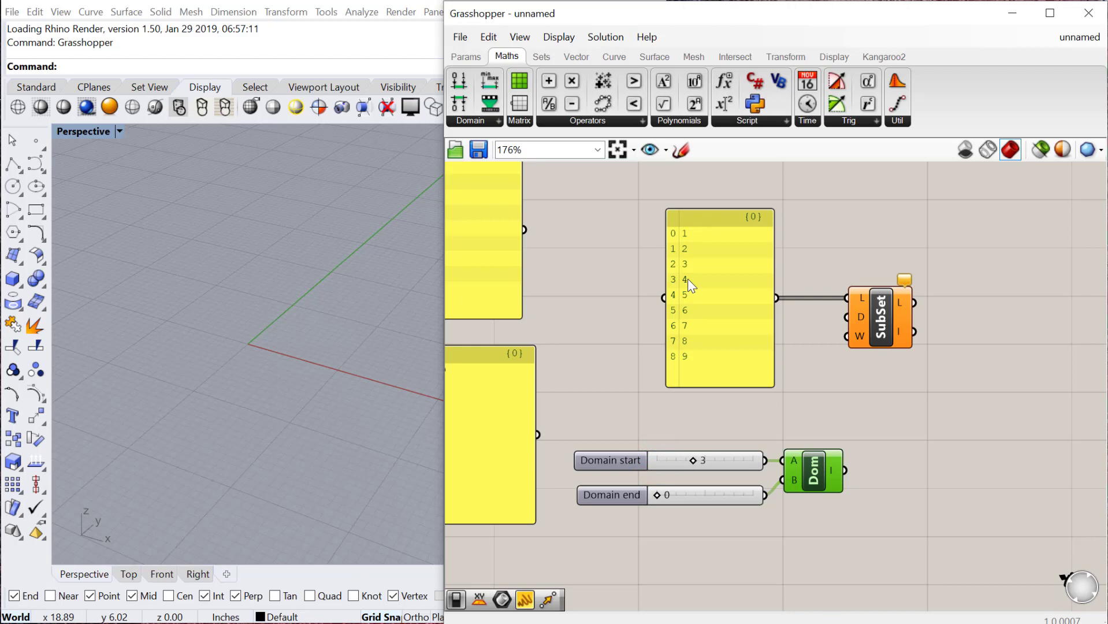
{"action": "mouse_move", "coordinate": [671, 335]}
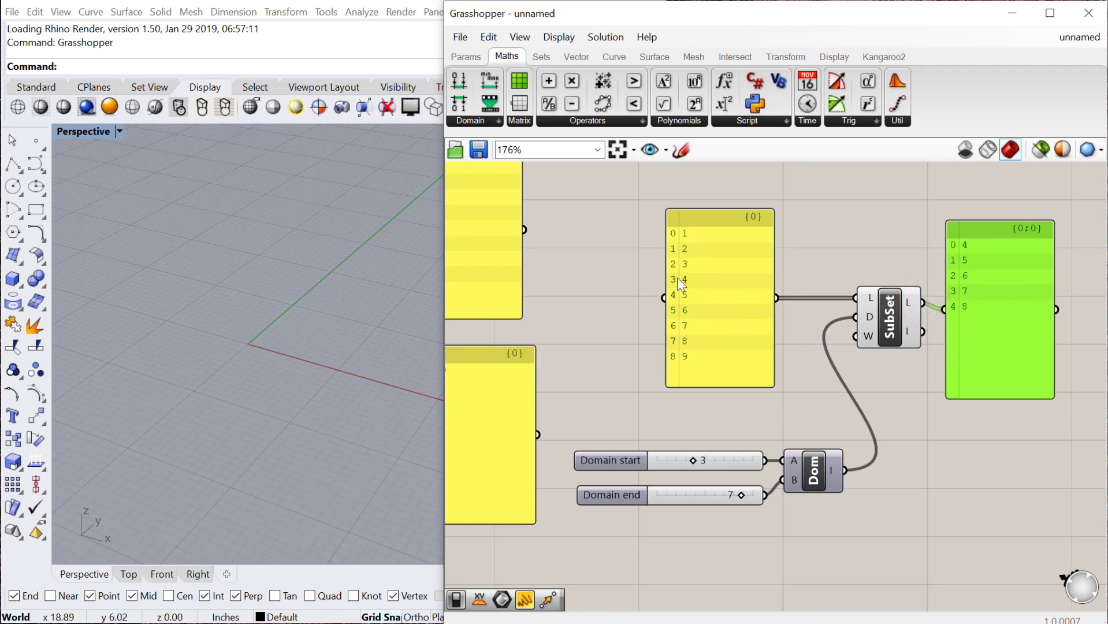
{"action": "mouse_move", "coordinate": [690, 327]}
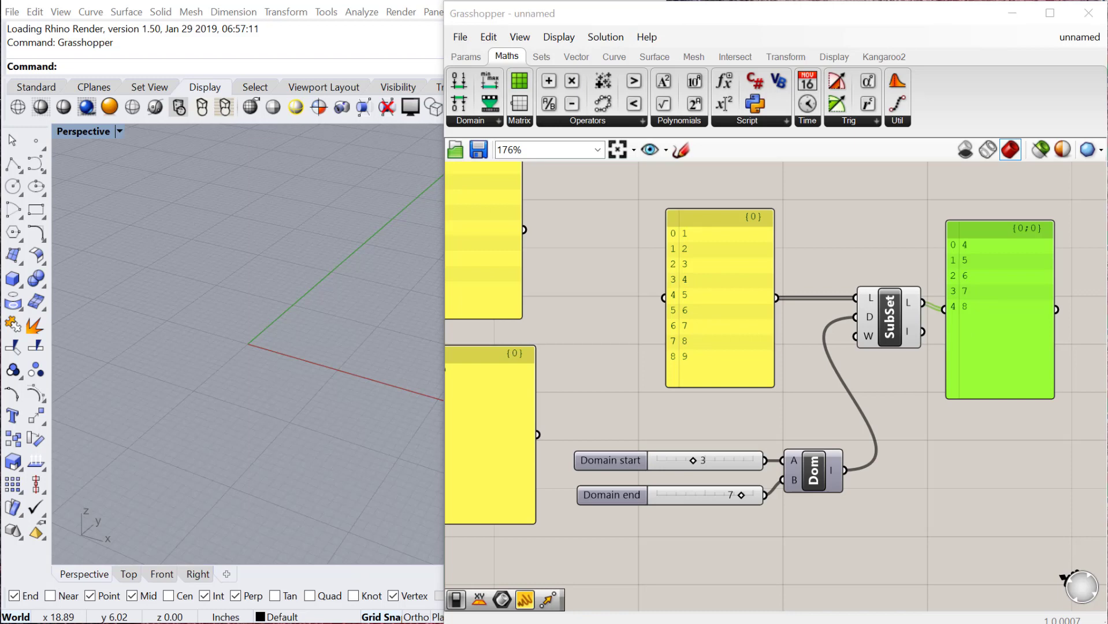
Add List Item with a 0<8 index slider, returning 6 at index 5
{"action": "scroll", "scroll_direction": "down", "scroll_amount": 3}
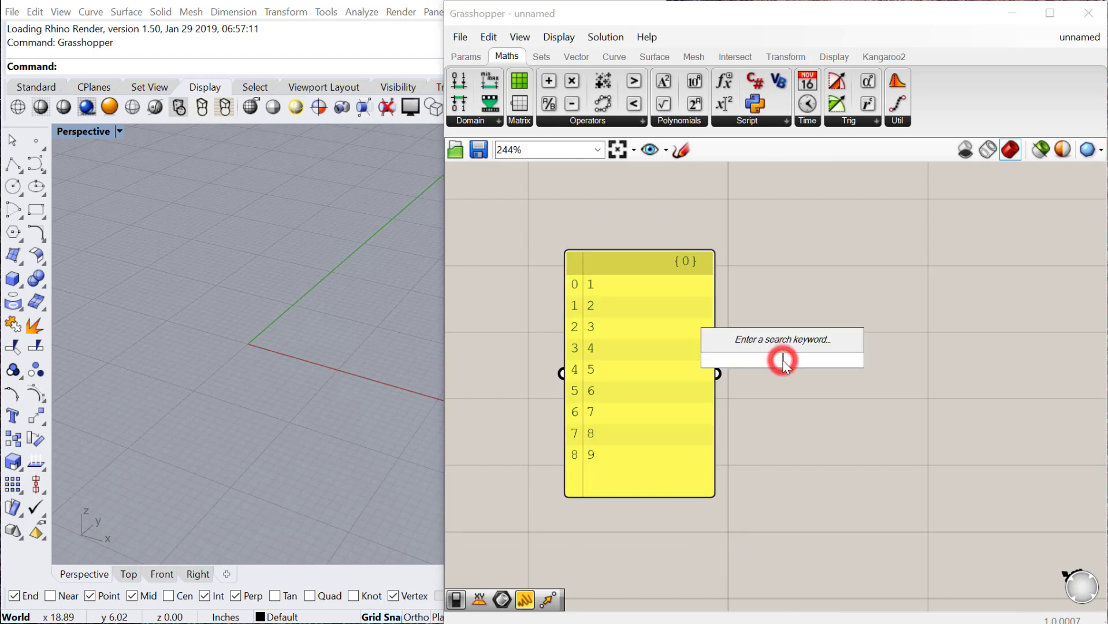
{"action": "type", "text": "list"}
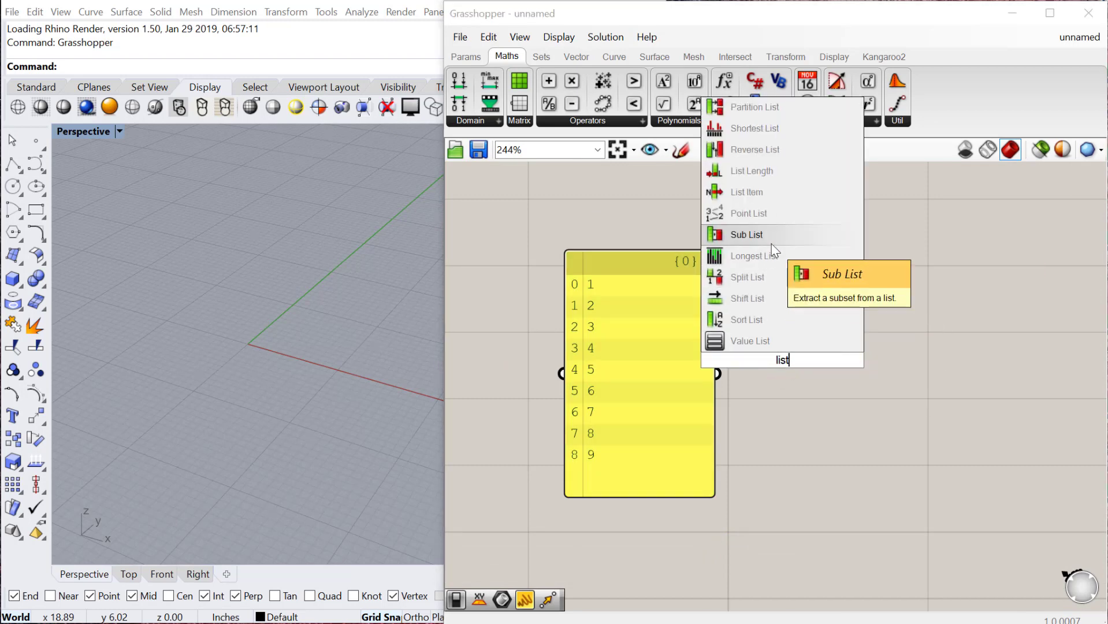
{"action": "left_click", "coordinate": [747, 191]}
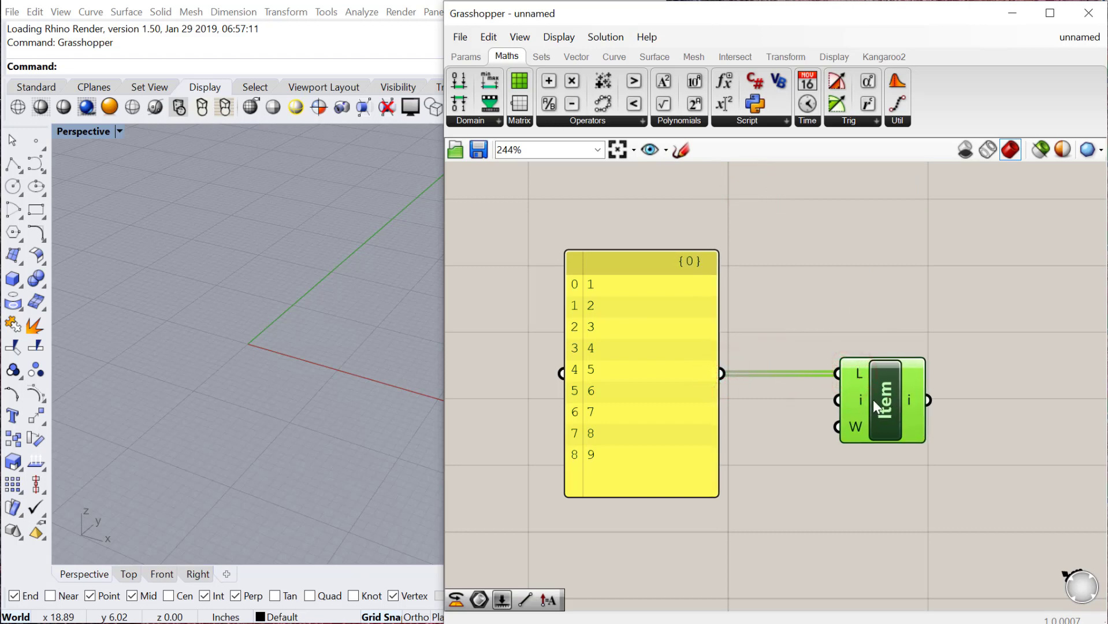
{"action": "double_click", "coordinate": [732, 477]}
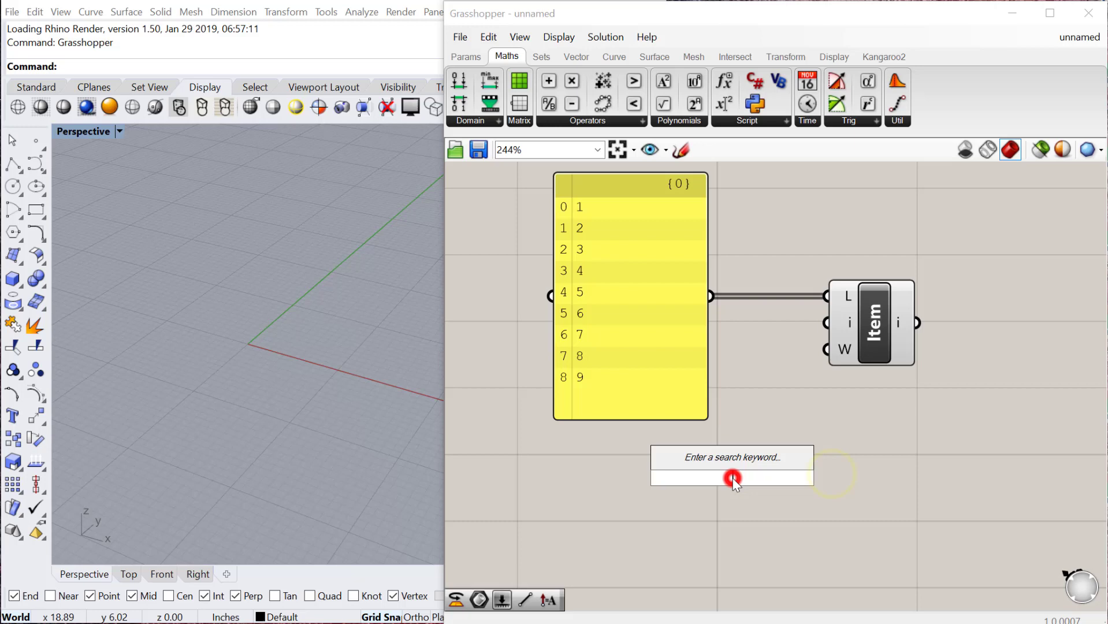
{"action": "type", "text": "0<8"}
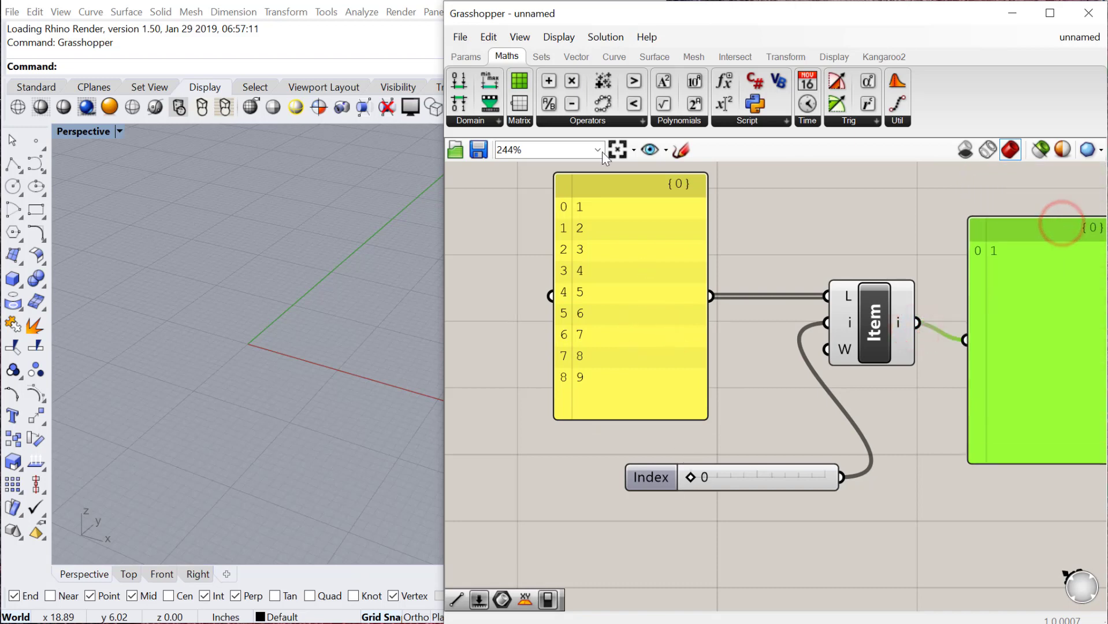
{"action": "mouse_move", "coordinate": [695, 486]}
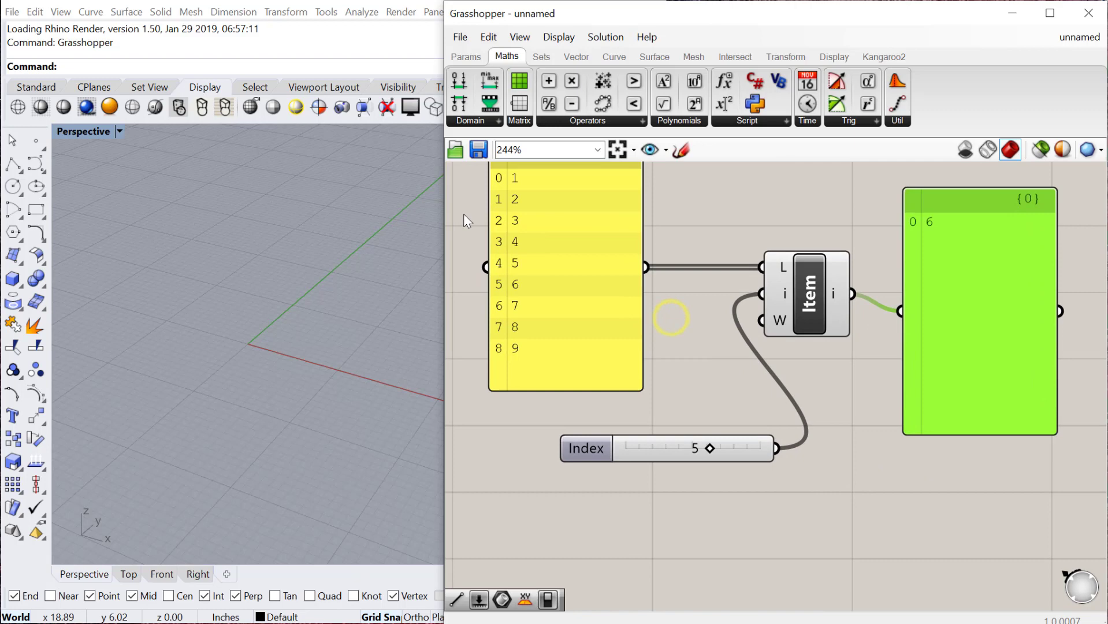
{"action": "mouse_move", "coordinate": [784, 267]}
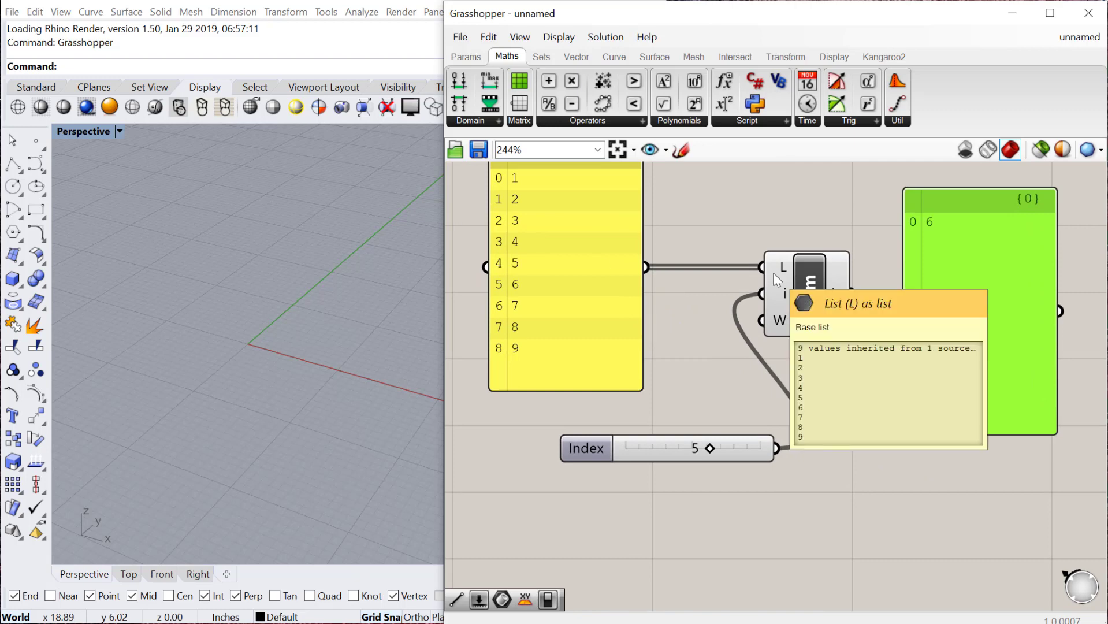
{"action": "mouse_move", "coordinate": [679, 438]}
{"action": "type", "text": "pa"}
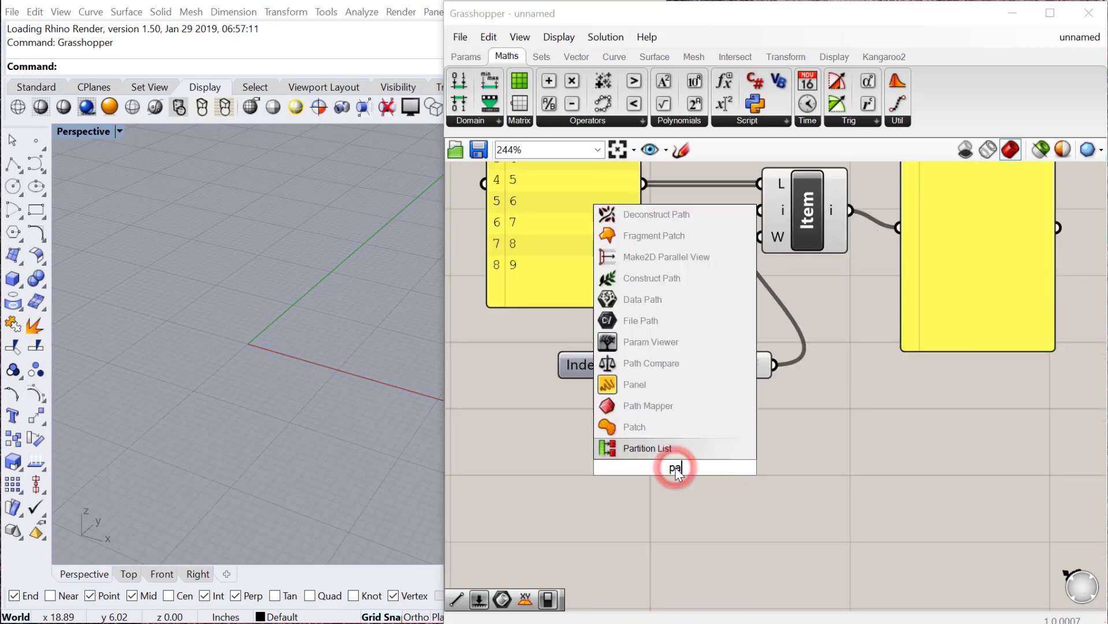
Place the Partition List component from the 'pa' search
{"action": "left_click", "coordinate": [635, 383]}
{"action": "type", "text": "dispa"}
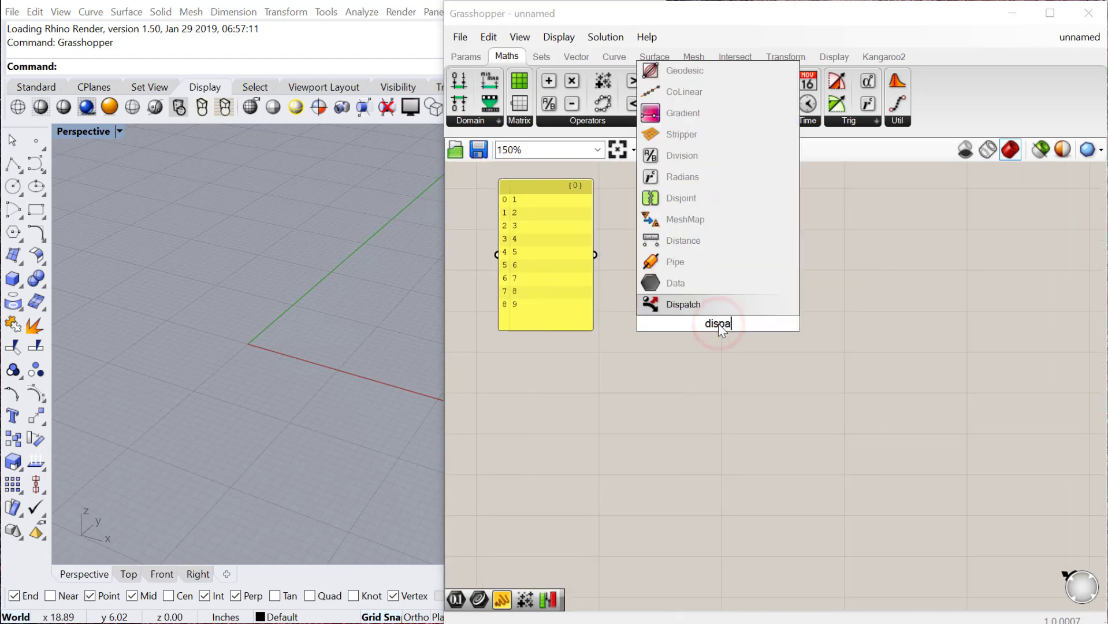
Place Dispatch and a new Panel for its true/false pattern input
{"action": "left_click", "coordinate": [683, 305]}
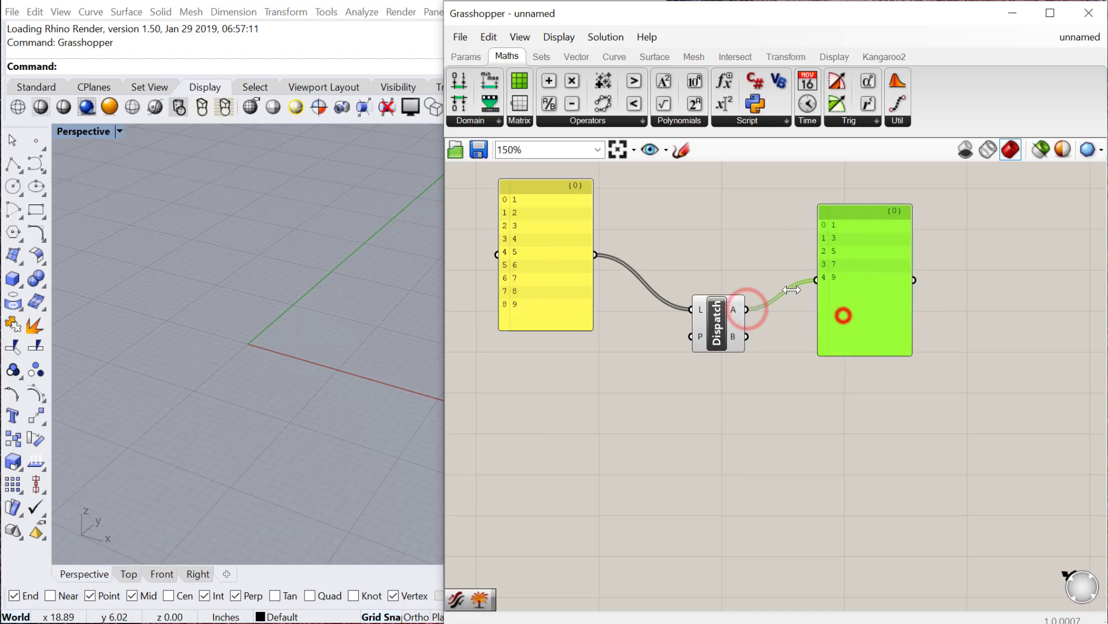
{"action": "mouse_move", "coordinate": [879, 315]}
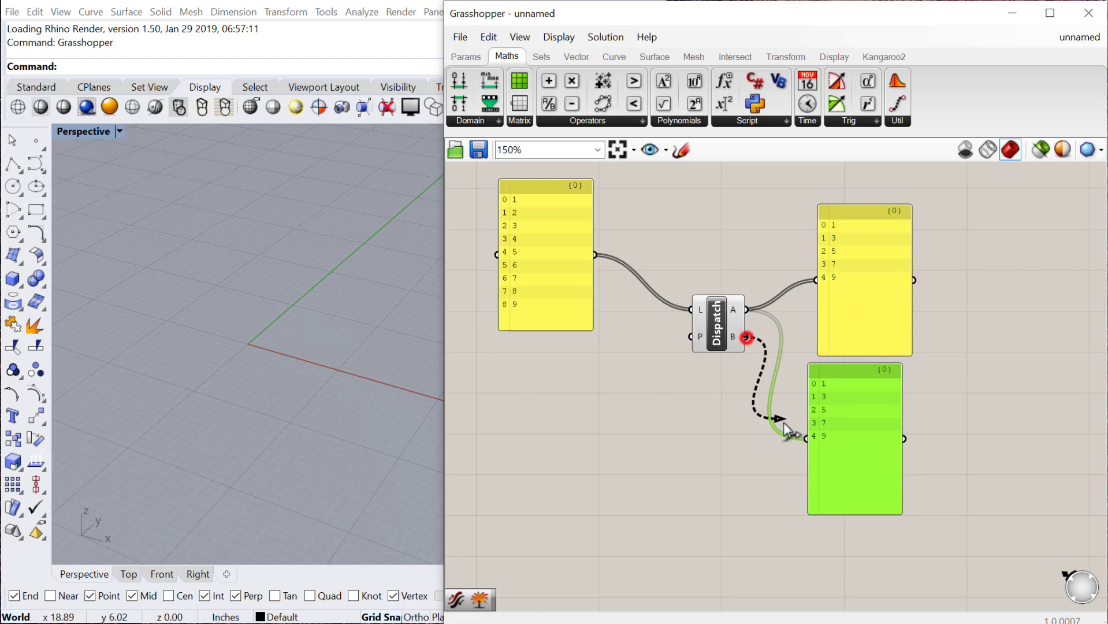
{"action": "double_click", "coordinate": [553, 382]}
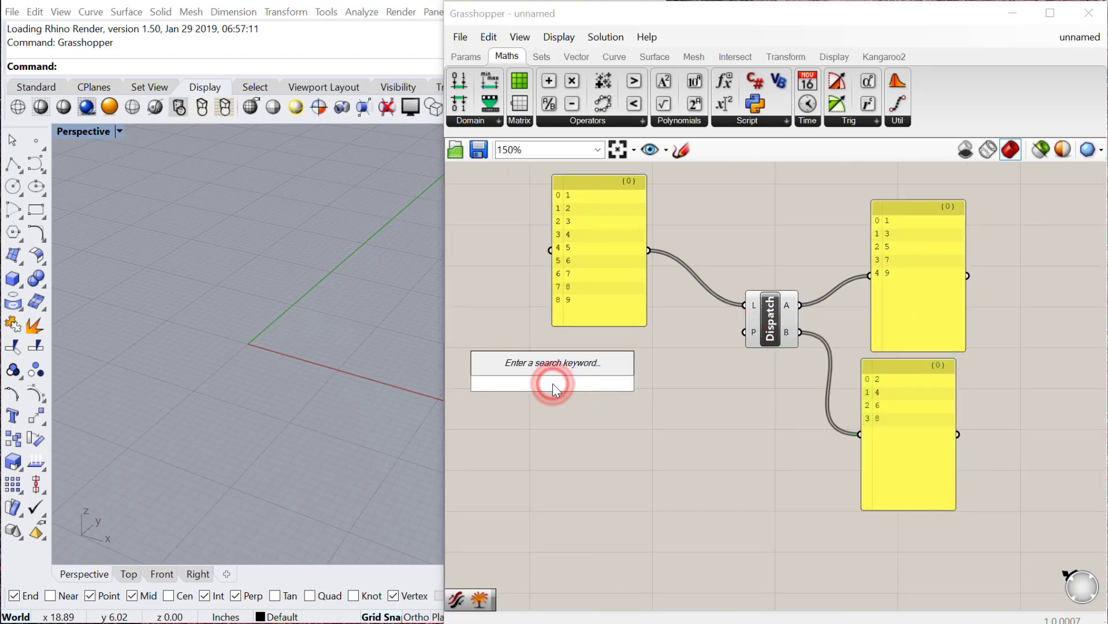
{"action": "type", "text": "panel"}
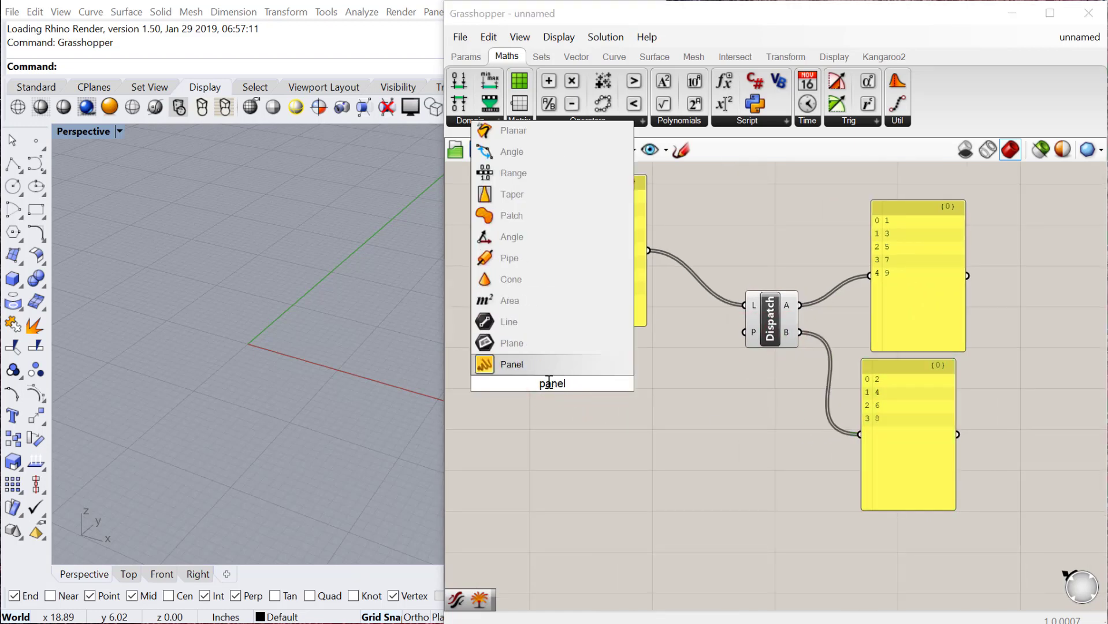
{"action": "left_click", "coordinate": [512, 364]}
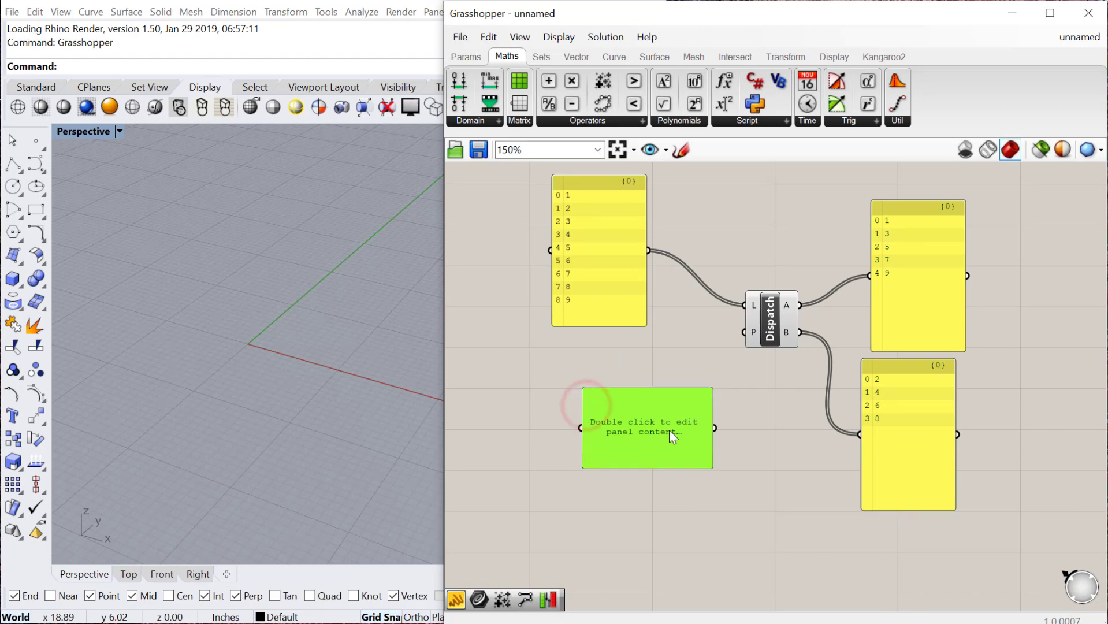
Edit the pattern panel to true, true, false, splitting 1–9 into 1,2,4,5,7,8 and 3,6,9
{"action": "double_click", "coordinate": [646, 428]}
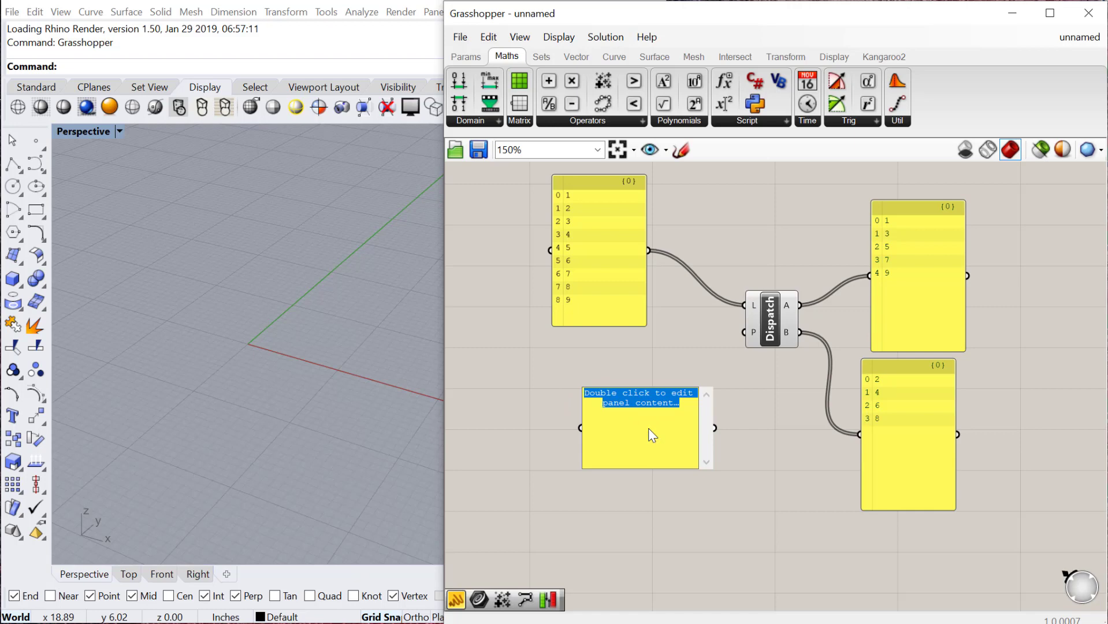
{"action": "type", "text": "true"}
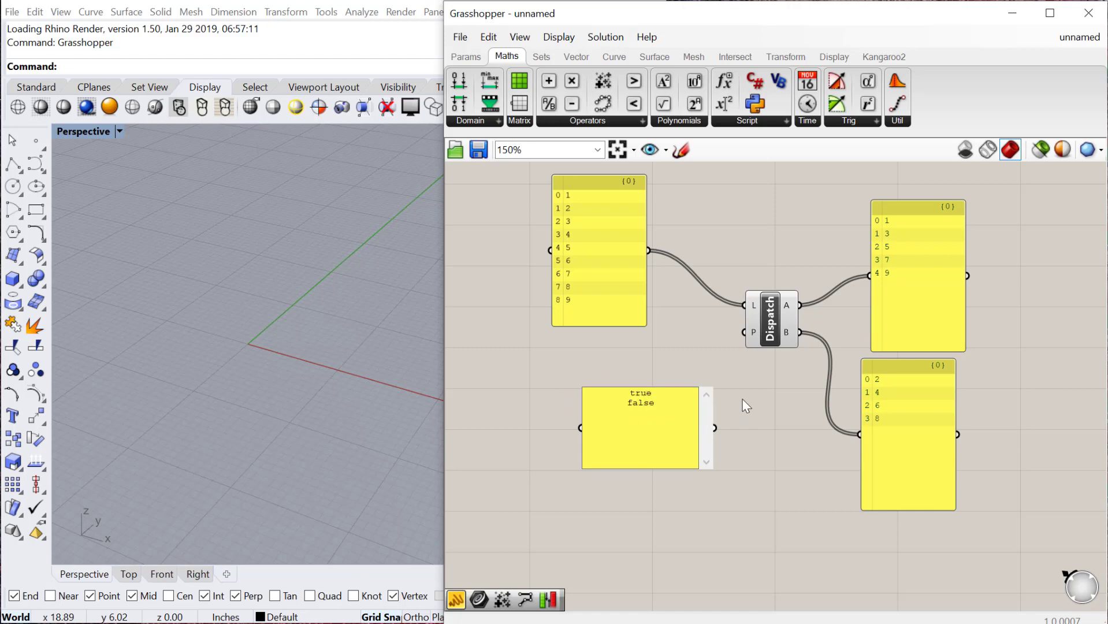
{"action": "right_click", "coordinate": [672, 417]}
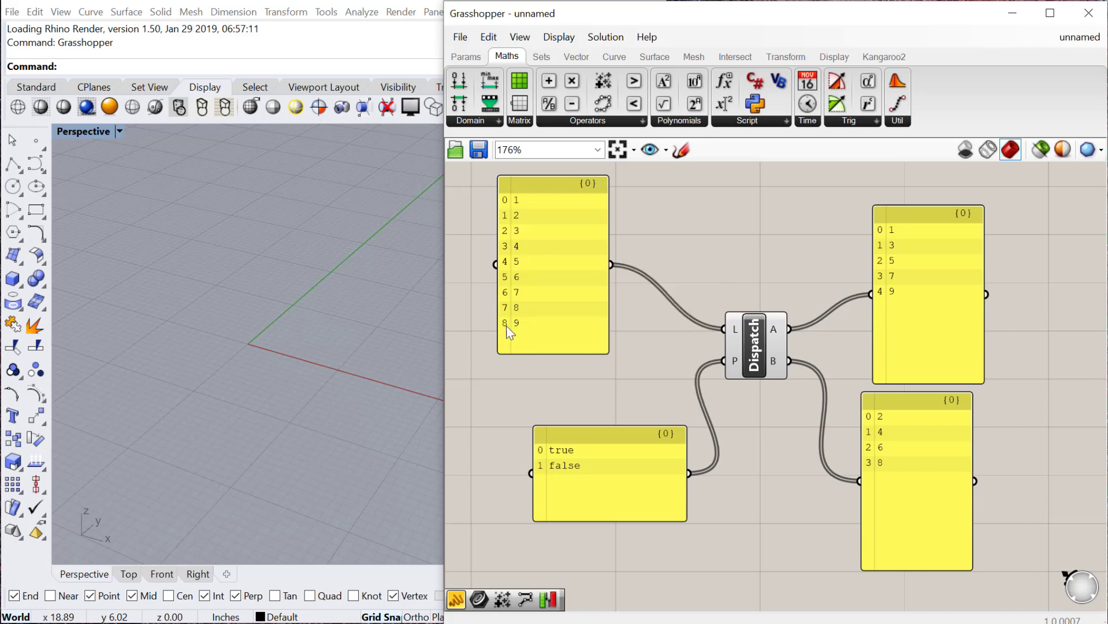
{"action": "left_click", "coordinate": [608, 474]}
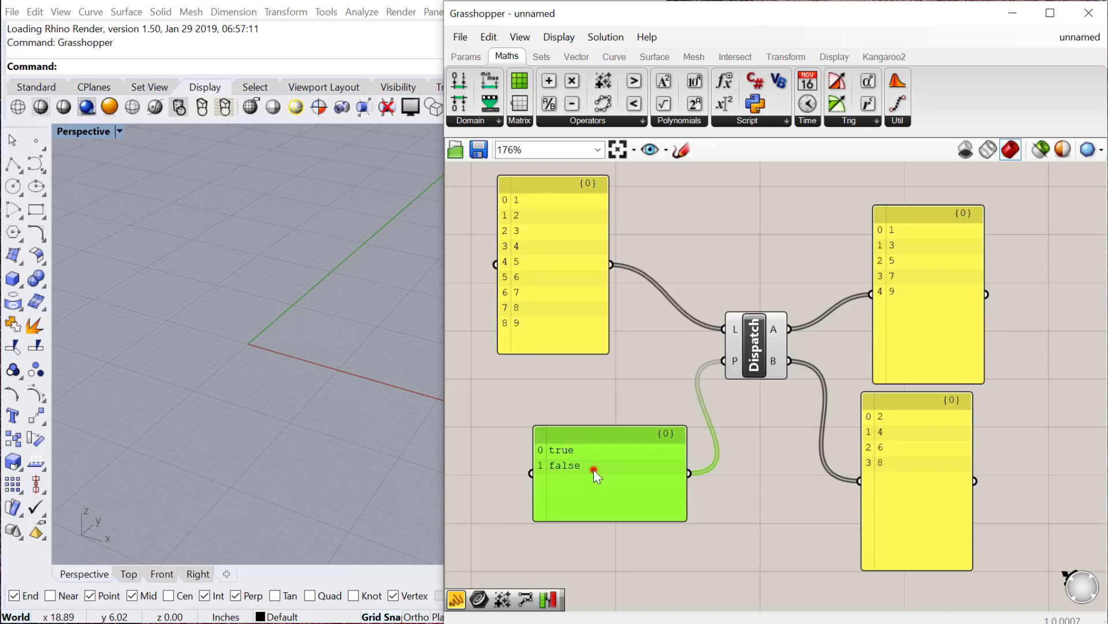
{"action": "double_click", "coordinate": [608, 465]}
{"action": "type", "text": "true"}
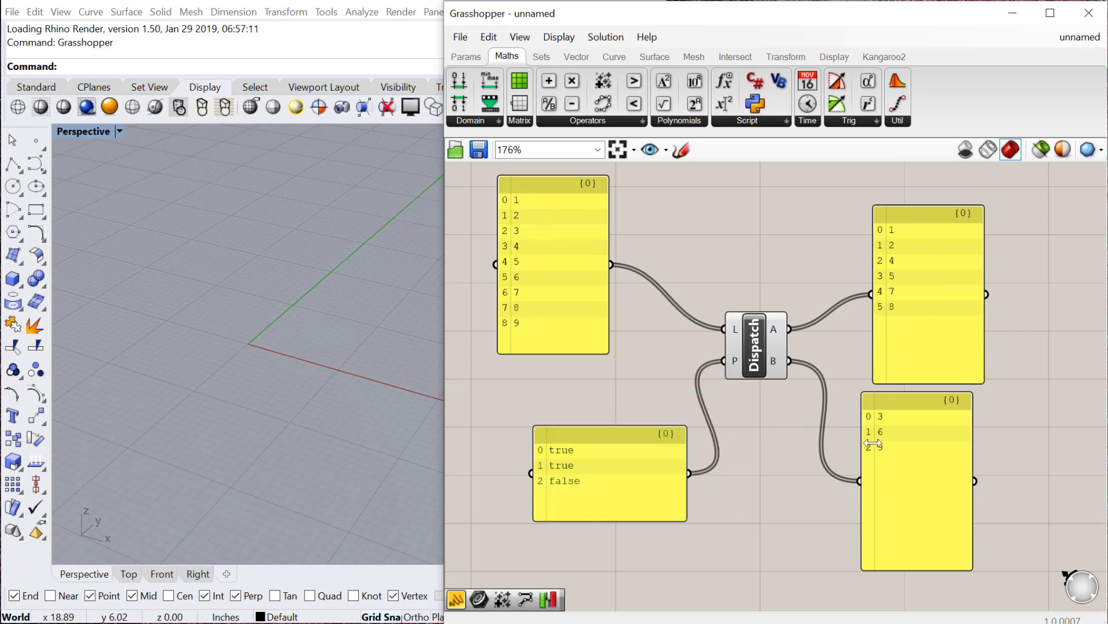
{"action": "scroll", "scroll_direction": "down", "scroll_amount": 3}
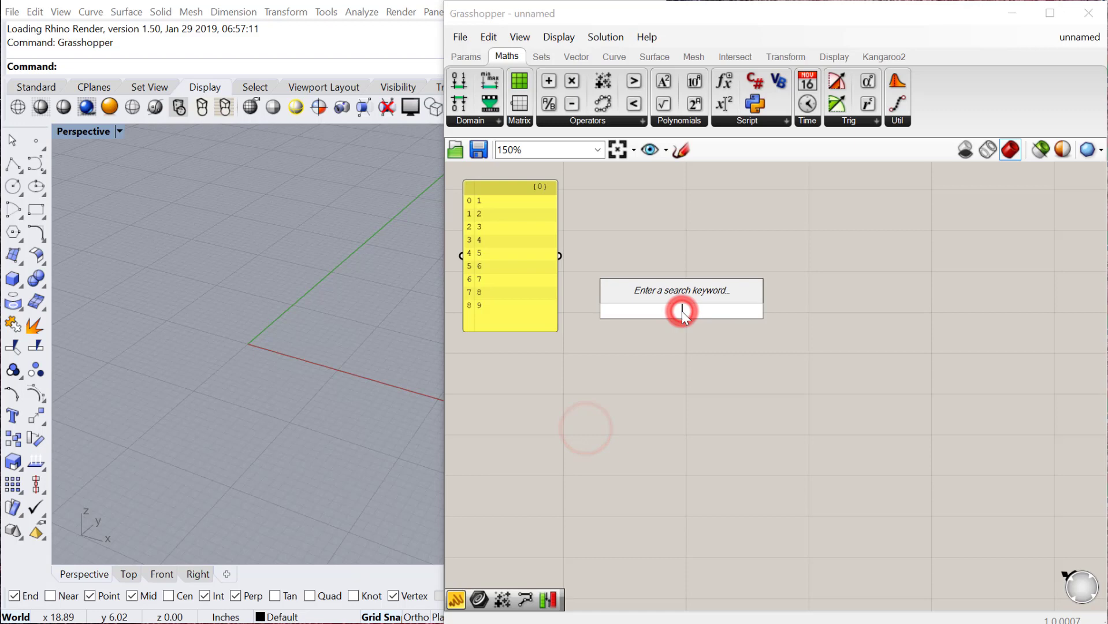
Add Weave and a second panel of 10–90 with Multiline Data off
{"action": "type", "text": "weave"}
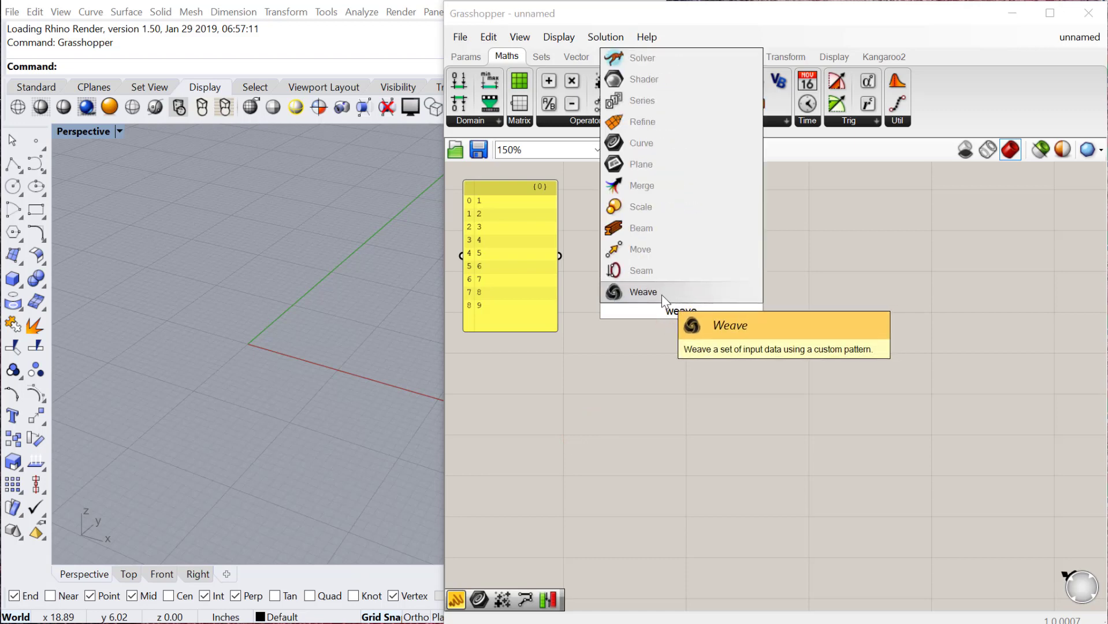
{"action": "left_click", "coordinate": [642, 293]}
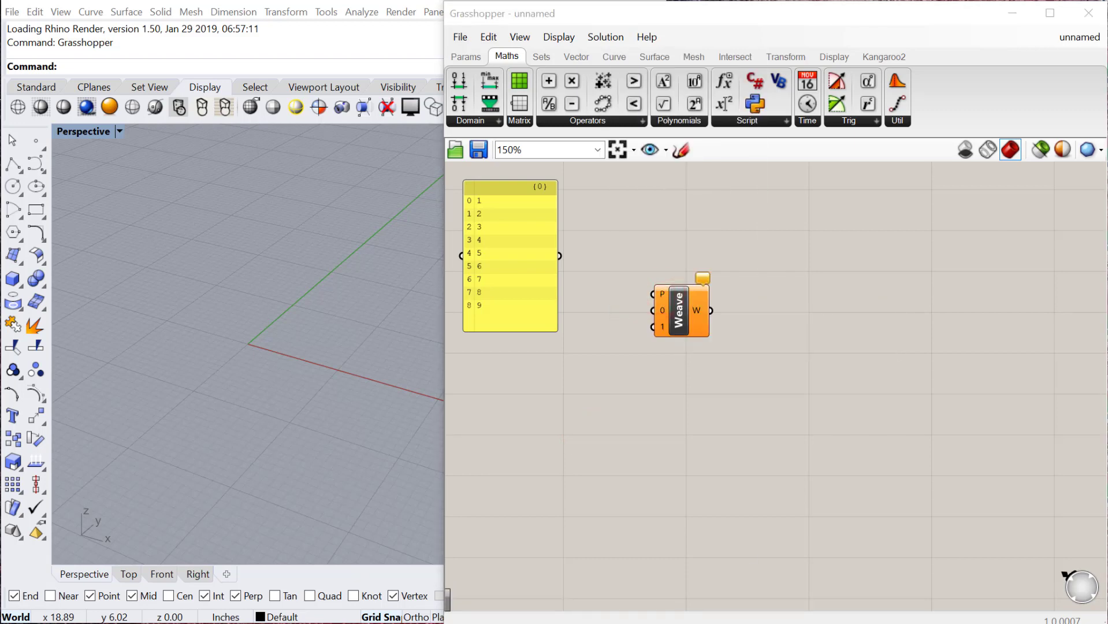
{"action": "left_click", "coordinate": [524, 305]}
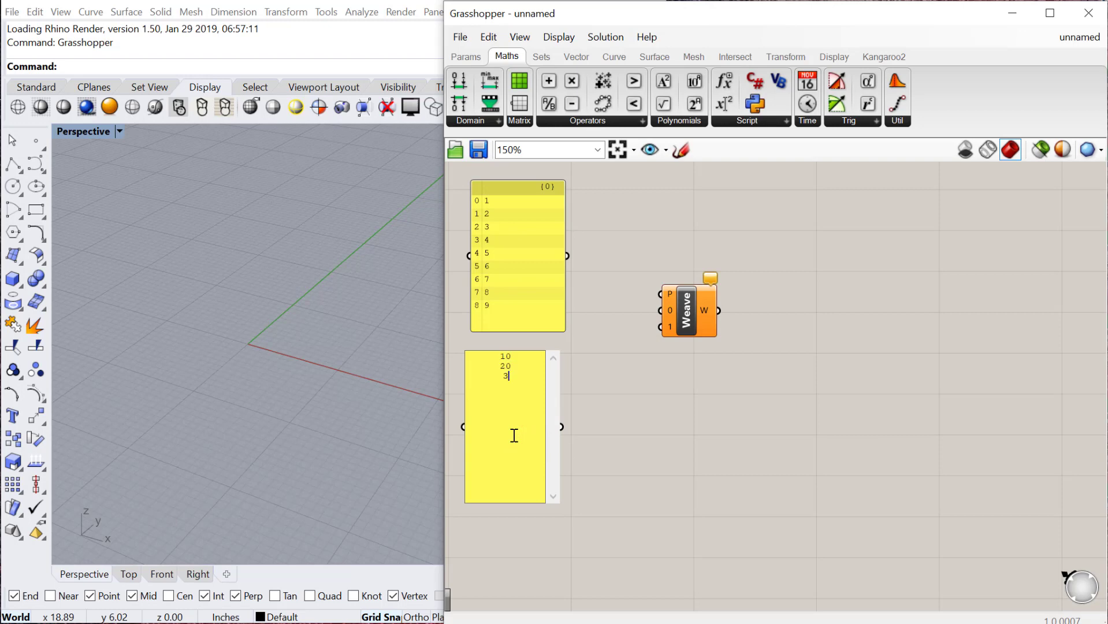
{"action": "type", "text": "0"}
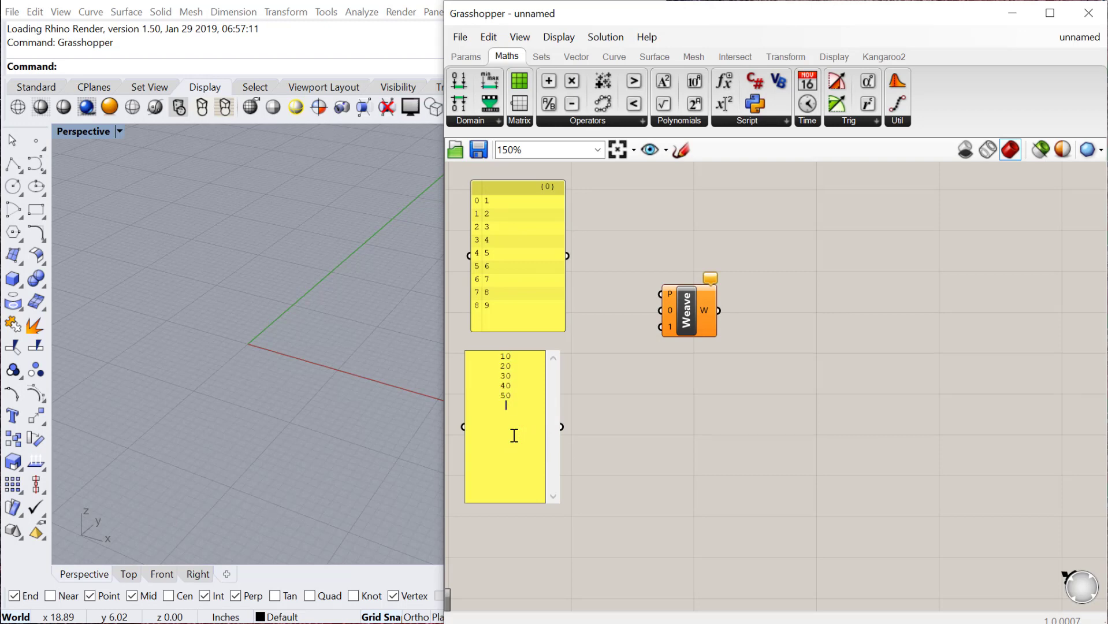
{"action": "type", "text": "60"}
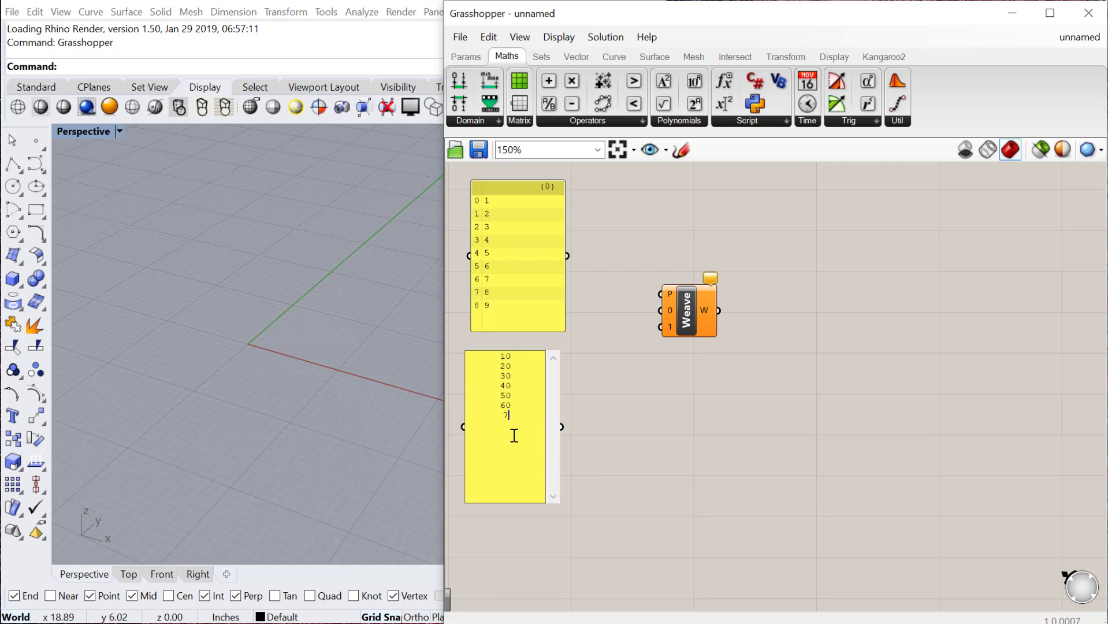
{"action": "type", "text": "0"}
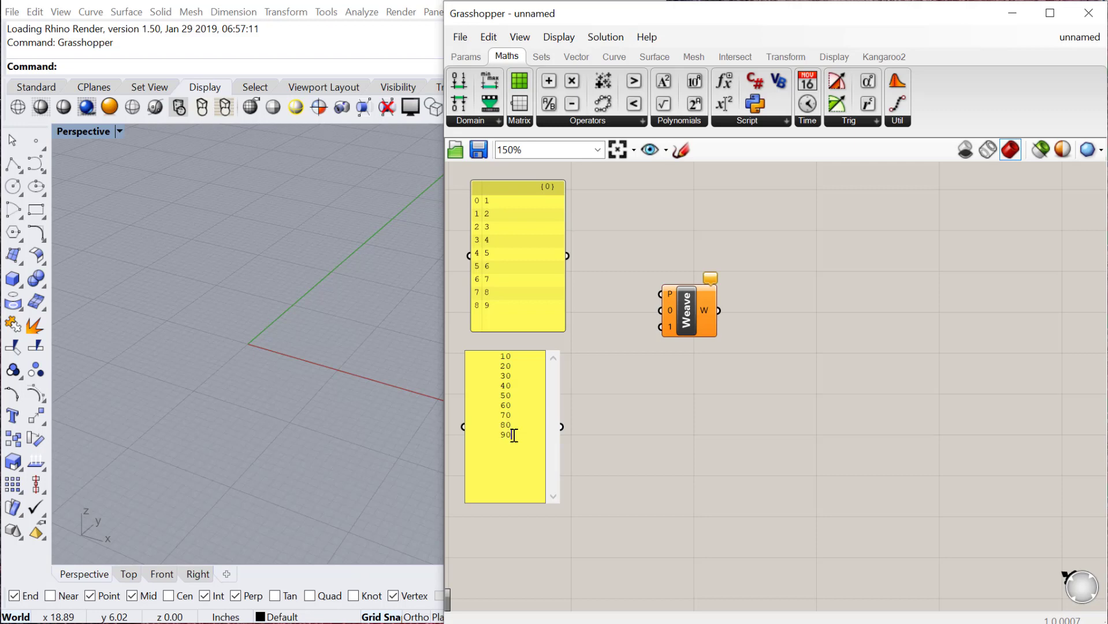
{"action": "right_click", "coordinate": [512, 435]}
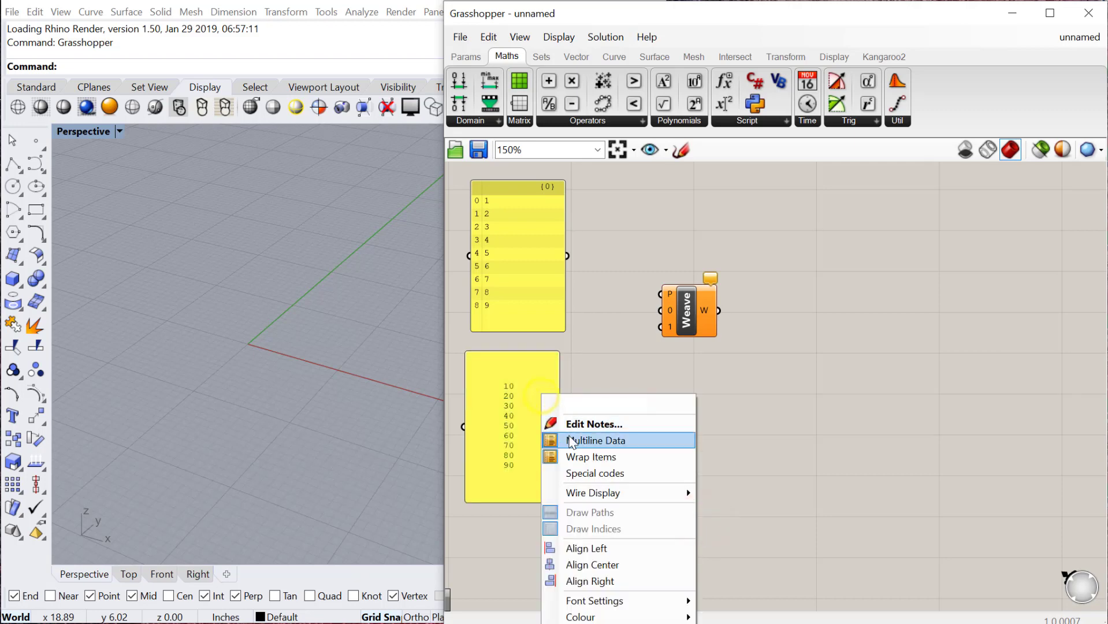
{"action": "left_click", "coordinate": [595, 440]}
{"action": "type", "text": "panel"}
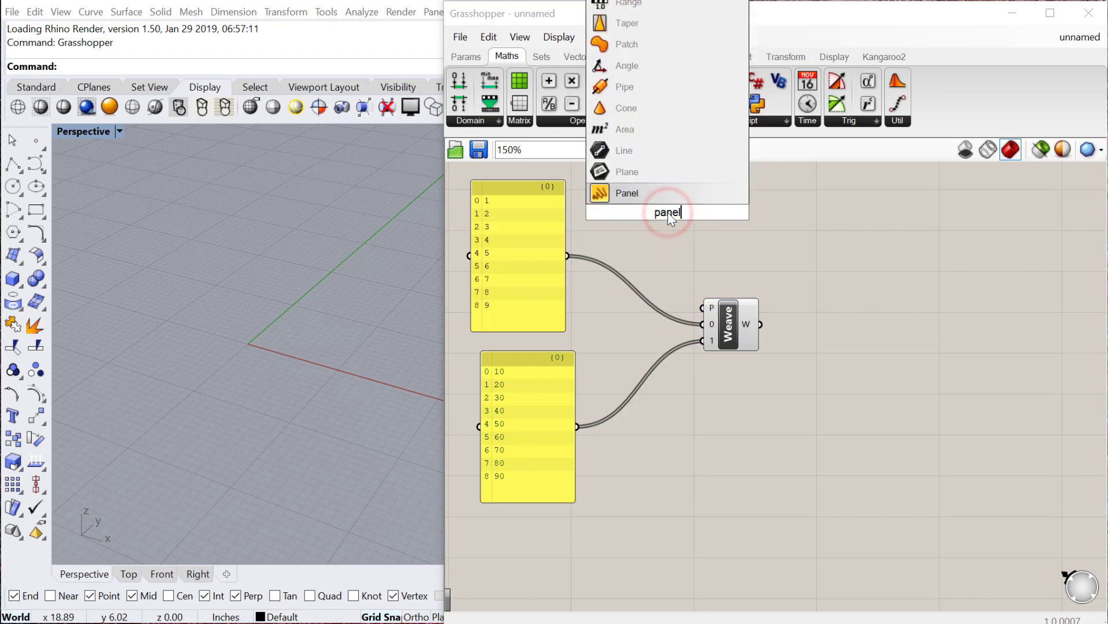
Add a 0/1 pattern panel for Weave, interleaving the lists as 1, 10, 2, 20…
{"action": "left_click", "coordinate": [627, 193]}
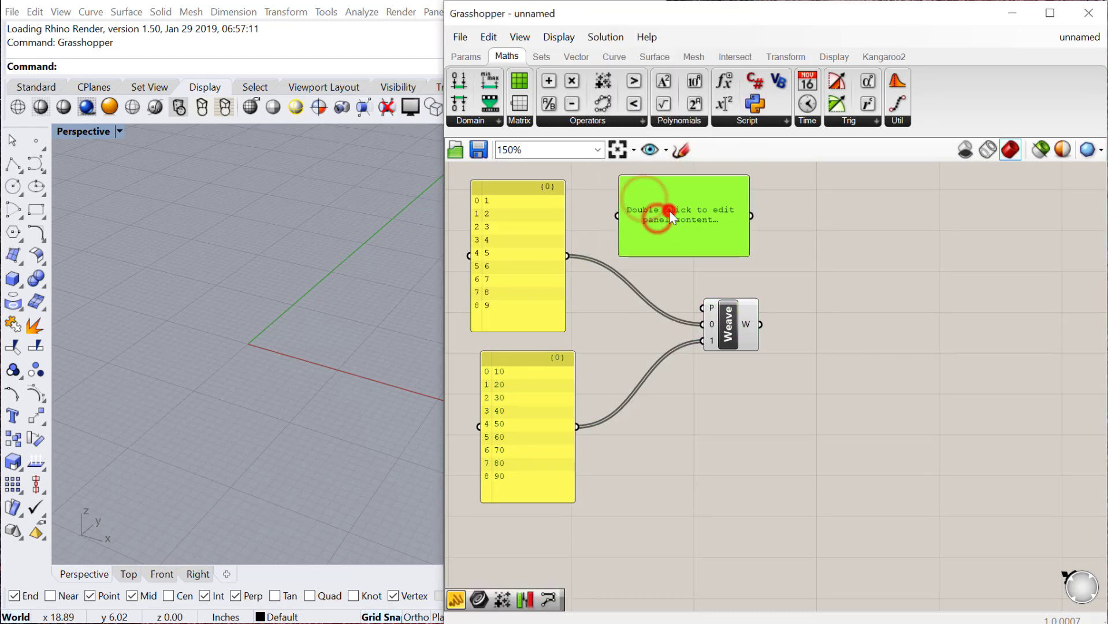
{"action": "double_click", "coordinate": [670, 217]}
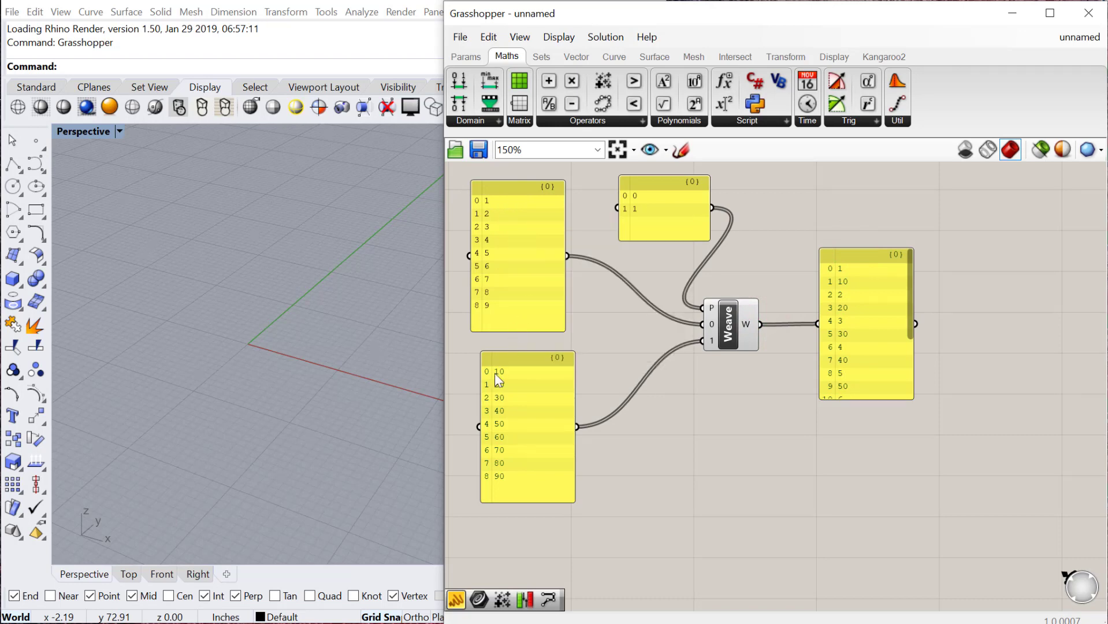
{"action": "mouse_move", "coordinate": [512, 214]}
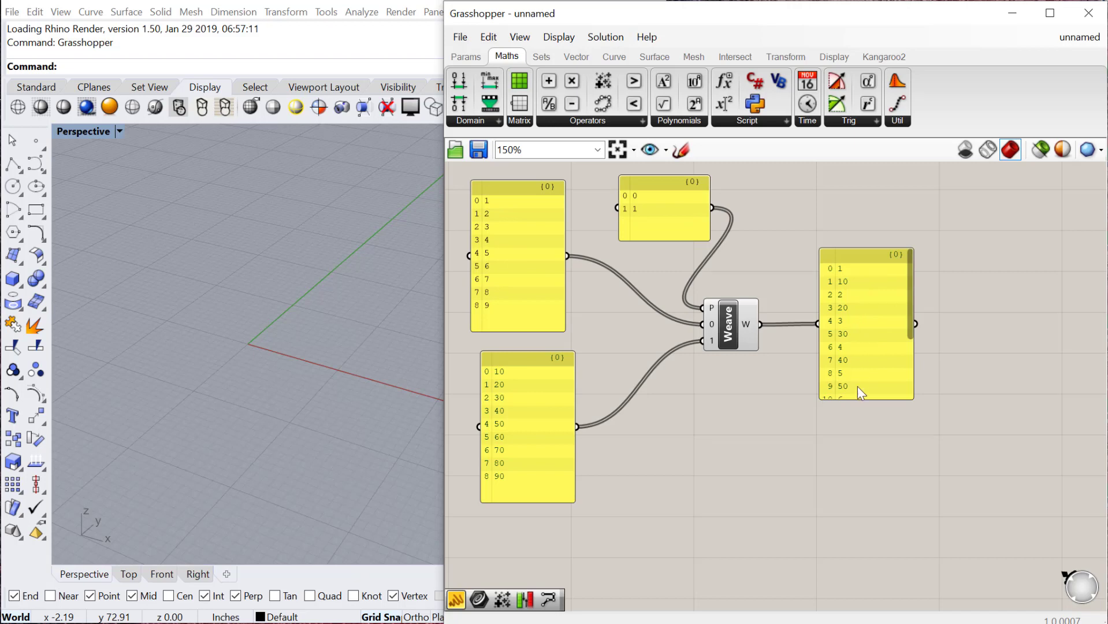
{"action": "mouse_move", "coordinate": [856, 378]}
{"action": "type", "text": "split"}
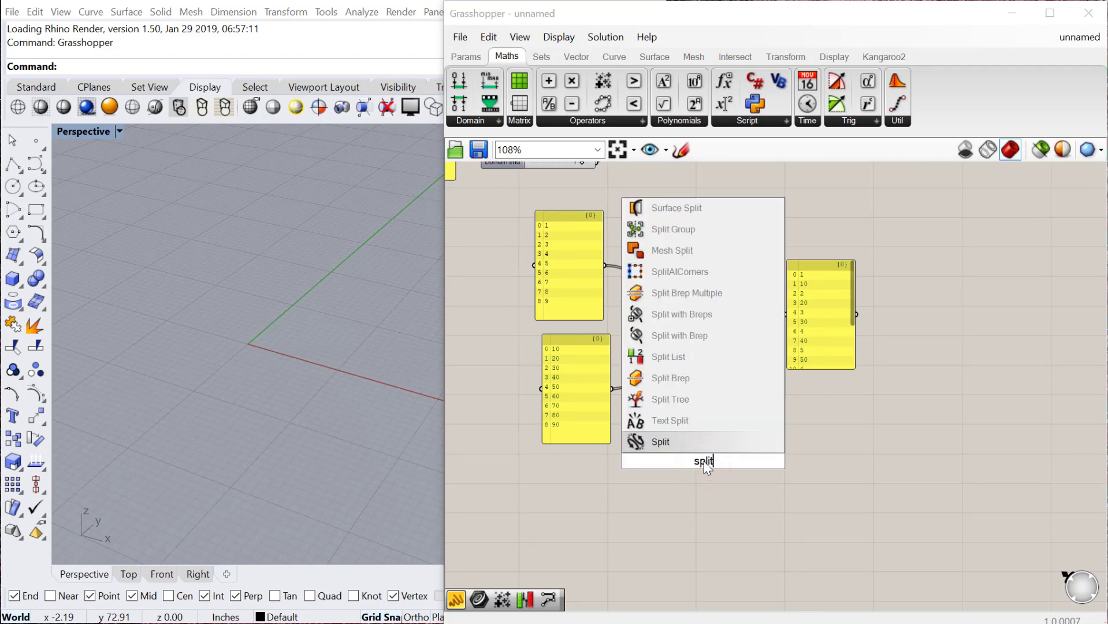
Place Split List below the Weave example and start wiring the 1–9 list into it
{"action": "left_click", "coordinate": [660, 442]}
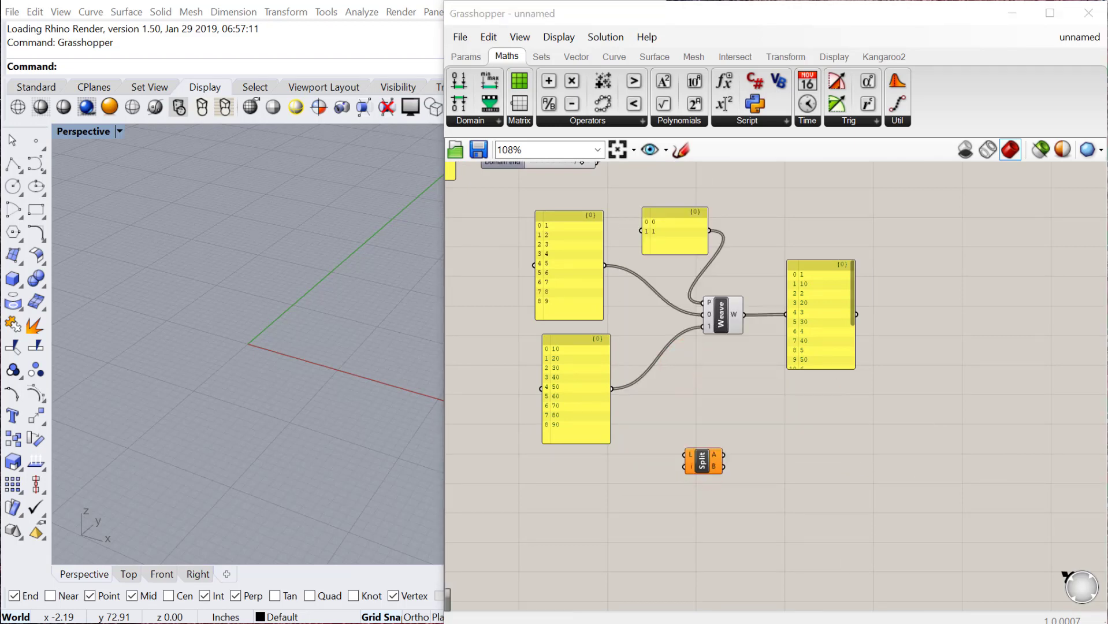
{"action": "left_click", "coordinate": [704, 463]}
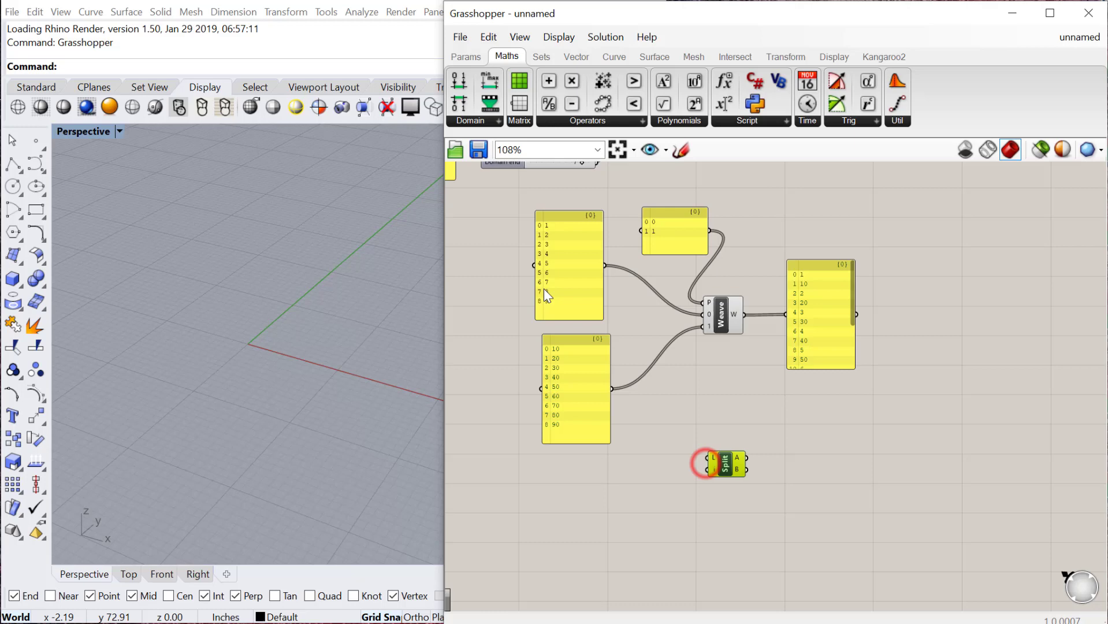
{"action": "mouse_move", "coordinate": [578, 285]}
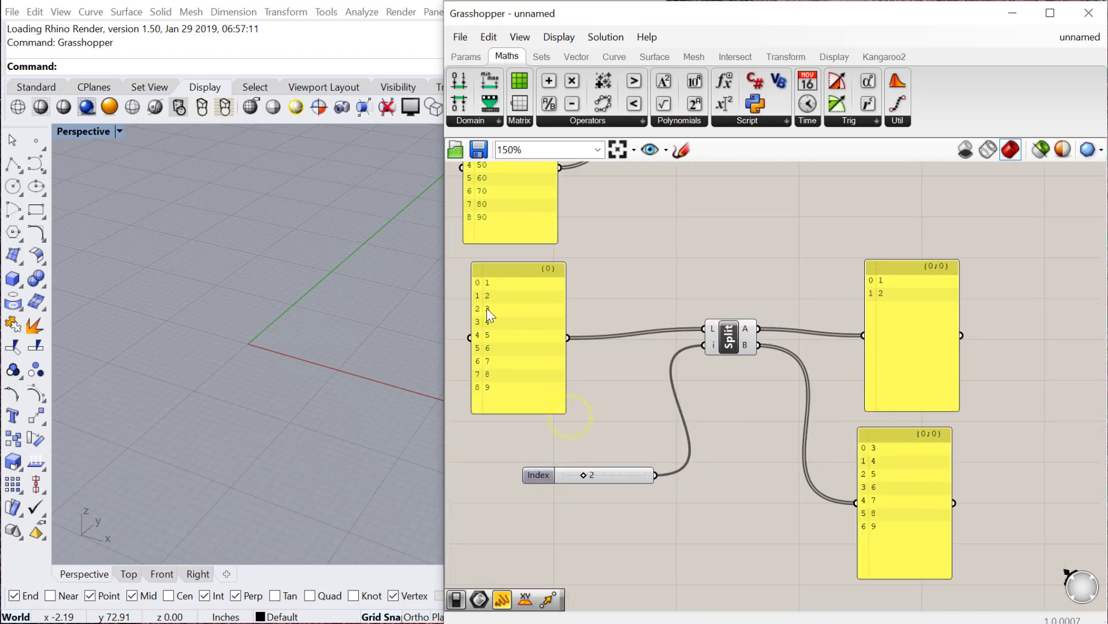
{"action": "mouse_move", "coordinate": [898, 319]}
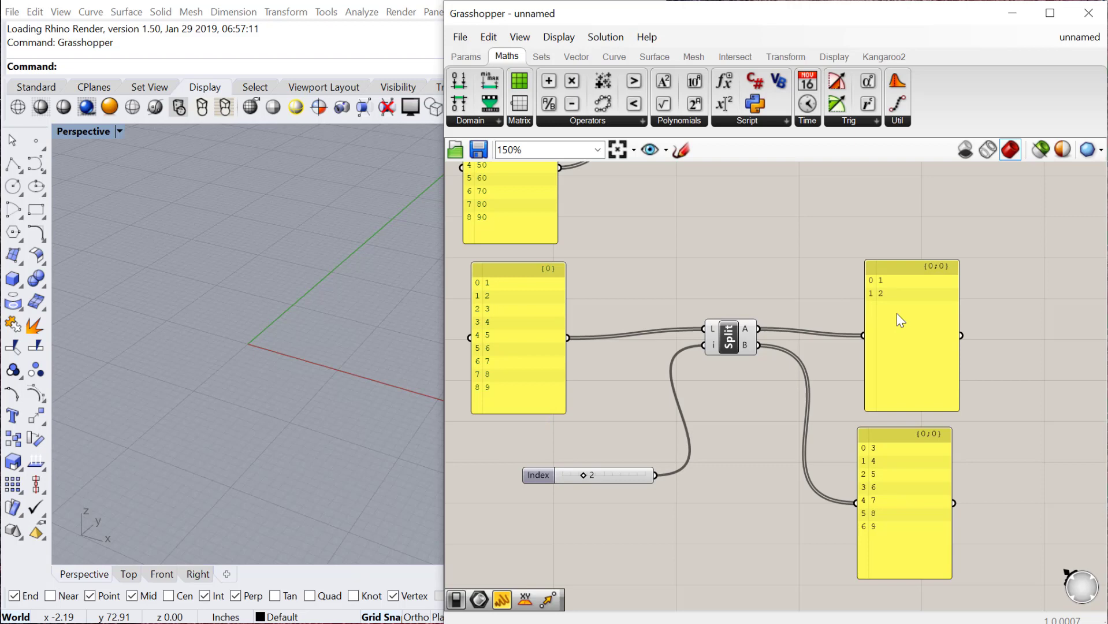
{"action": "mouse_move", "coordinate": [498, 370]}
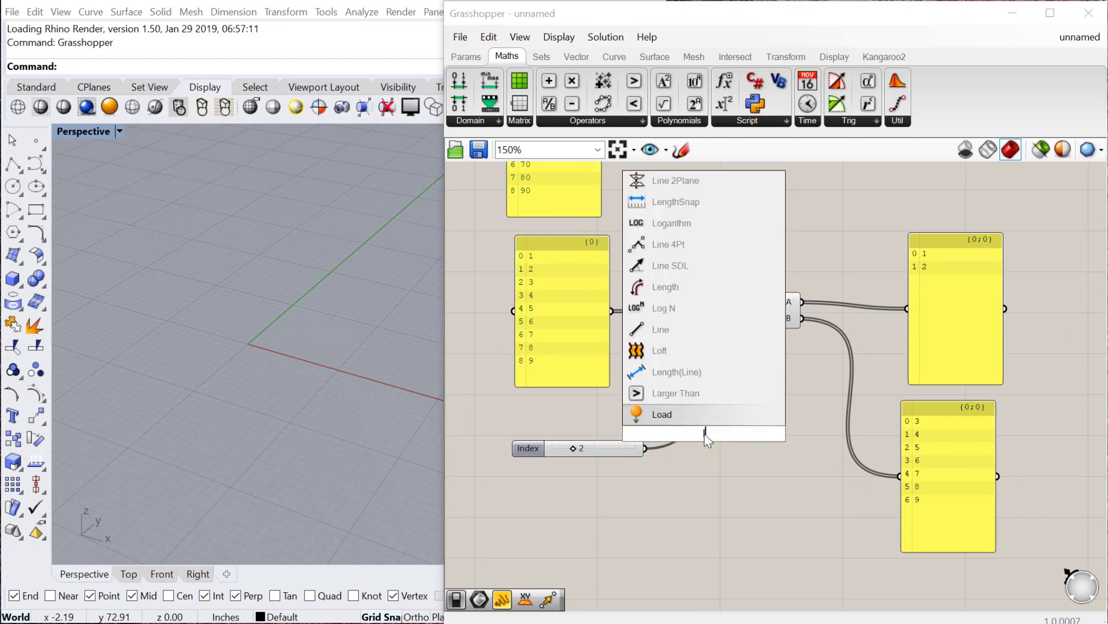
Feed List Length times a 0.5 panel into Split List's index to split 1–11 into 1–6 and 7–11
{"action": "type", "text": "length"}
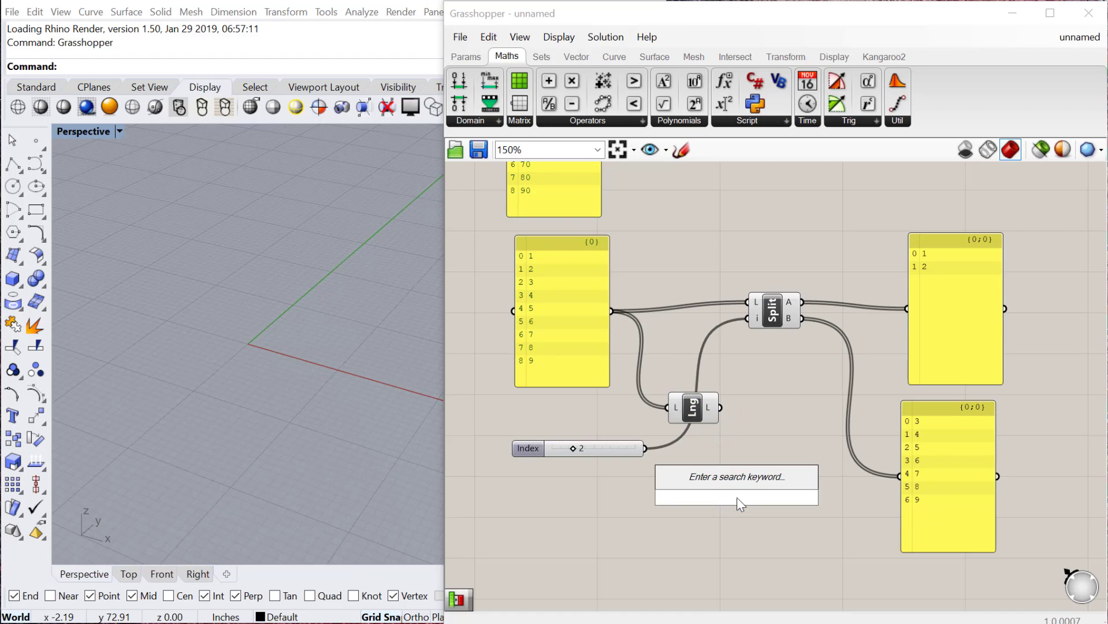
{"action": "type", "text": "multi"}
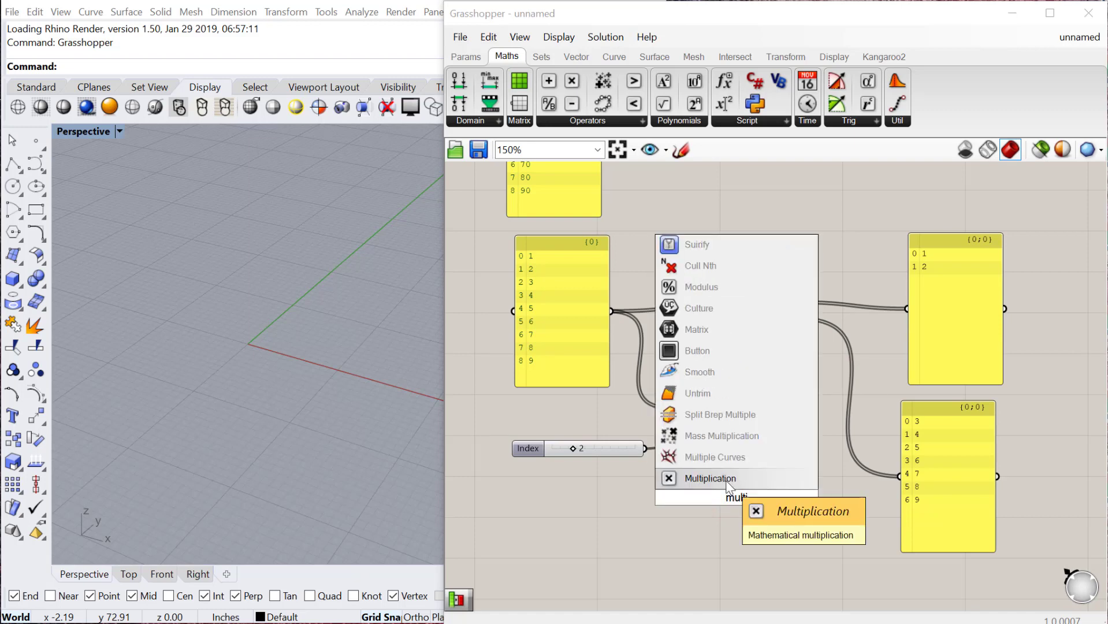
{"action": "left_click", "coordinate": [711, 478]}
{"action": "type", "text": "psanel"}
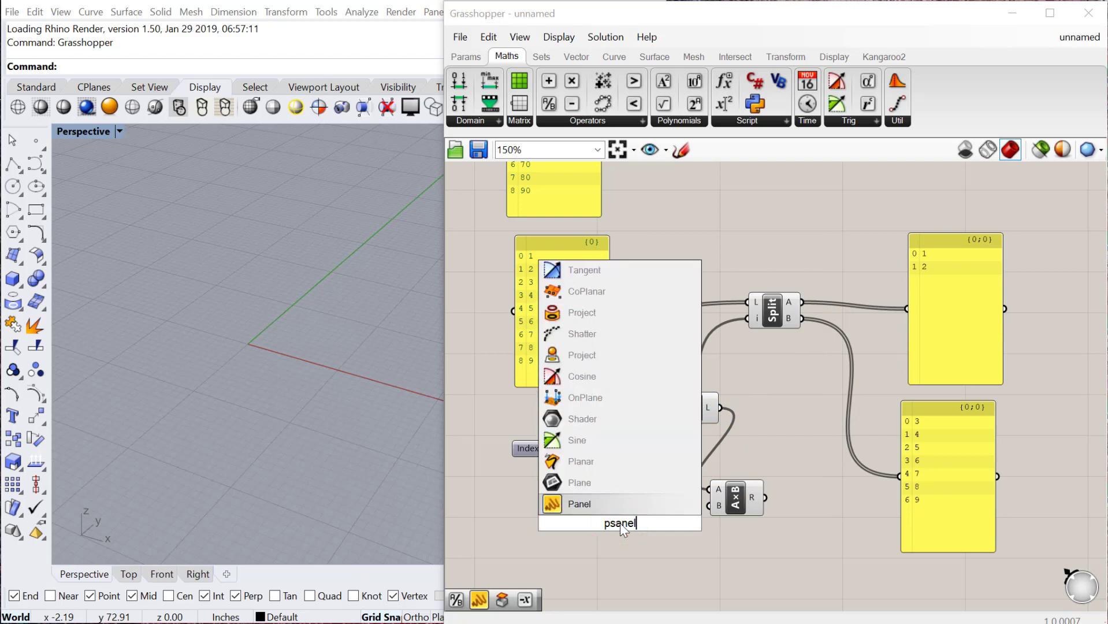
{"action": "left_click", "coordinate": [579, 503]}
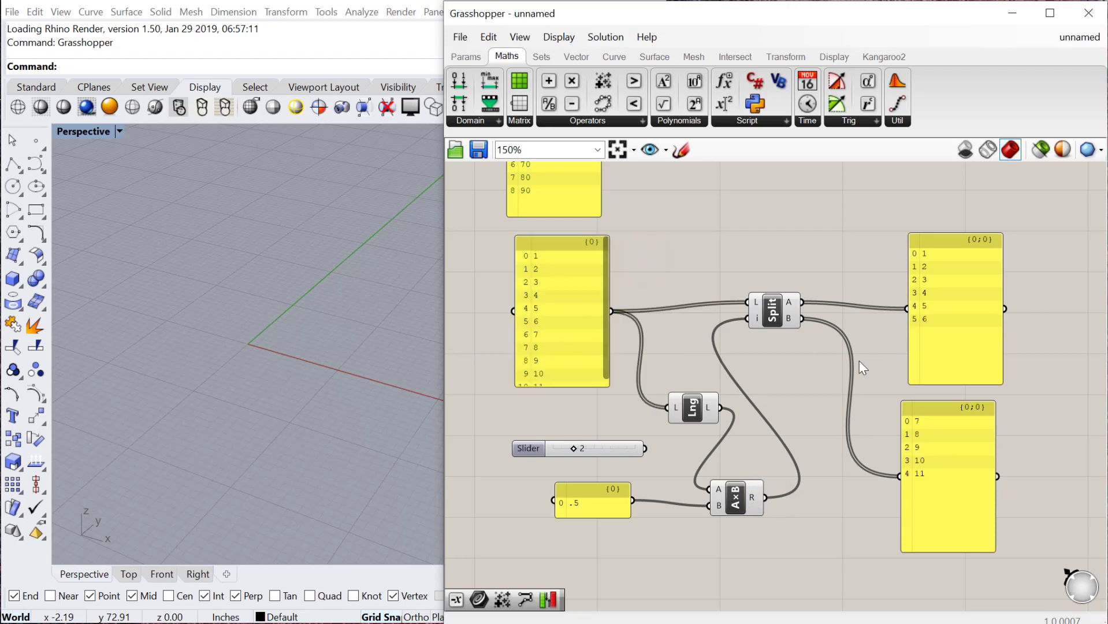
{"action": "mouse_move", "coordinate": [712, 312]}
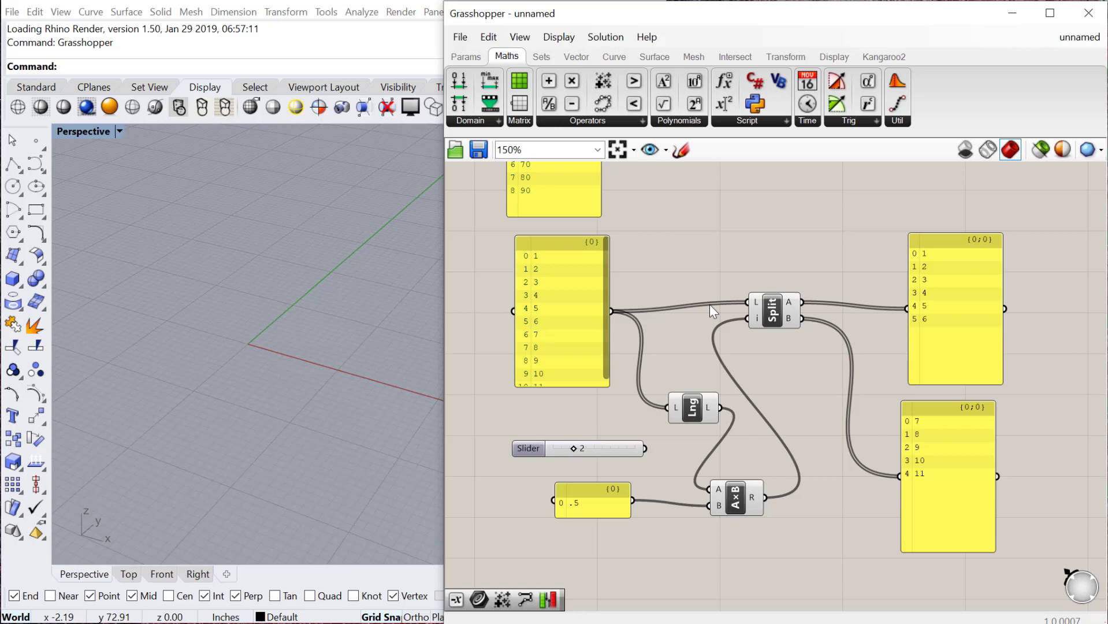
{"action": "mouse_move", "coordinate": [708, 483]}
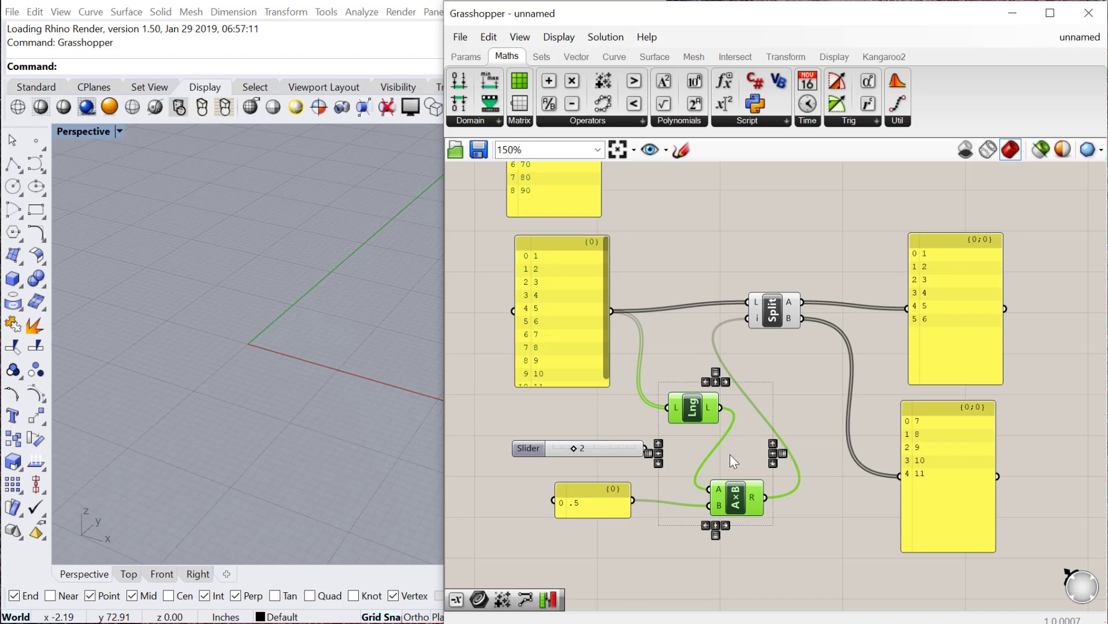
{"action": "mouse_move", "coordinate": [905, 494]}
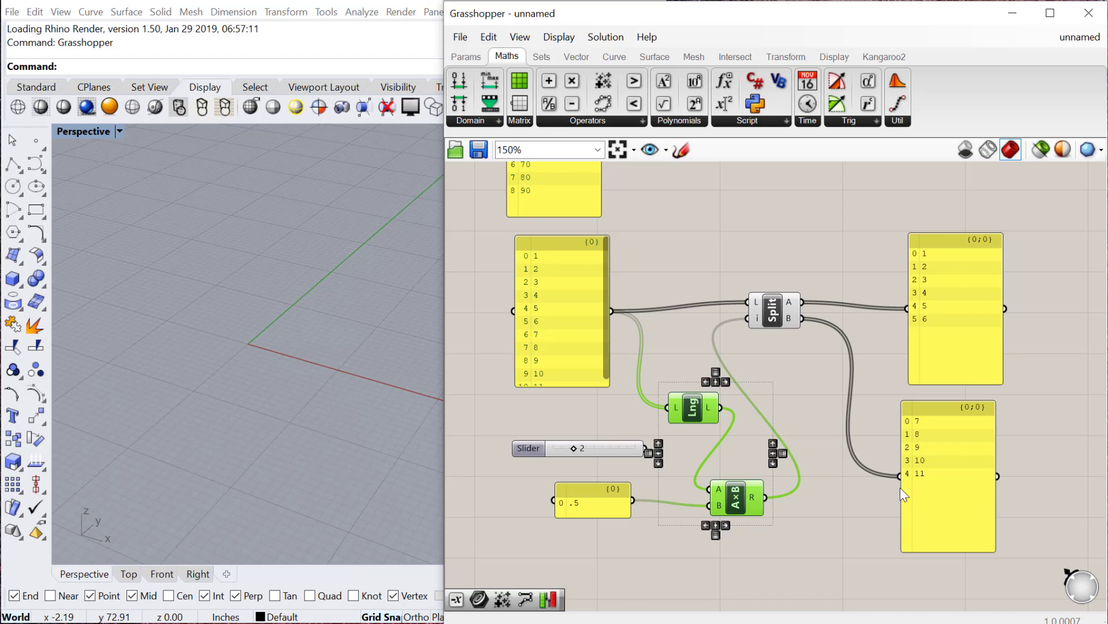
{"action": "mouse_move", "coordinate": [827, 491]}
{"action": "type", "text": "pa"}
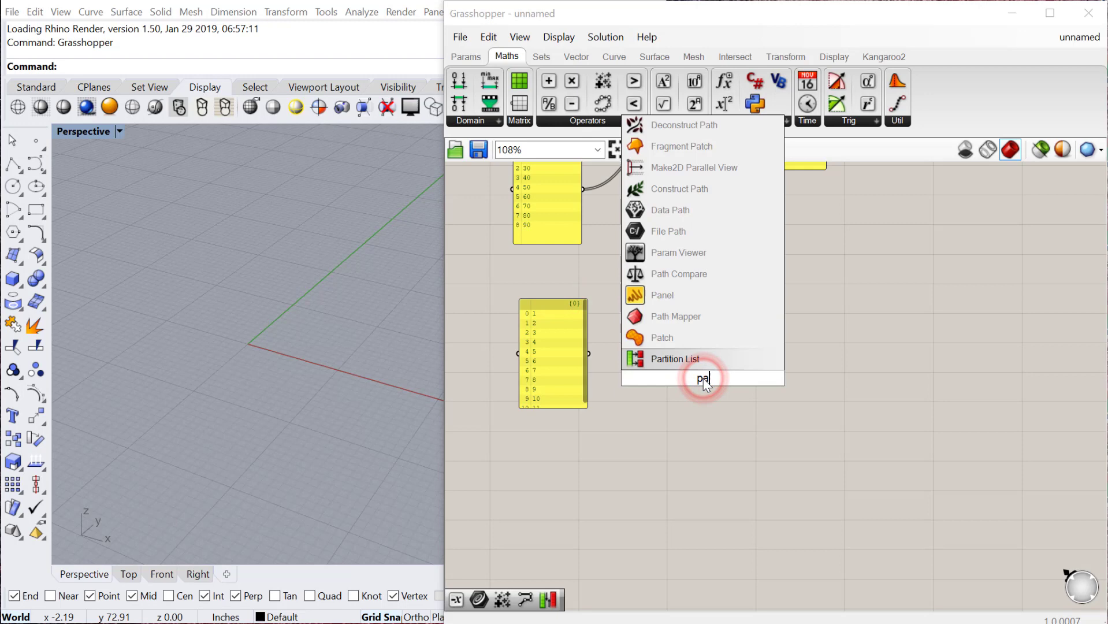
Partition the 1–11 list with a size panel of 3, yielding branches 1–3, 4–6, 7–9 and 10–11
{"action": "left_click", "coordinate": [674, 358]}
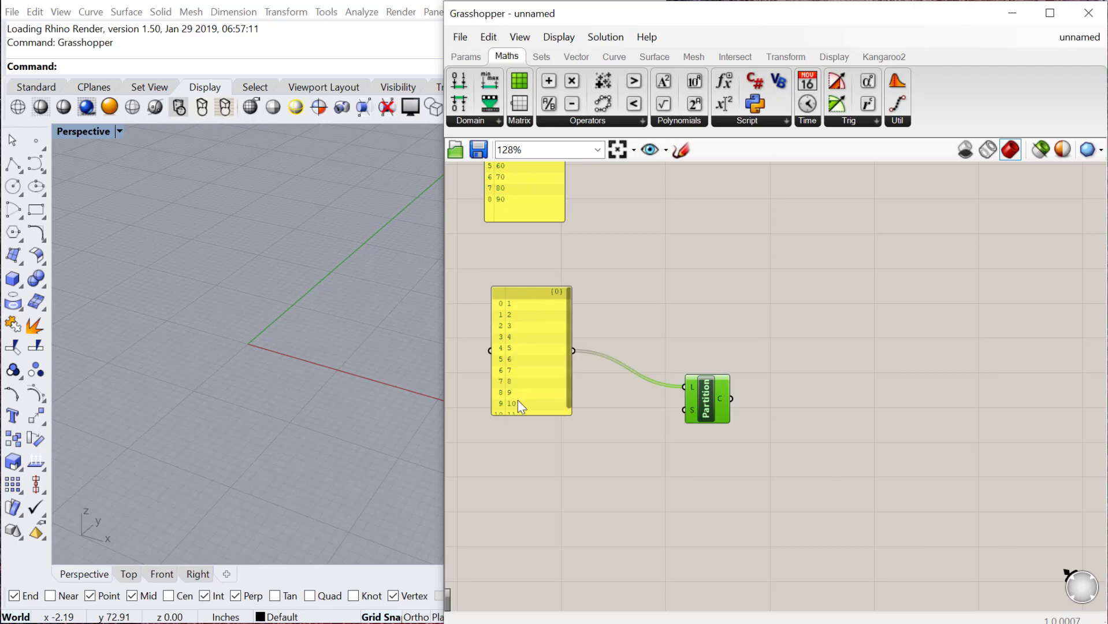
{"action": "mouse_move", "coordinate": [765, 363]}
{"action": "type", "text": "panel"}
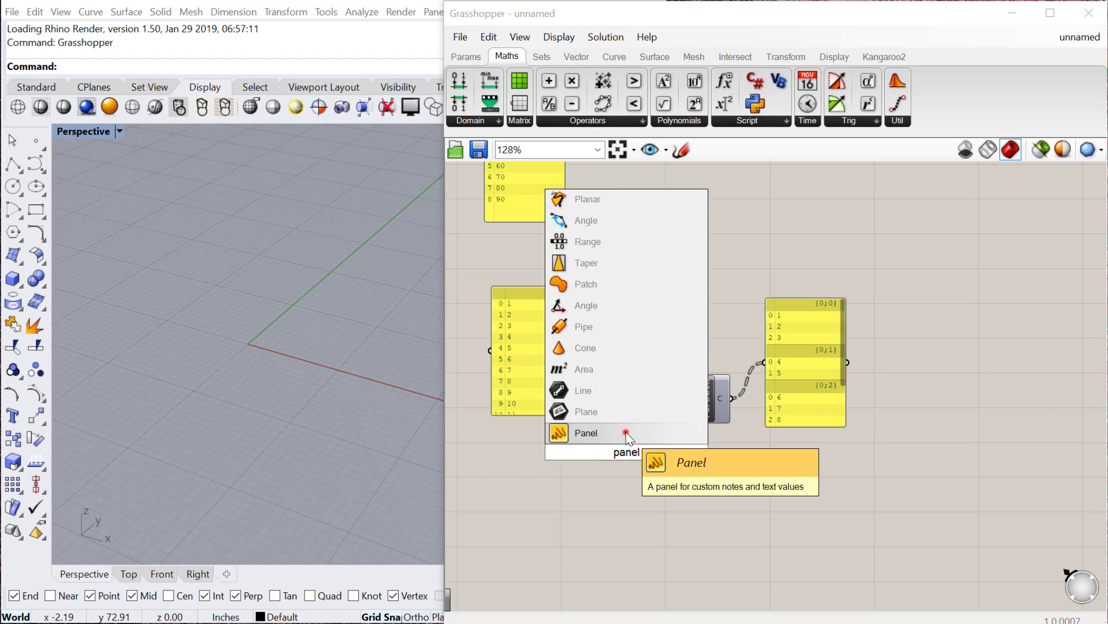
{"action": "left_click", "coordinate": [586, 432]}
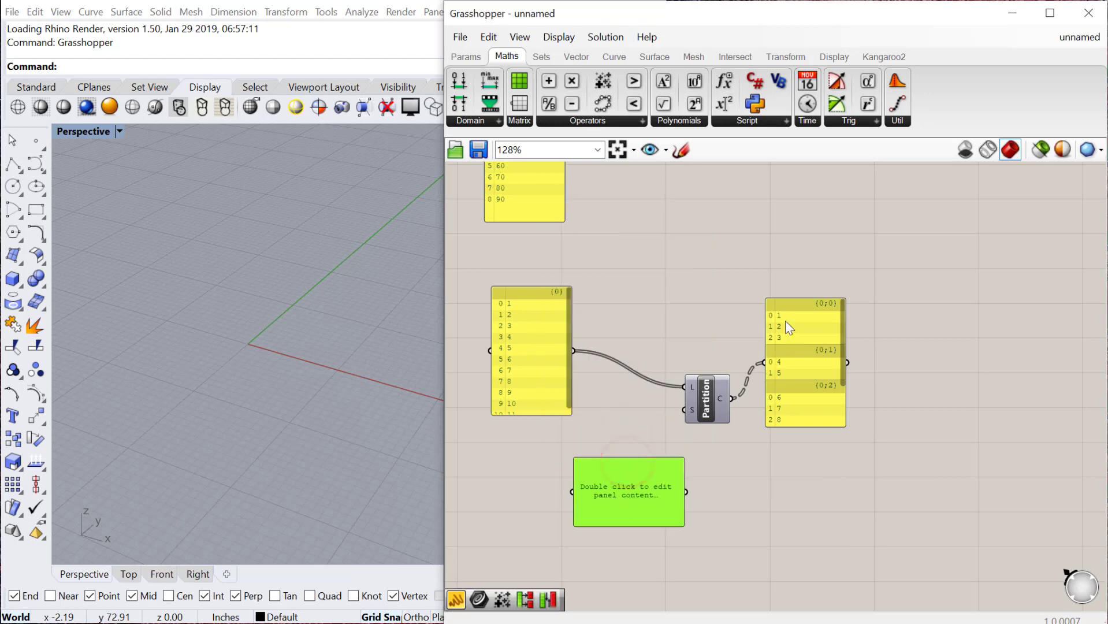
{"action": "mouse_move", "coordinate": [593, 519]}
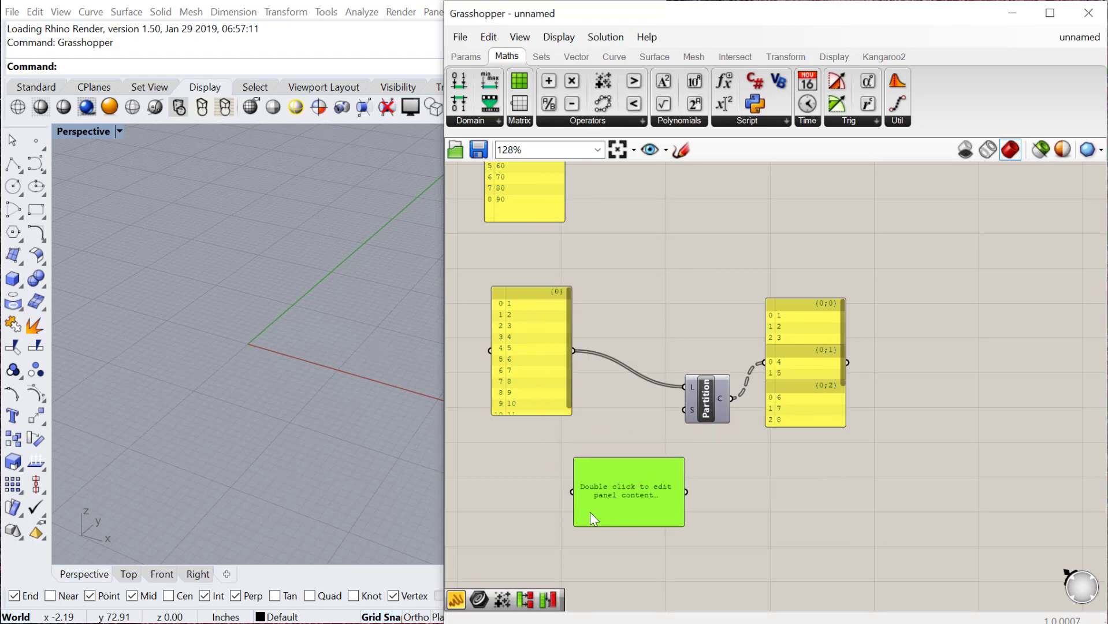
{"action": "double_click", "coordinate": [628, 492]}
{"action": "type", "text": "2"}
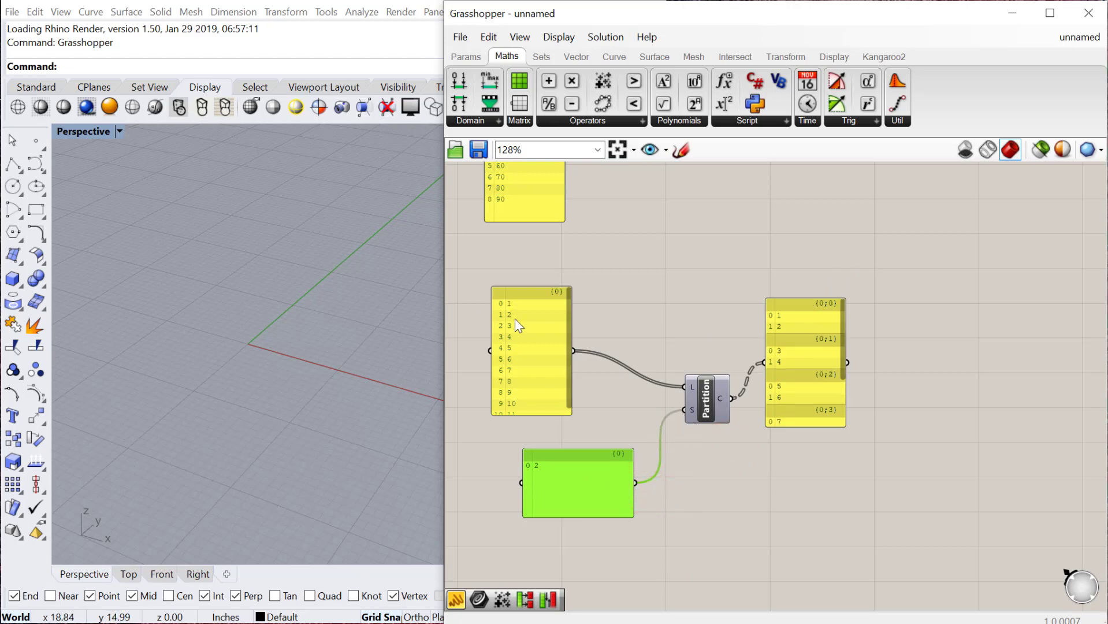
{"action": "mouse_move", "coordinate": [819, 364]}
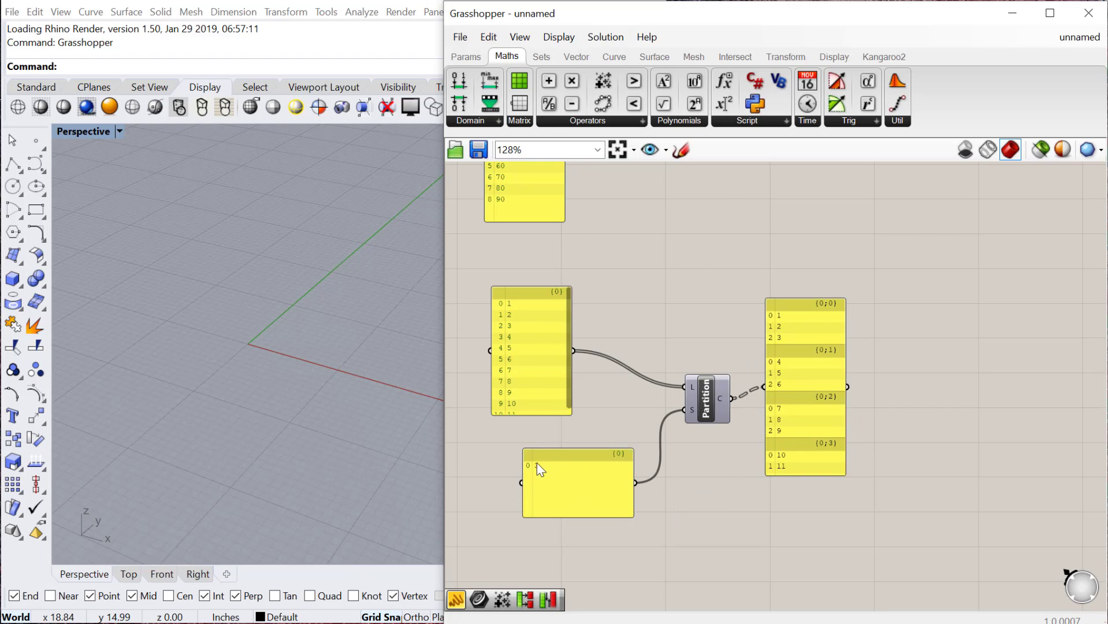
{"action": "scroll", "scroll_direction": "down", "scroll_amount": 3}
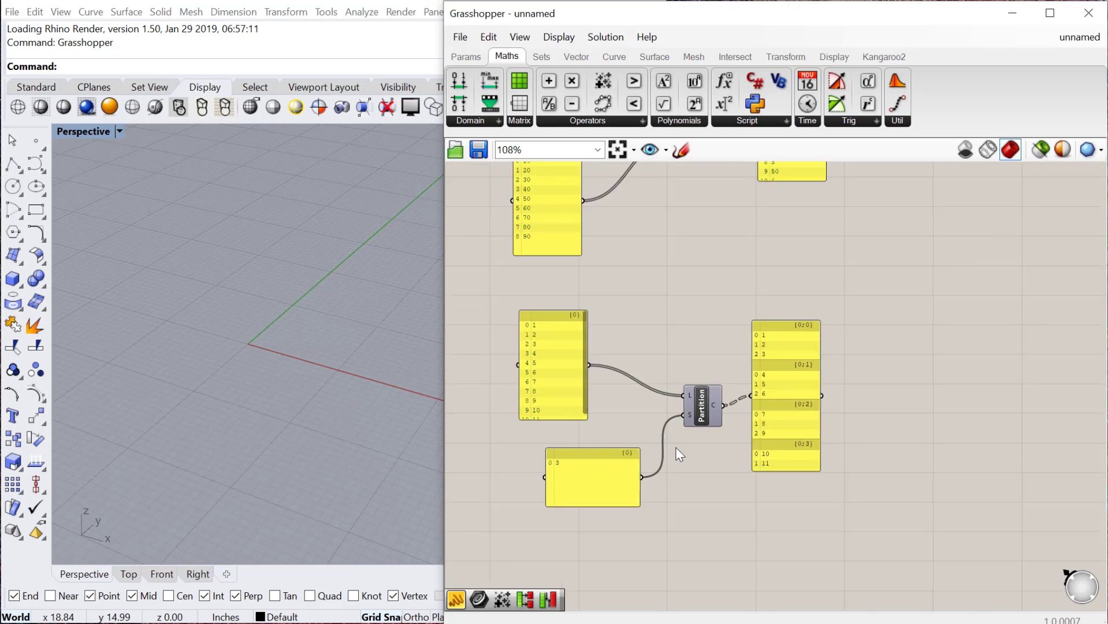
{"action": "scroll", "scroll_direction": "up", "scroll_amount": 3}
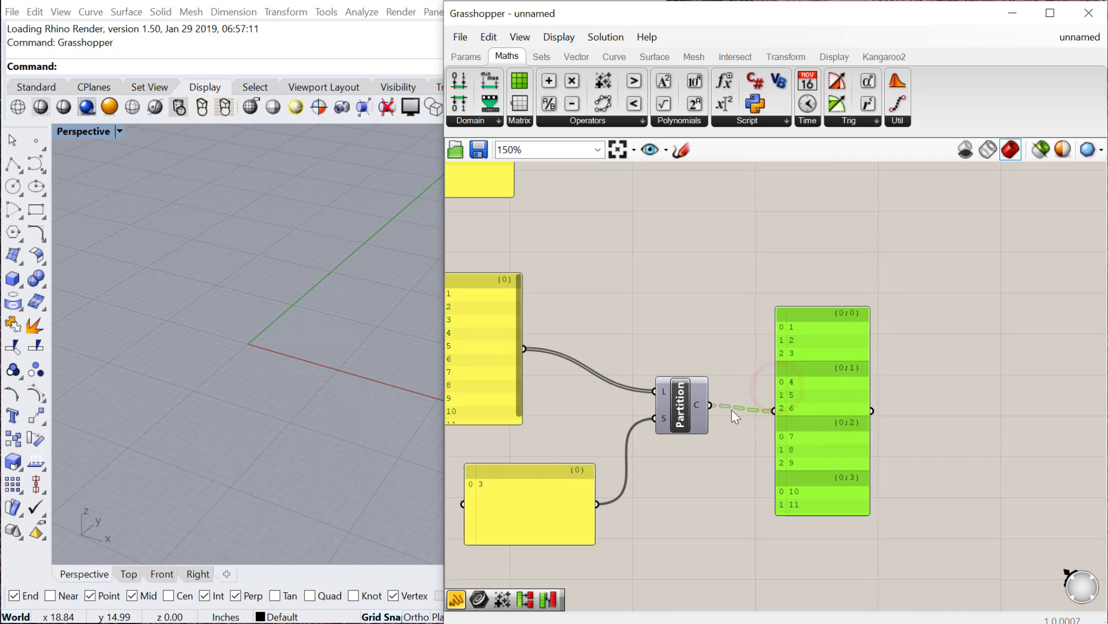
{"action": "scroll", "scroll_direction": "down", "scroll_amount": 3}
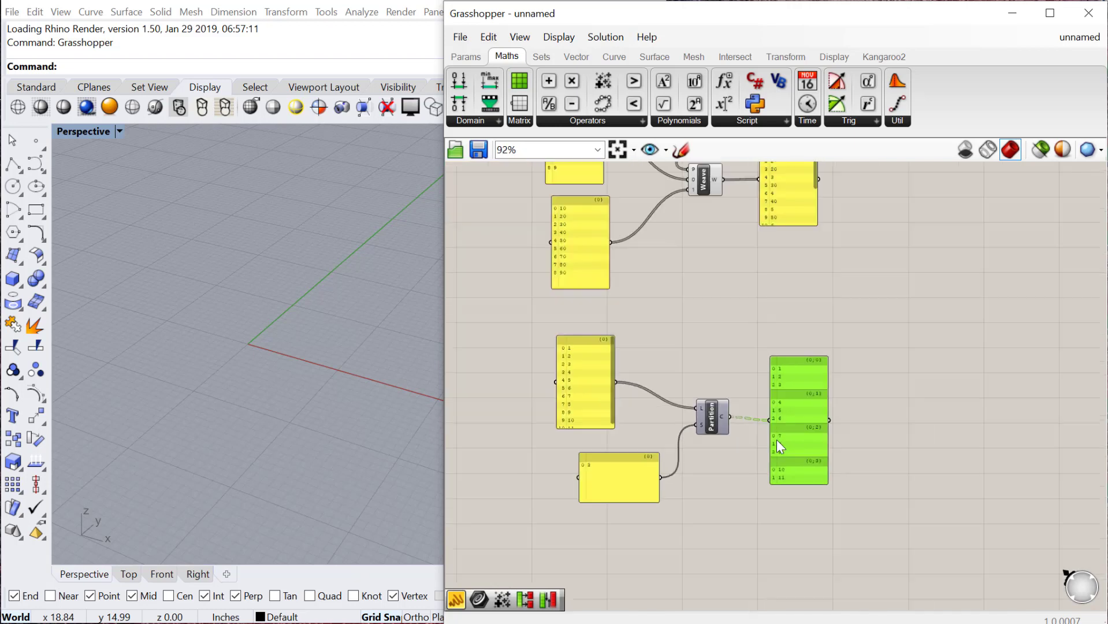
Feed a panel of 3, 7, 9, 12, 5, 4, 2, -5, 25 into Sort List to order them ascending
{"action": "scroll", "scroll_direction": "up", "scroll_amount": 3}
{"action": "type", "text": "sort"}
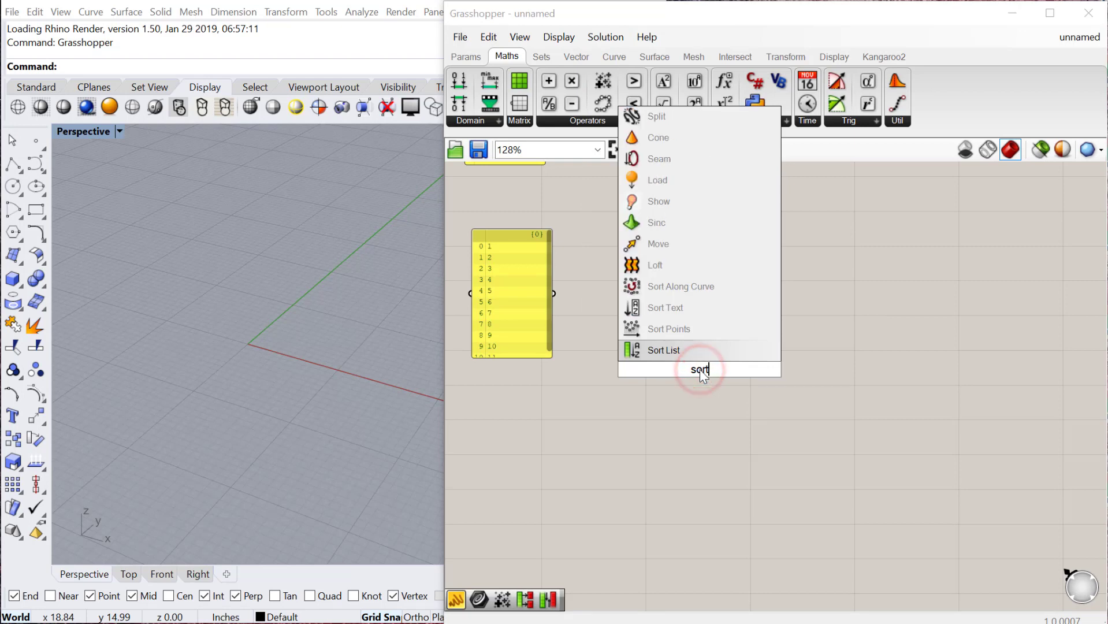
{"action": "left_click", "coordinate": [664, 351]}
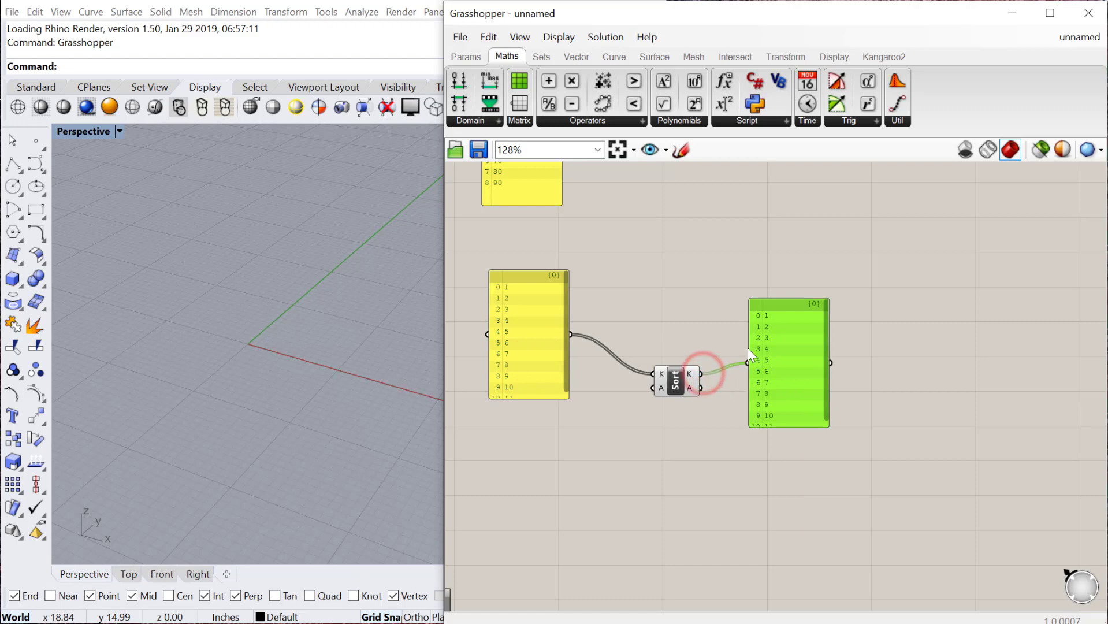
{"action": "mouse_move", "coordinate": [597, 360]}
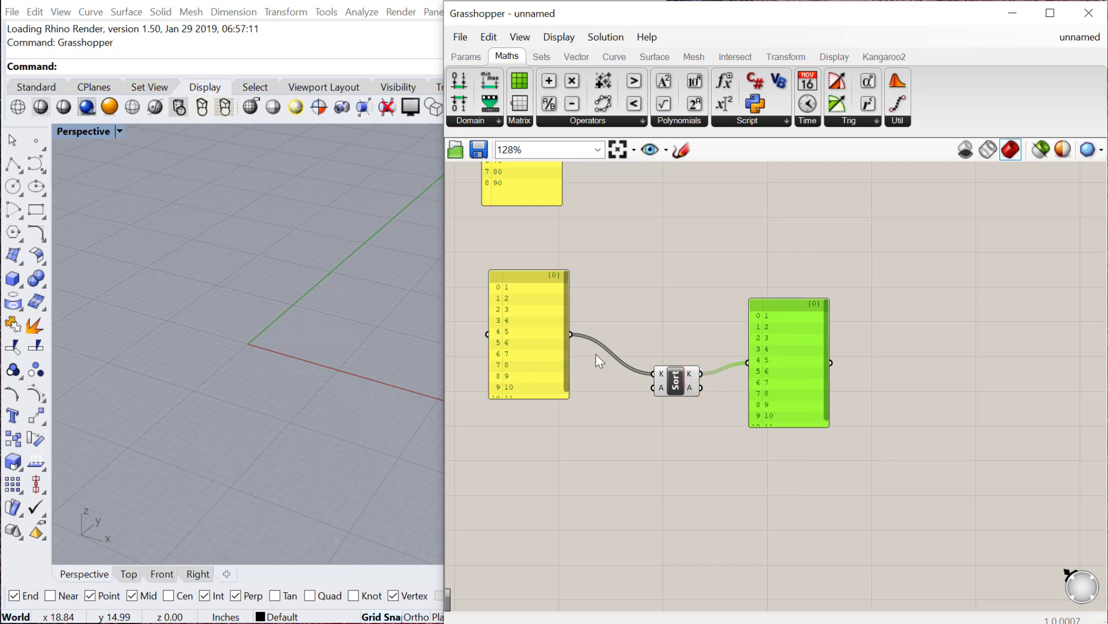
{"action": "mouse_move", "coordinate": [675, 380]}
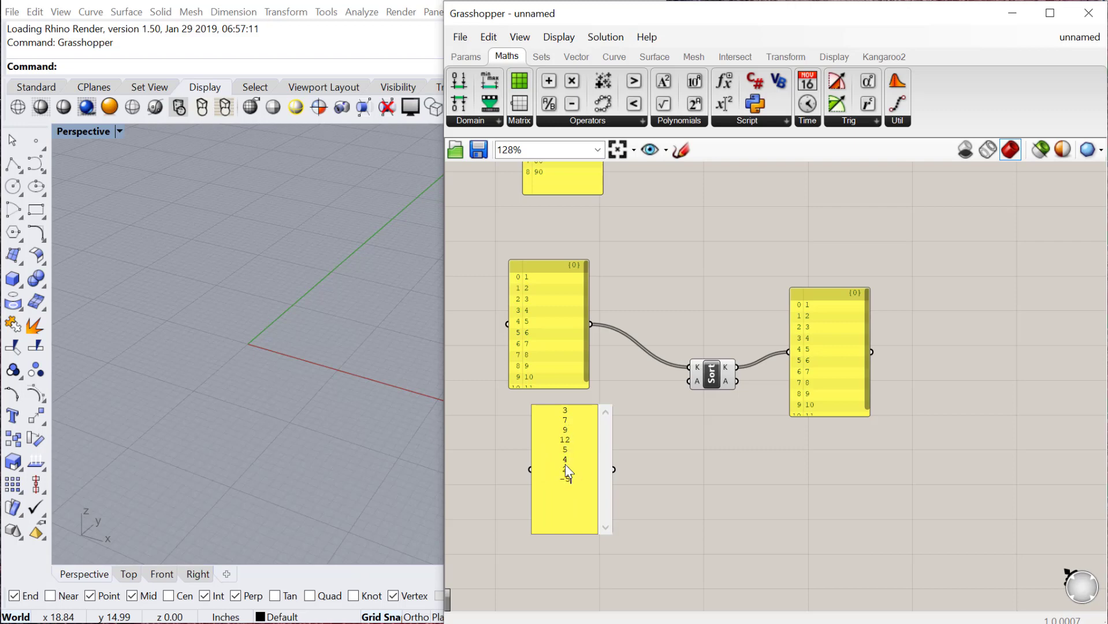
{"action": "type", "text": "25"}
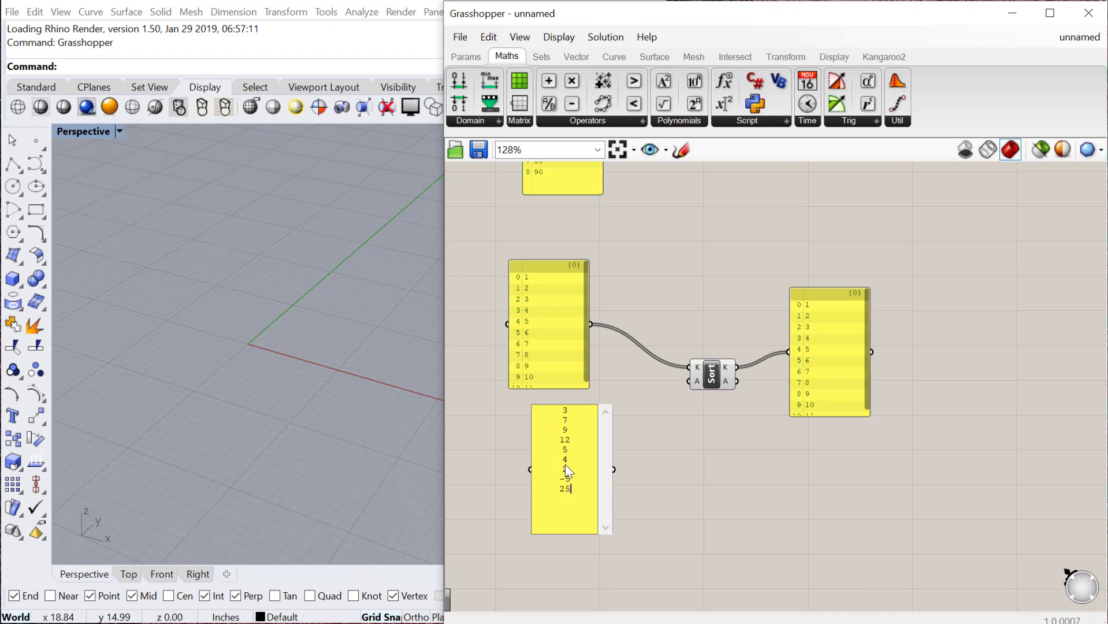
{"action": "scroll", "scroll_direction": "up", "scroll_amount": 3}
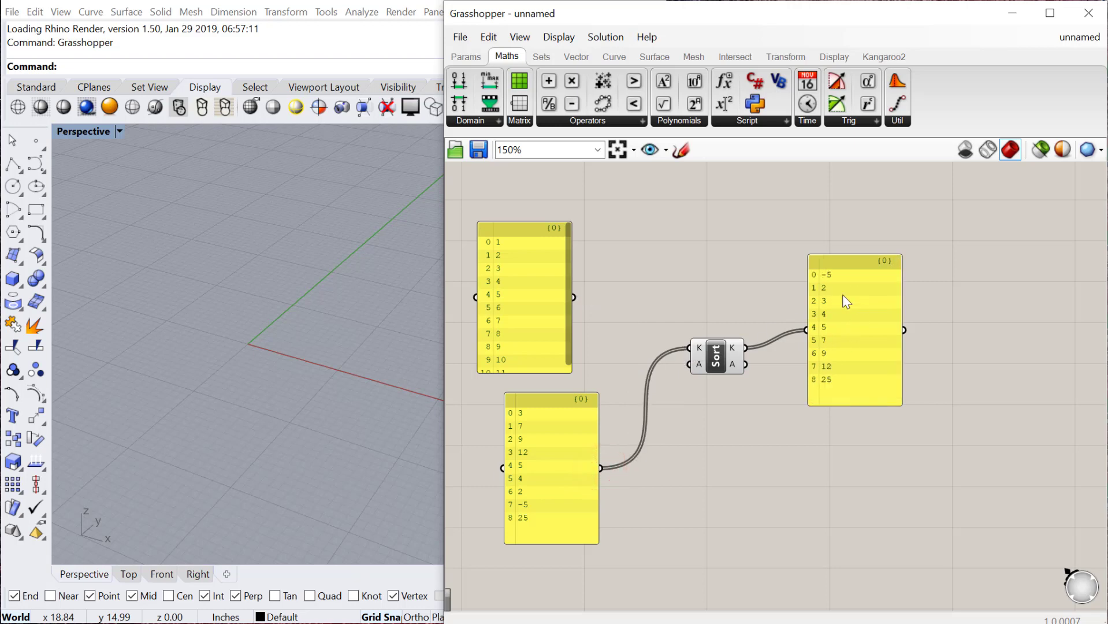
{"action": "mouse_move", "coordinate": [836, 299]}
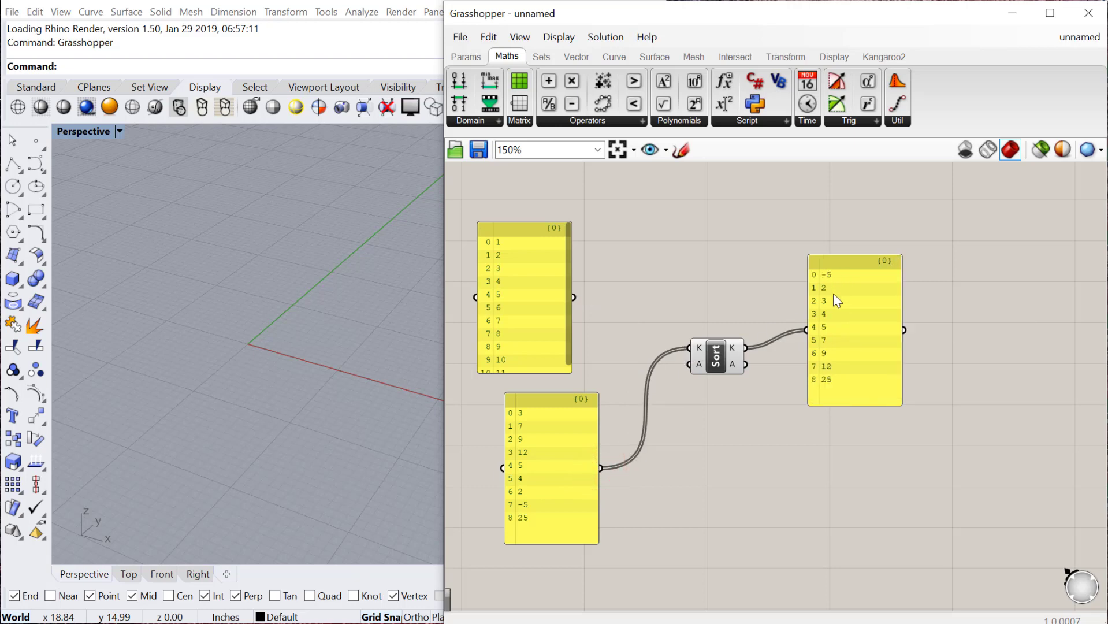
{"action": "left_click", "coordinate": [541, 438]}
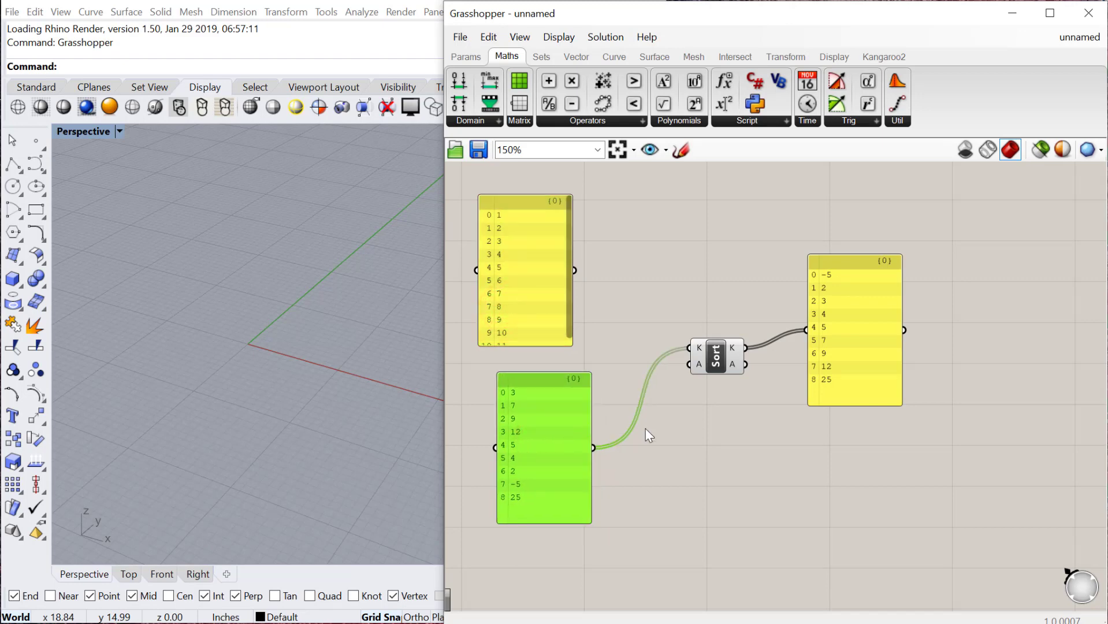
{"action": "mouse_move", "coordinate": [572, 318]}
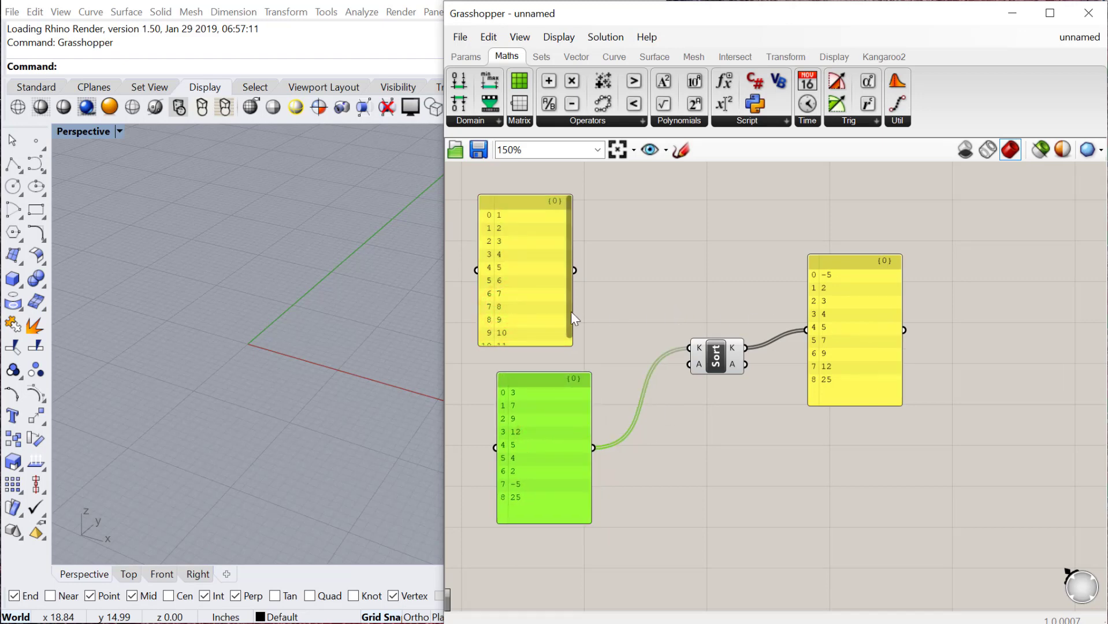
{"action": "mouse_move", "coordinate": [595, 397]}
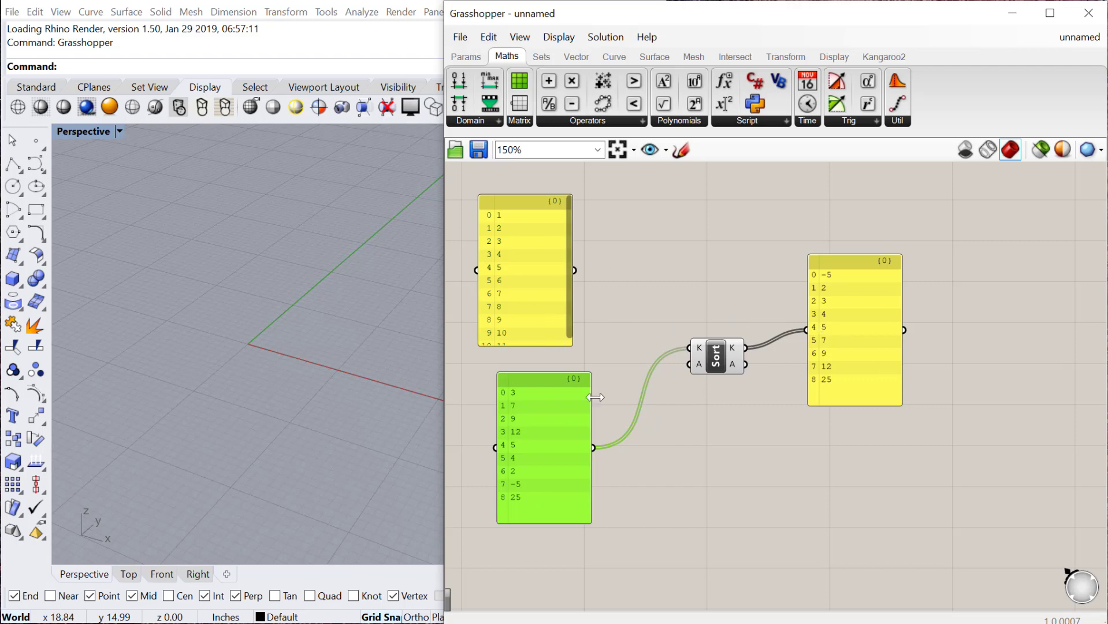
{"action": "mouse_move", "coordinate": [1033, 620]}
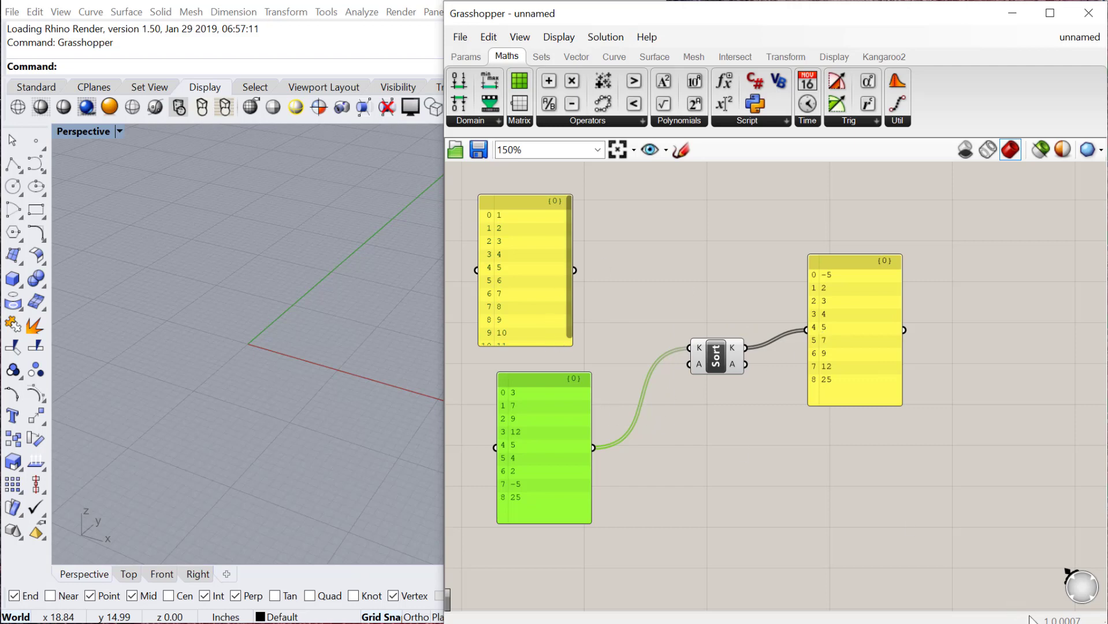
{"action": "mouse_move", "coordinate": [590, 451]}
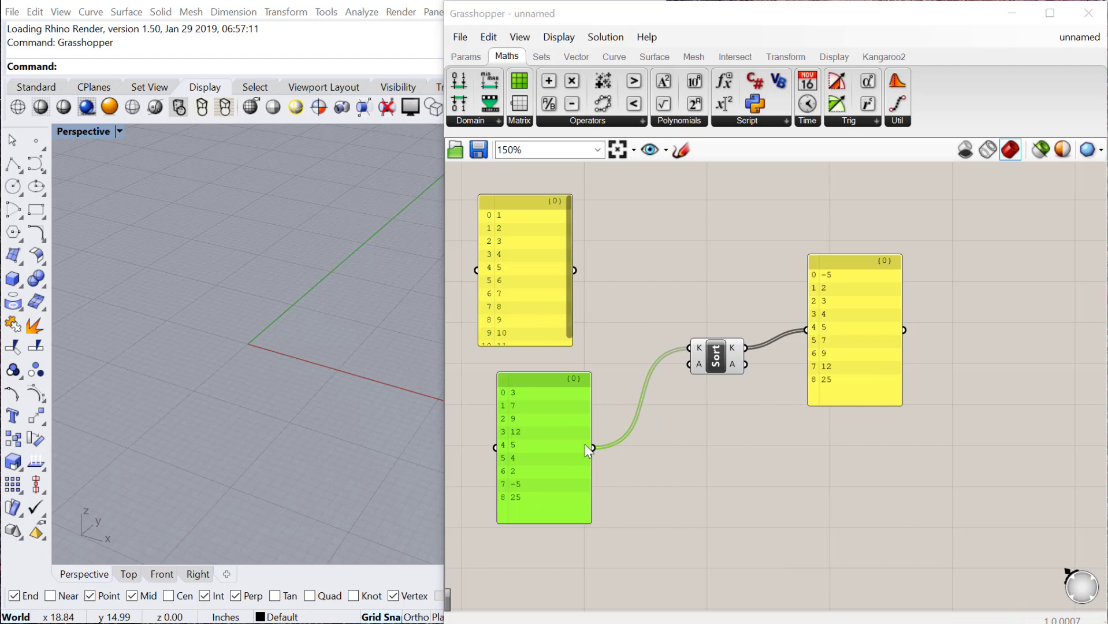
Place Pick'n'Choose and wire the 1–9 panel to input 0 and the 10–80 panel to input 1
{"action": "scroll", "scroll_direction": "down", "scroll_amount": 3}
{"action": "type", "text": "p"}
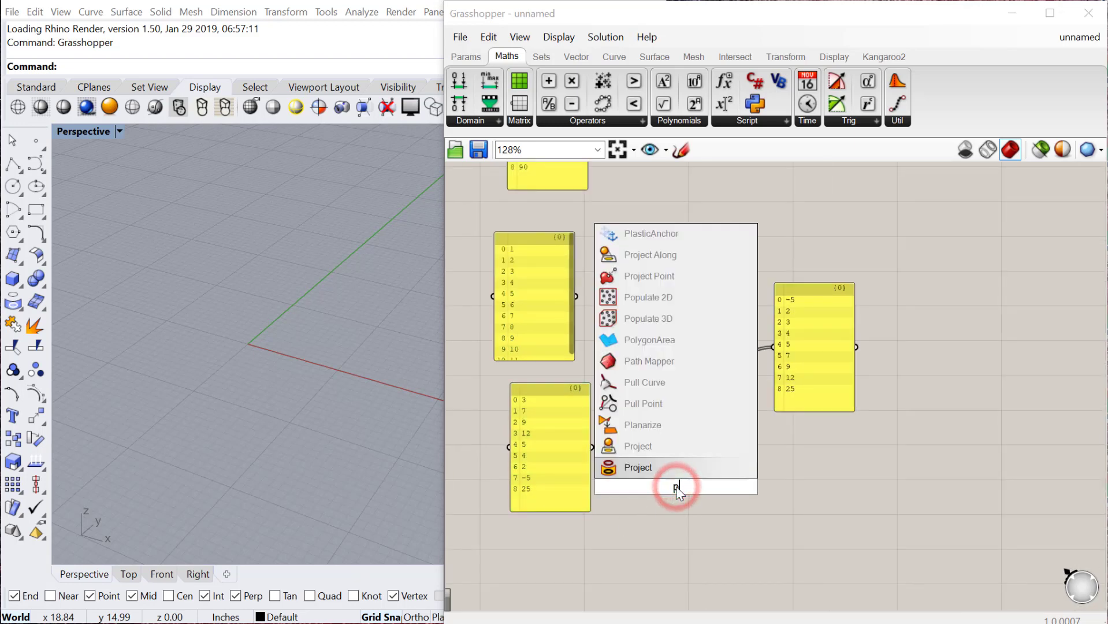
{"action": "left_click", "coordinate": [638, 467]}
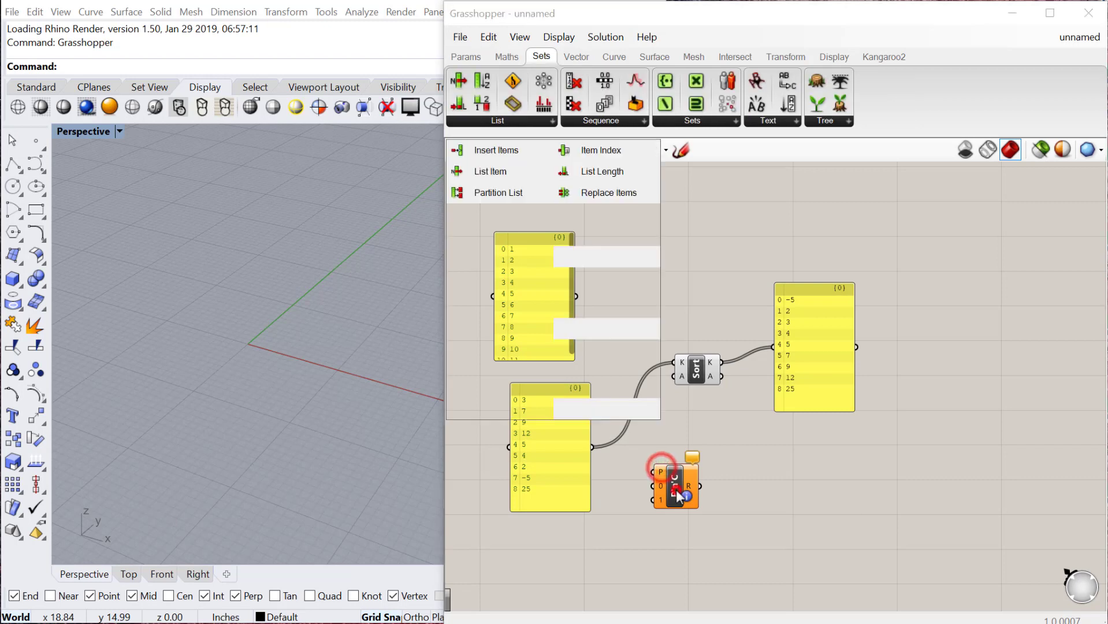
{"action": "left_click", "coordinate": [497, 120]}
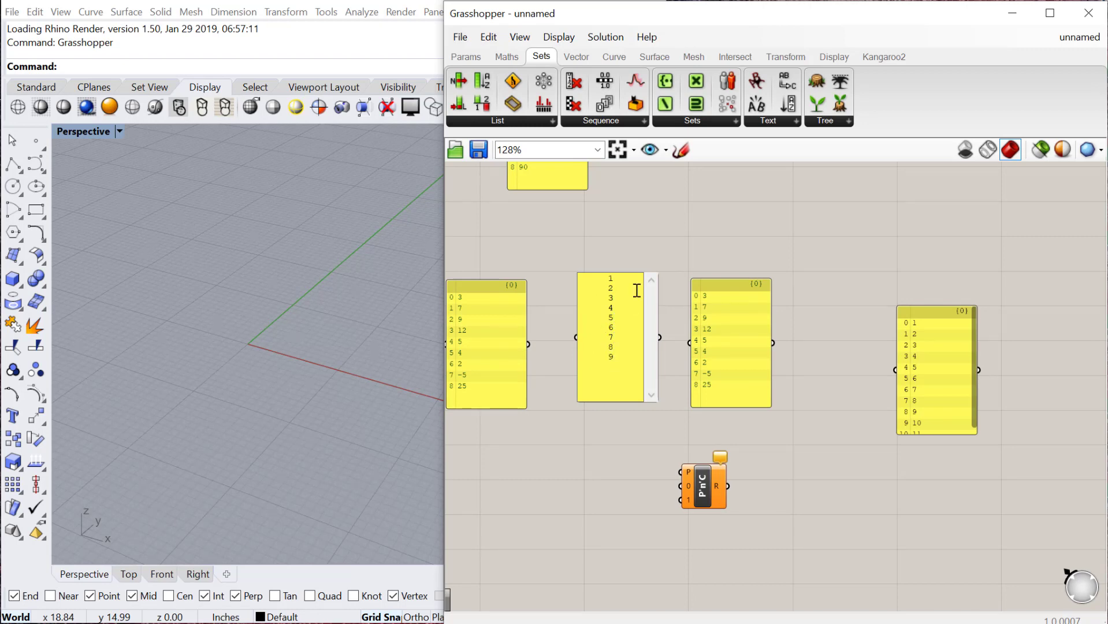
{"action": "double_click", "coordinate": [724, 339]}
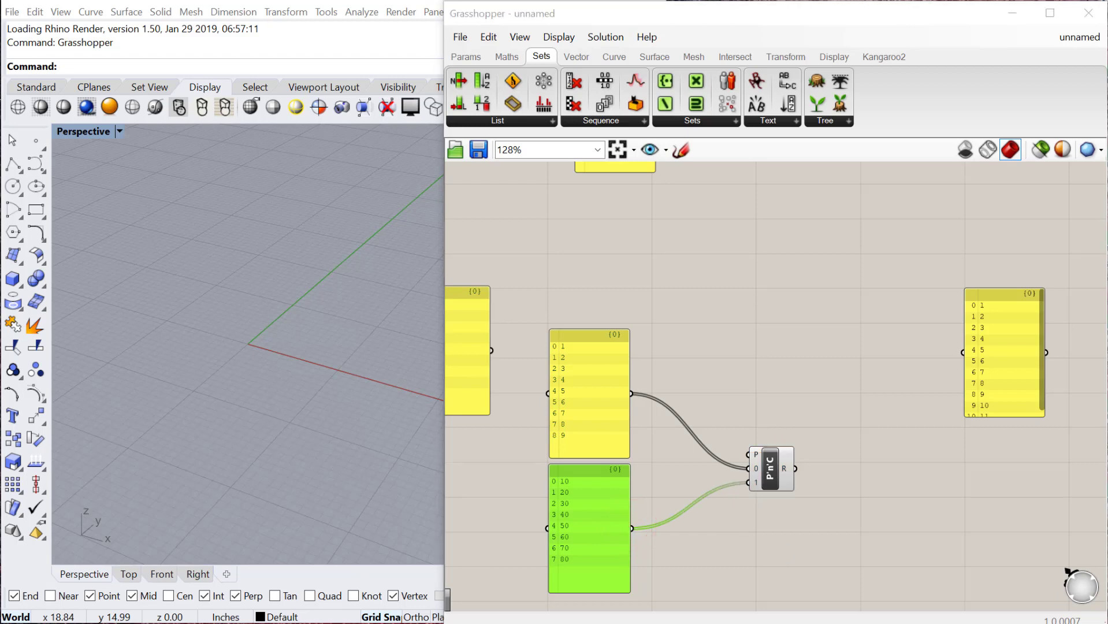
{"action": "scroll", "scroll_direction": "down", "scroll_amount": 3}
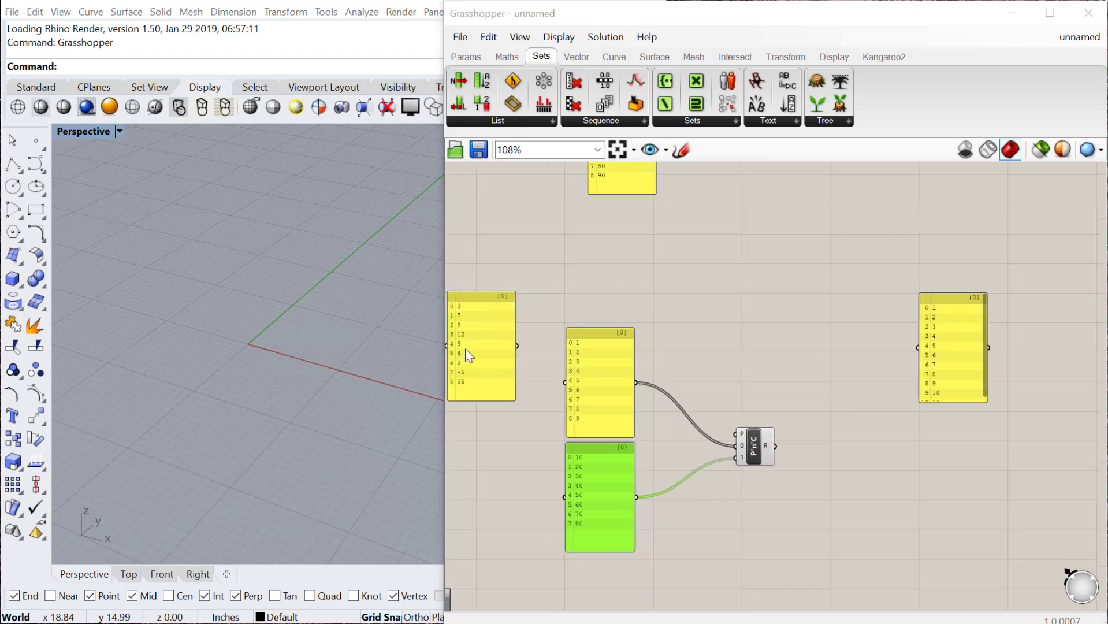
{"action": "scroll", "scroll_direction": "up", "scroll_amount": 3}
{"action": "type", "text": "pa"}
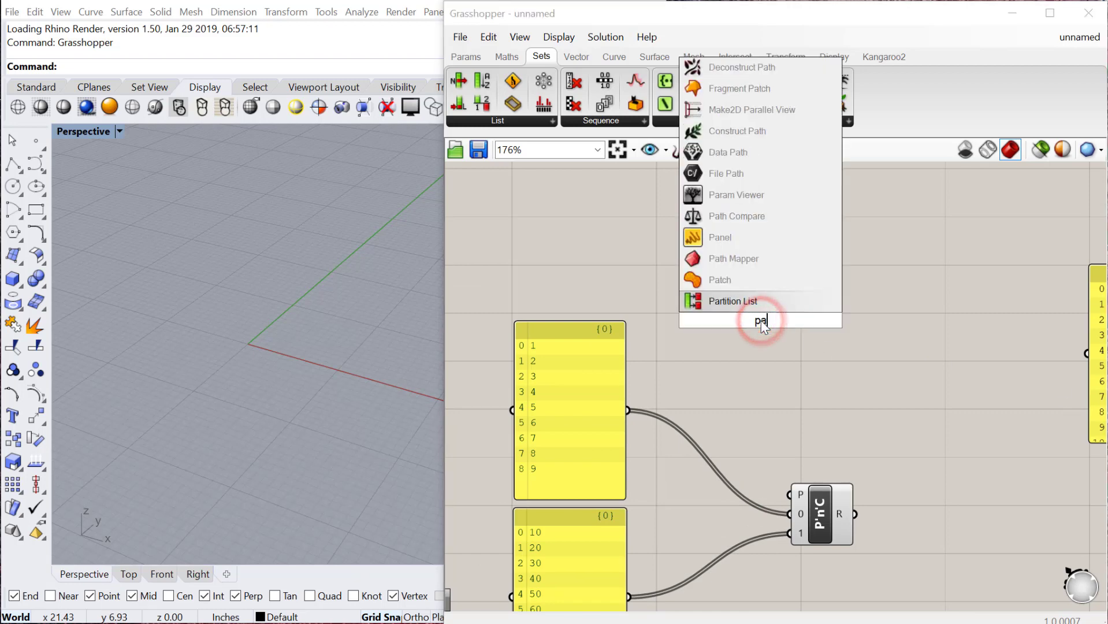
Add a 1,0,0,1,0,0,1,1 pattern panel as separate items driving P, outputting 10, 2, 3, 40, 5, 6, 70, 80
{"action": "left_click", "coordinate": [719, 237]}
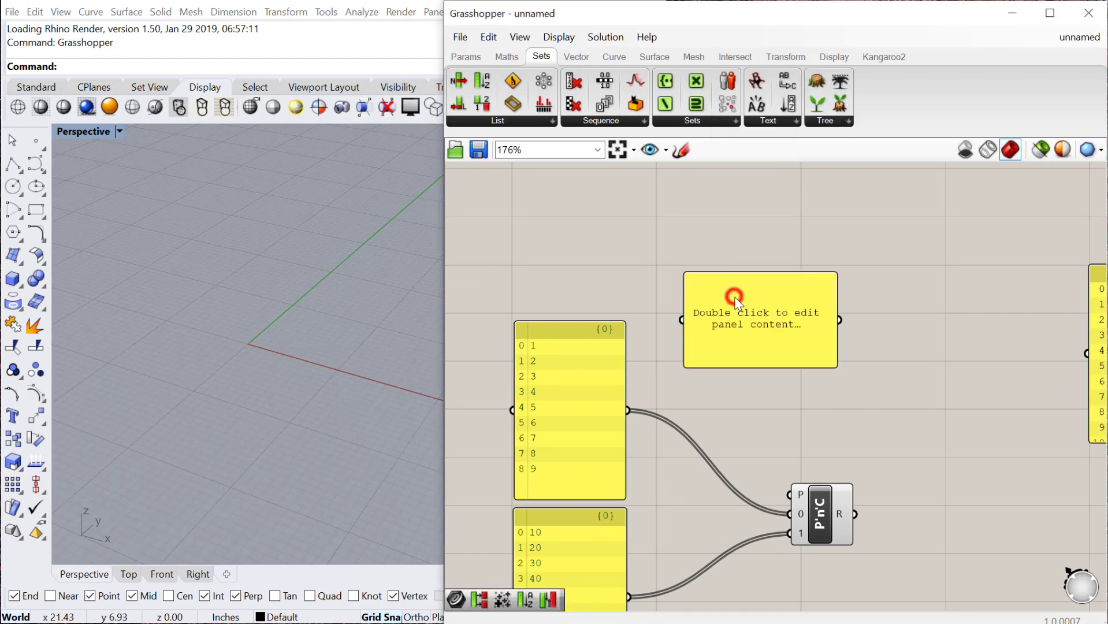
{"action": "double_click", "coordinate": [759, 311]}
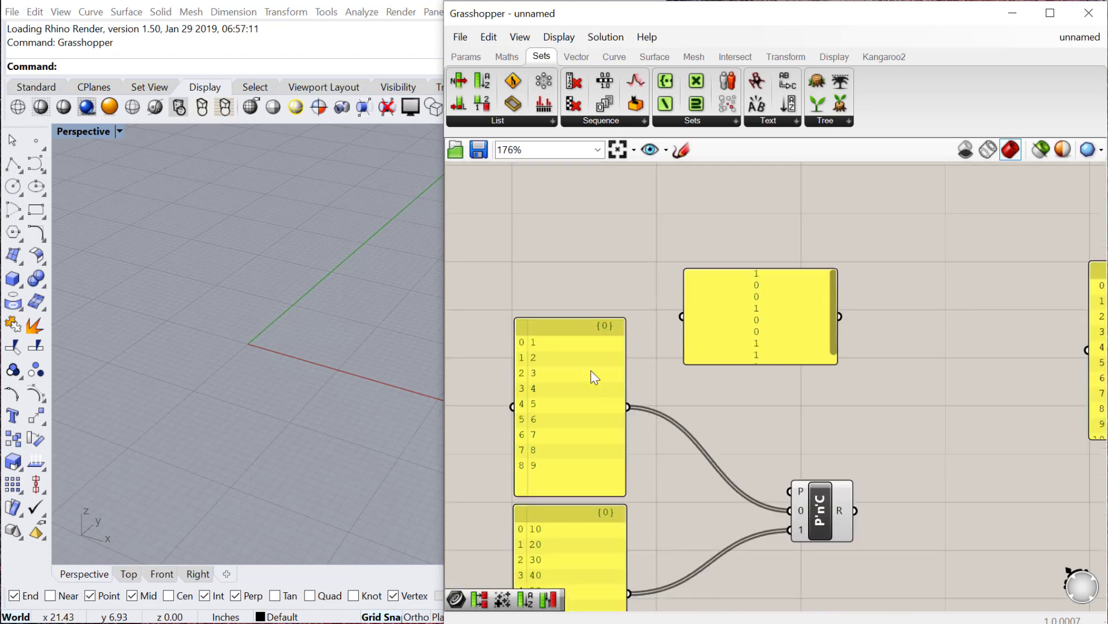
{"action": "mouse_move", "coordinate": [537, 420]}
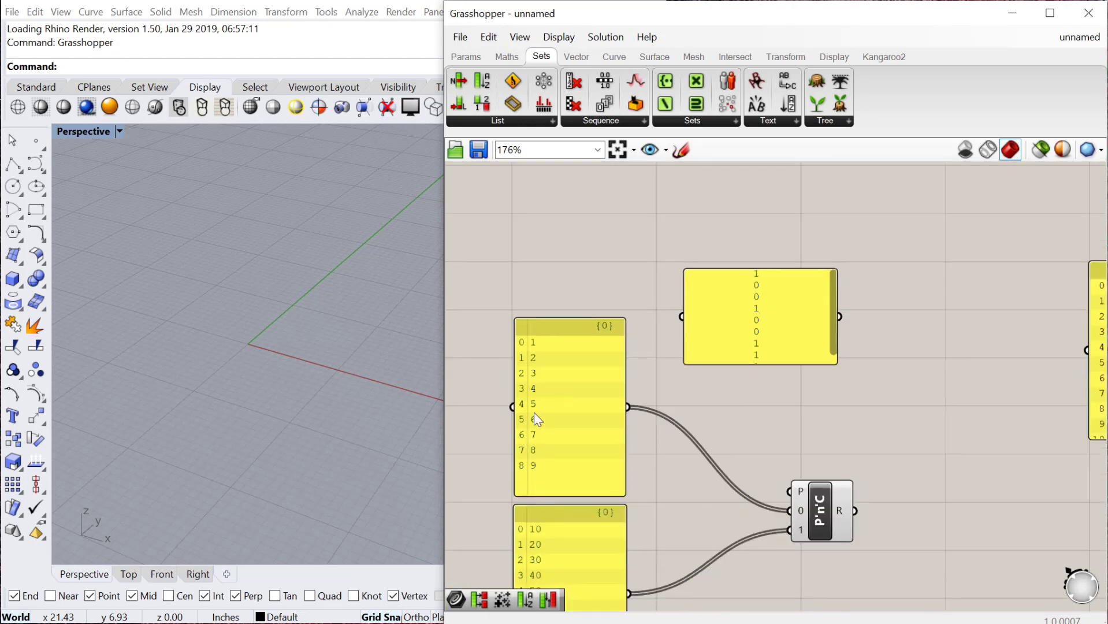
{"action": "scroll", "scroll_direction": "down", "scroll_amount": 3}
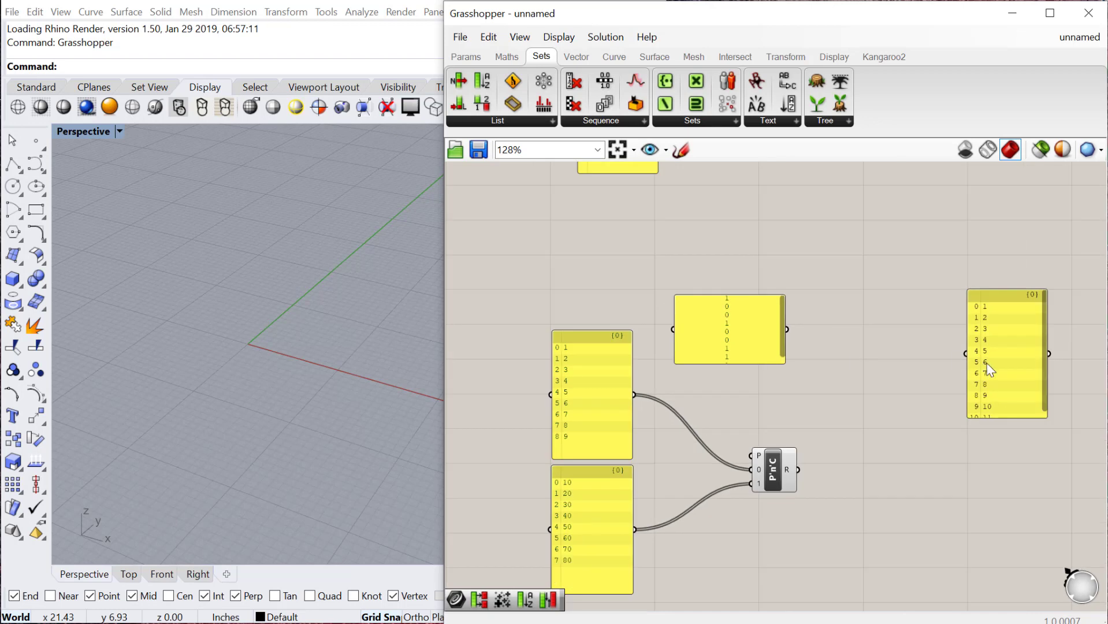
{"action": "scroll", "scroll_direction": "up", "scroll_amount": 3}
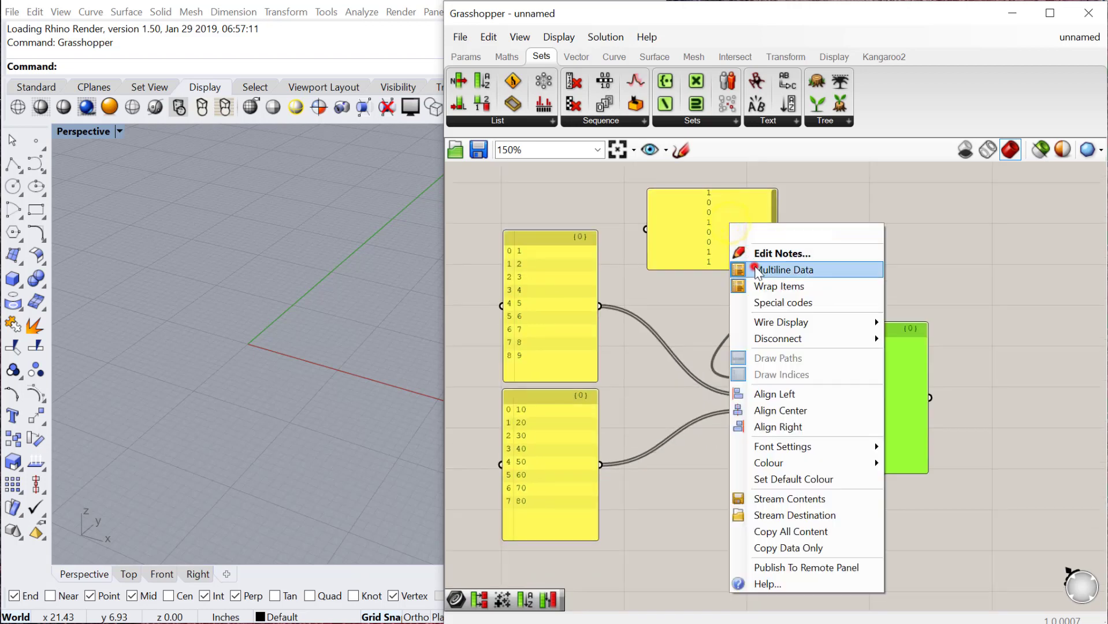
{"action": "left_click", "coordinate": [784, 270]}
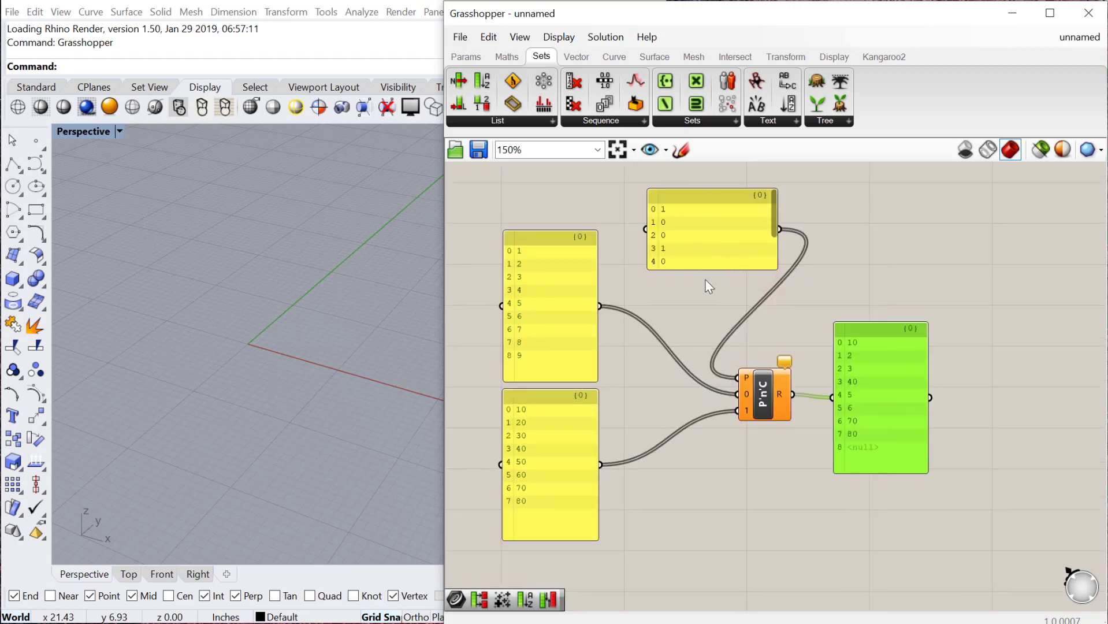
{"action": "mouse_move", "coordinate": [860, 440]}
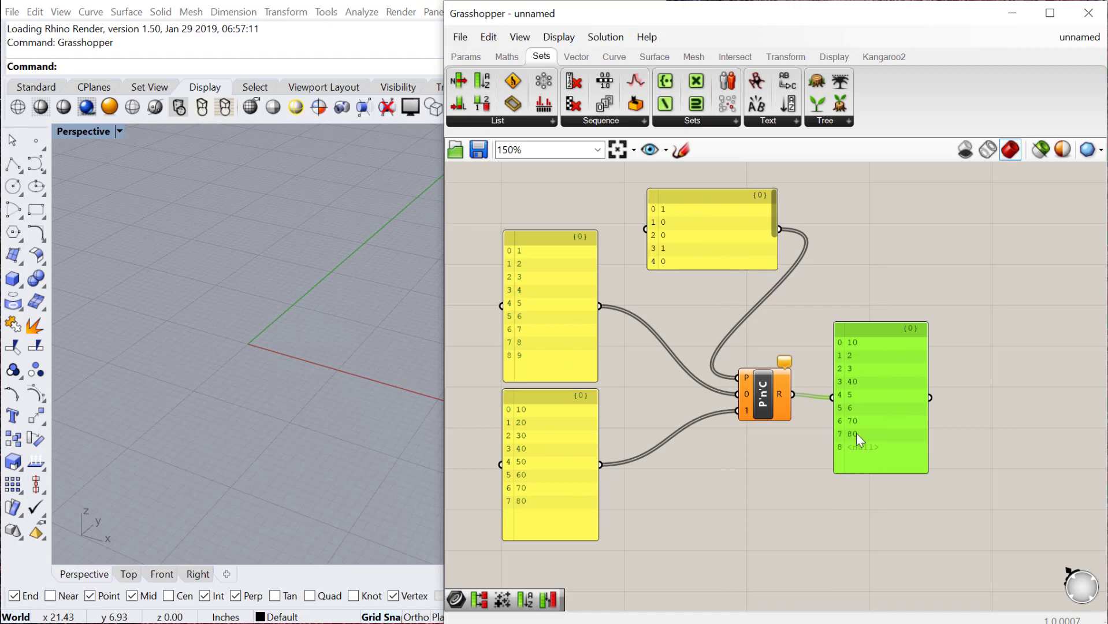
{"action": "mouse_move", "coordinate": [876, 463]}
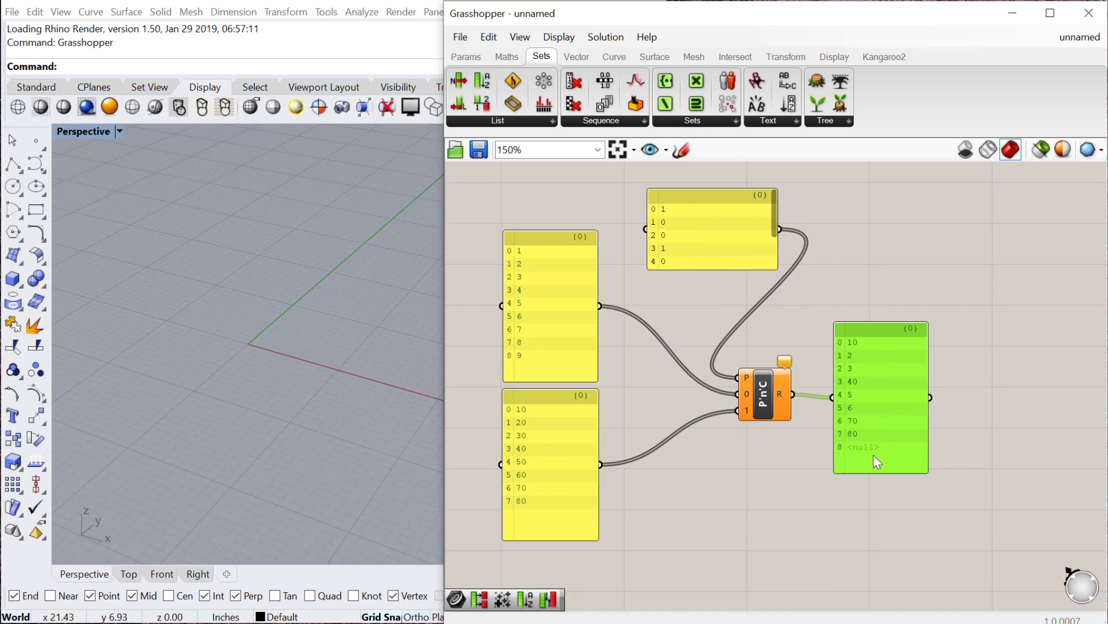
{"action": "mouse_move", "coordinate": [548, 337]}
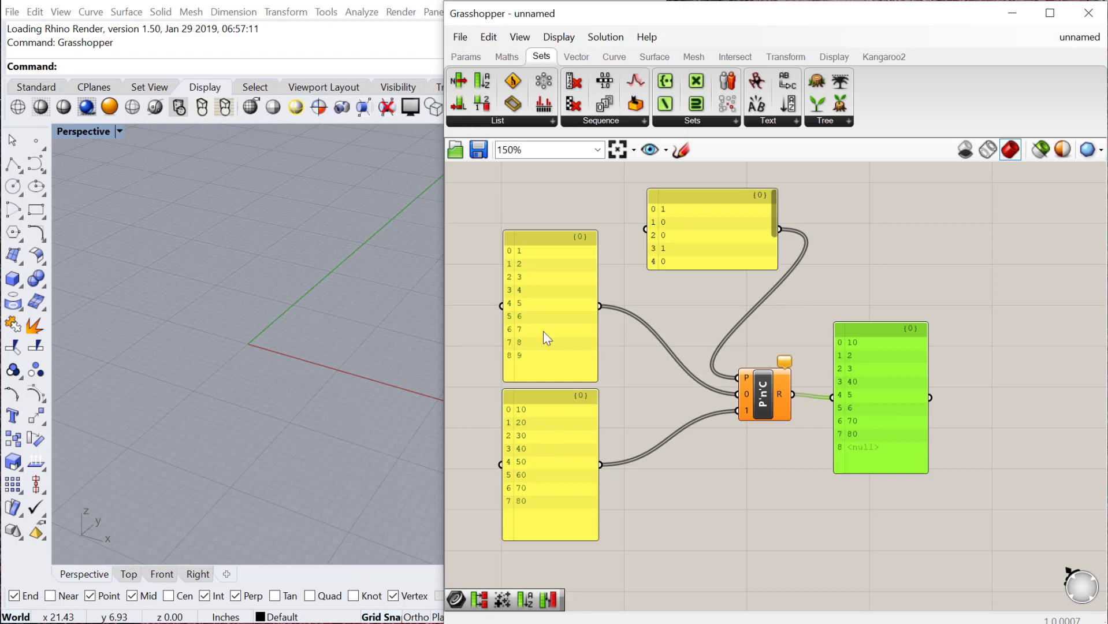
{"action": "mouse_move", "coordinate": [871, 459]}
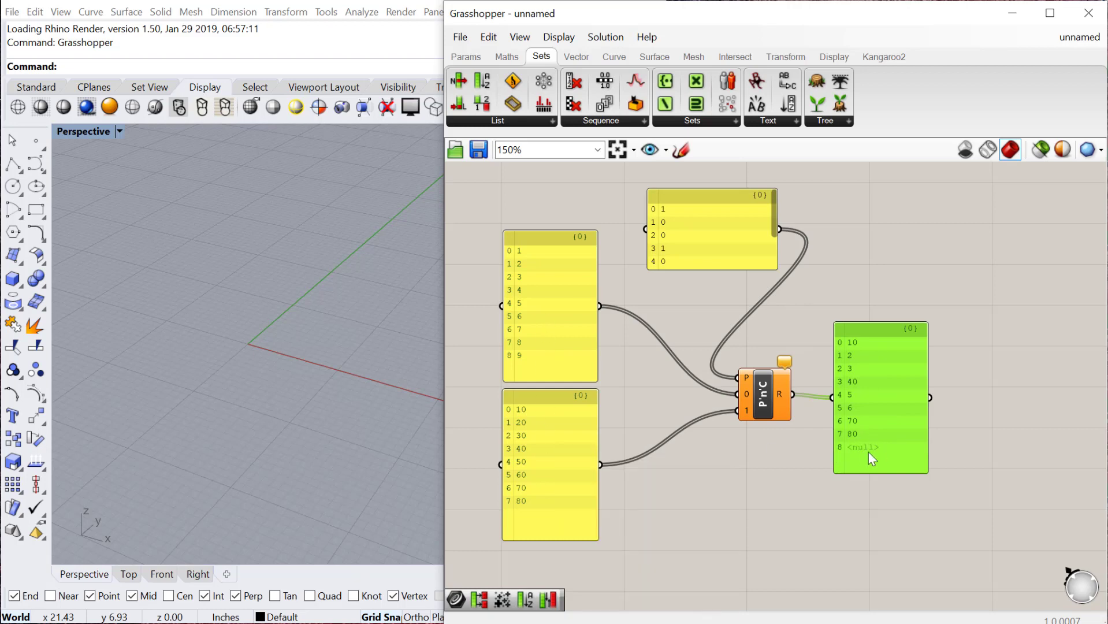